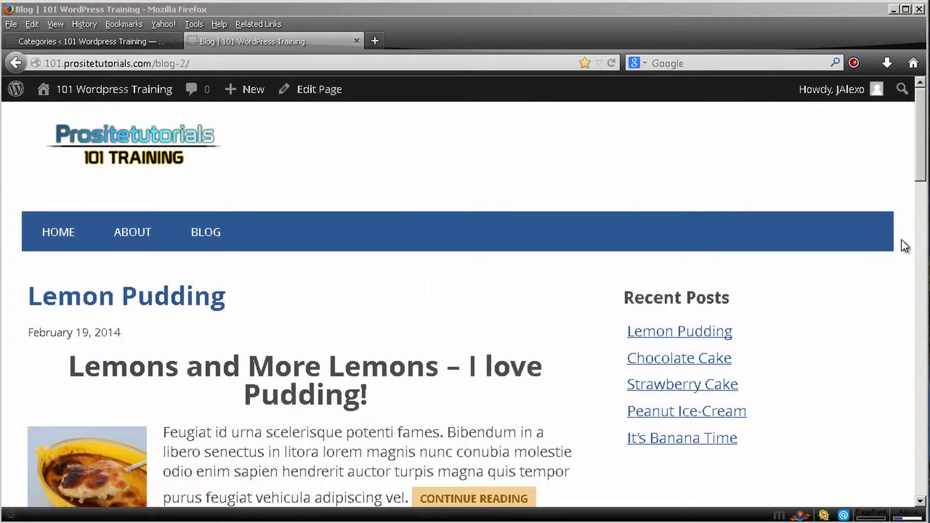
{"action": "mouse_move", "coordinate": [687, 216]}
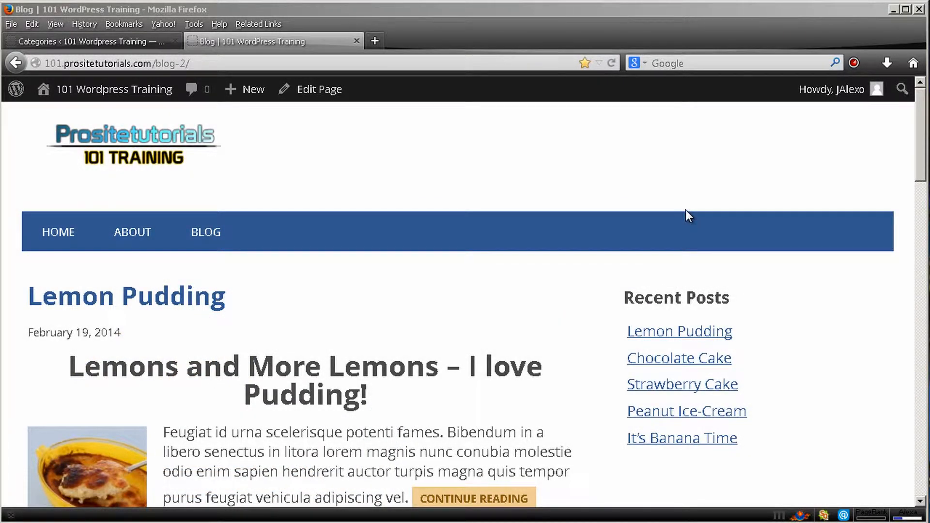
{"action": "mouse_move", "coordinate": [544, 219]}
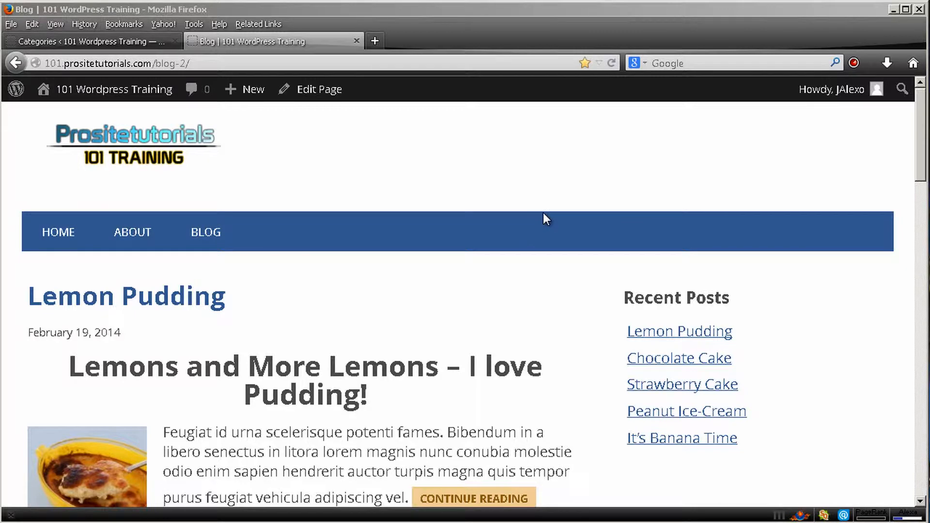
{"action": "mouse_move", "coordinate": [547, 215]}
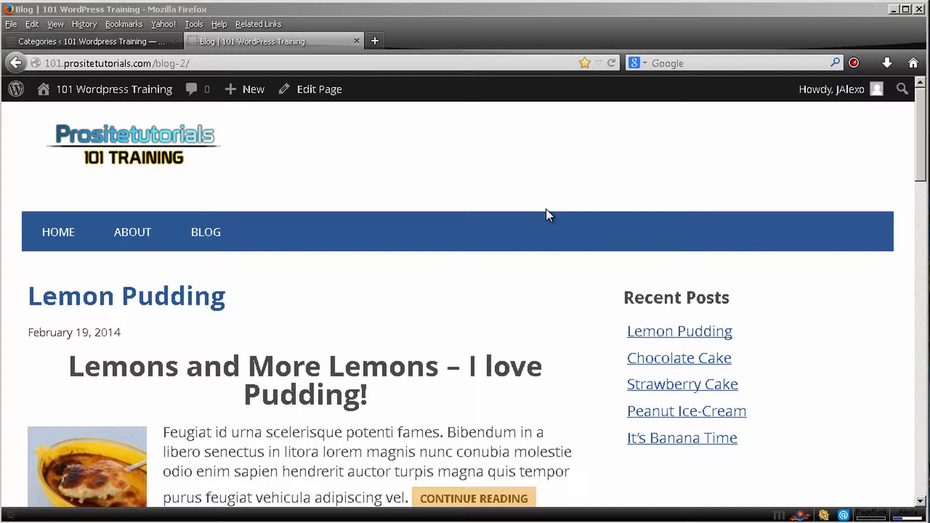
Switch to the 'Categories < 101 Wordpress Training' tab, which lists only Uncategorized with five posts.
{"action": "scroll", "scroll_direction": "down", "scroll_amount": 3}
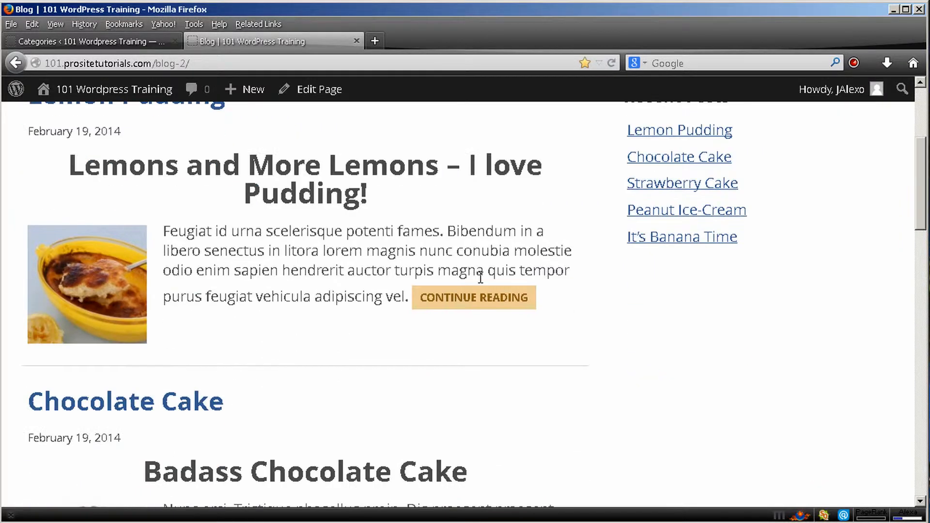
{"action": "scroll", "scroll_direction": "down", "scroll_amount": 3}
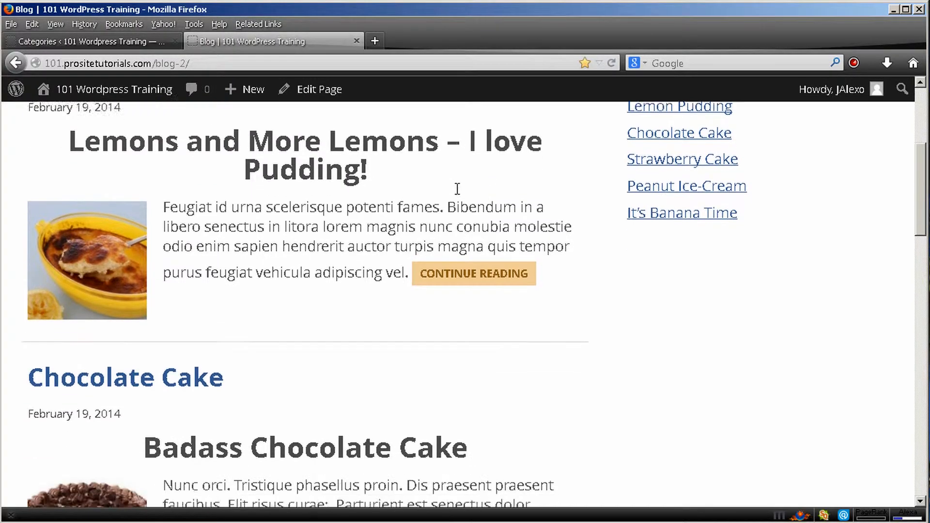
{"action": "scroll", "scroll_direction": "up", "scroll_amount": 3}
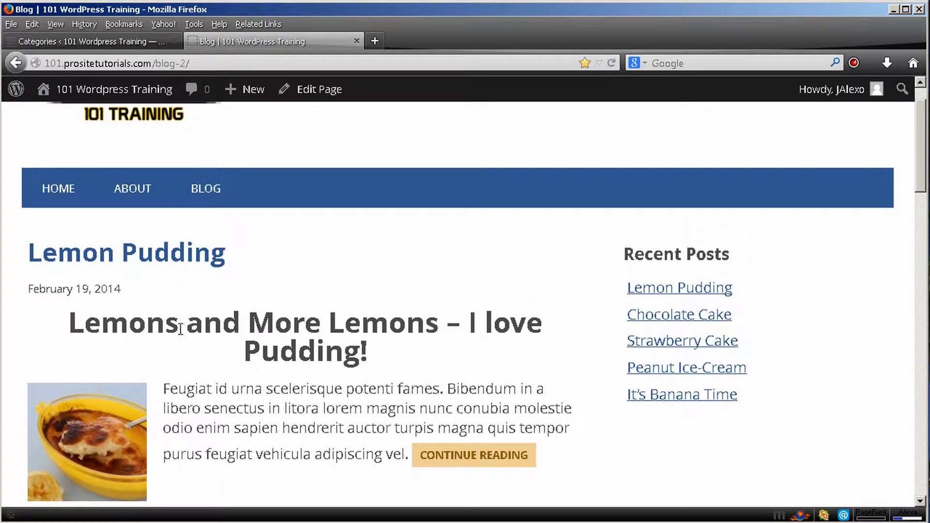
{"action": "scroll", "scroll_direction": "up", "scroll_amount": 3}
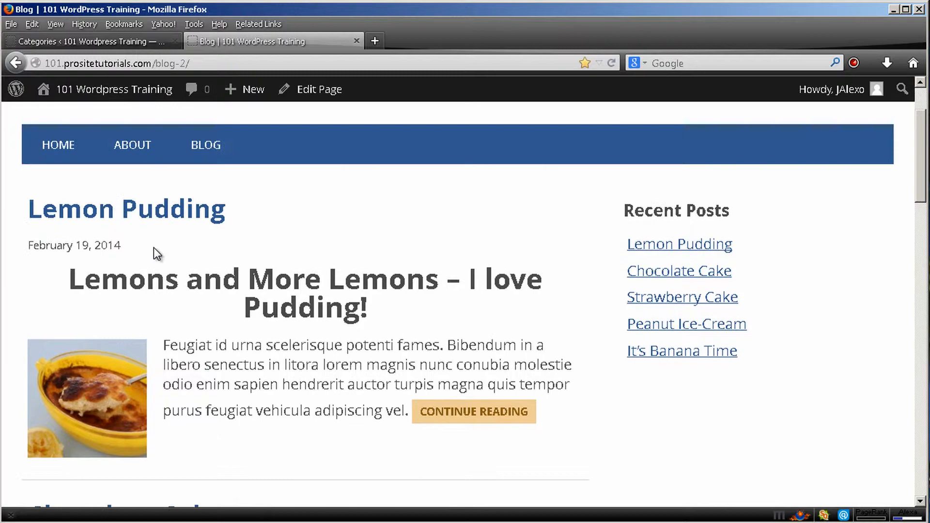
{"action": "scroll", "scroll_direction": "down", "scroll_amount": 3}
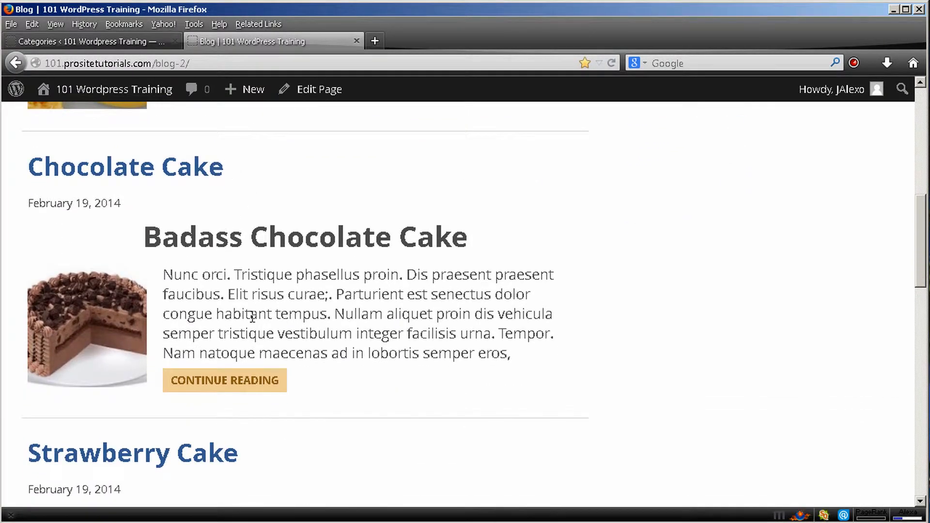
{"action": "scroll", "scroll_direction": "down", "scroll_amount": 3}
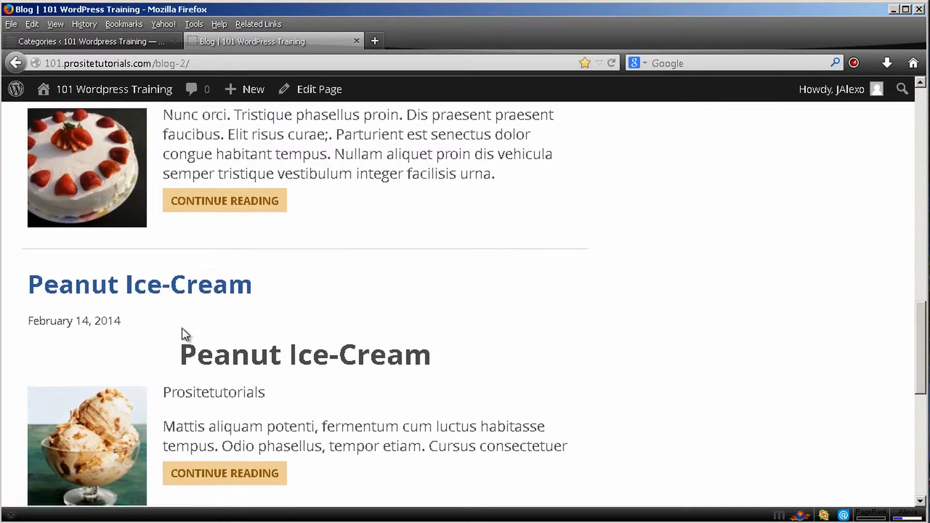
{"action": "scroll", "scroll_direction": "down", "scroll_amount": 3}
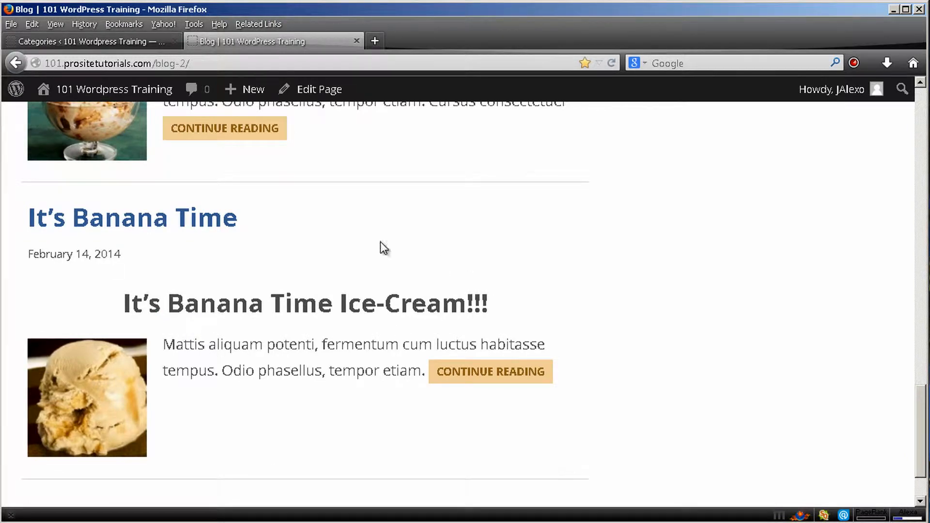
{"action": "scroll", "scroll_direction": "up", "scroll_amount": 3}
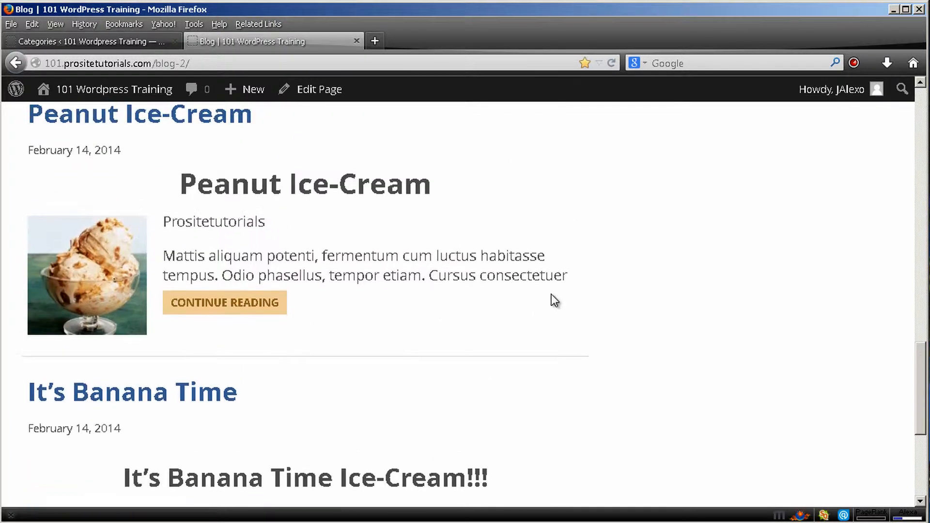
{"action": "scroll", "scroll_direction": "up", "scroll_amount": 3}
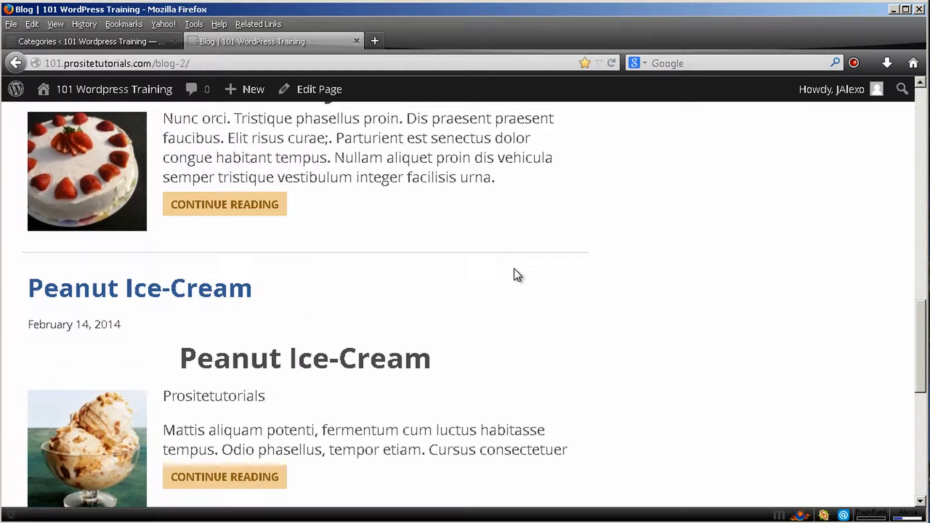
{"action": "scroll", "scroll_direction": "up", "scroll_amount": 3}
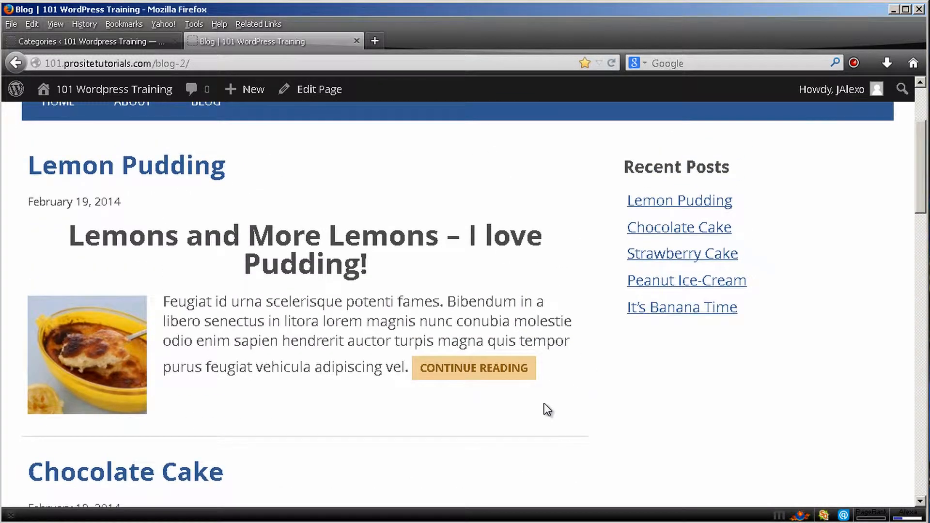
{"action": "scroll", "scroll_direction": "down", "scroll_amount": 3}
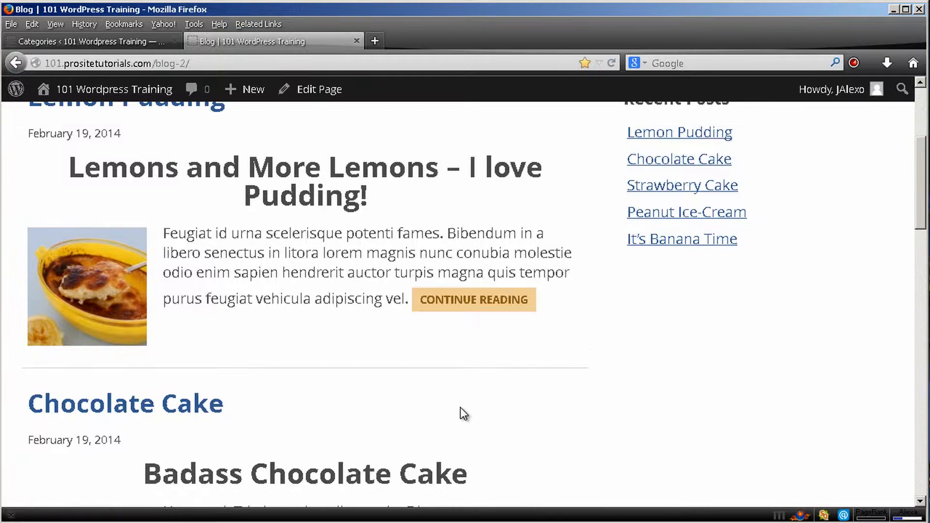
{"action": "scroll", "scroll_direction": "down", "scroll_amount": 3}
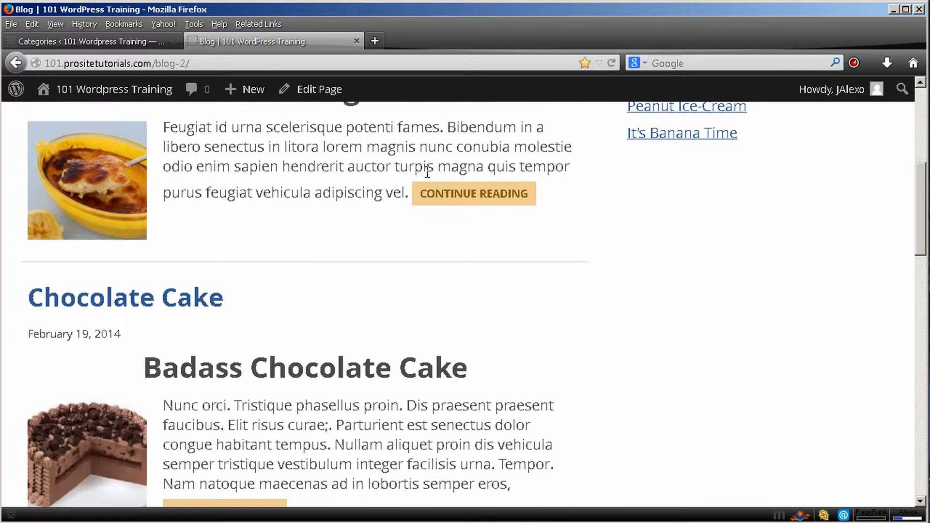
{"action": "scroll", "scroll_direction": "down", "scroll_amount": 3}
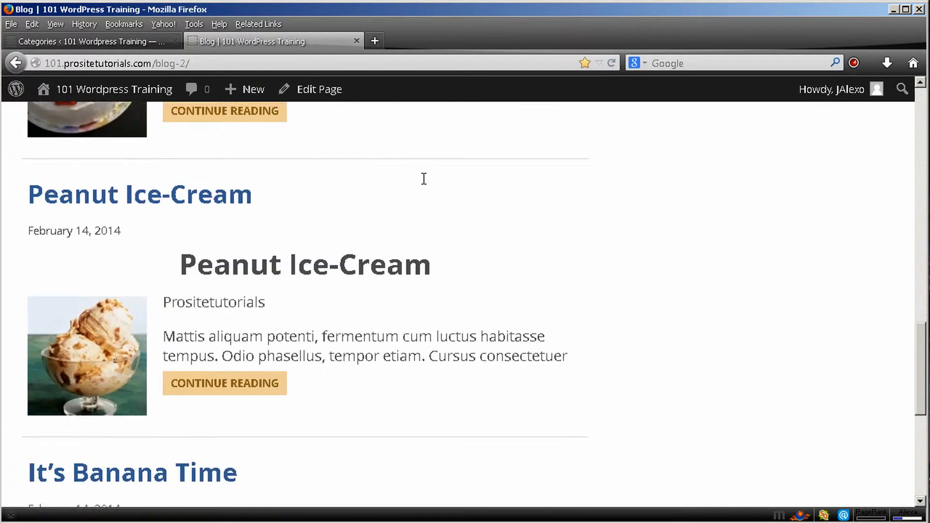
{"action": "scroll", "scroll_direction": "down", "scroll_amount": 3}
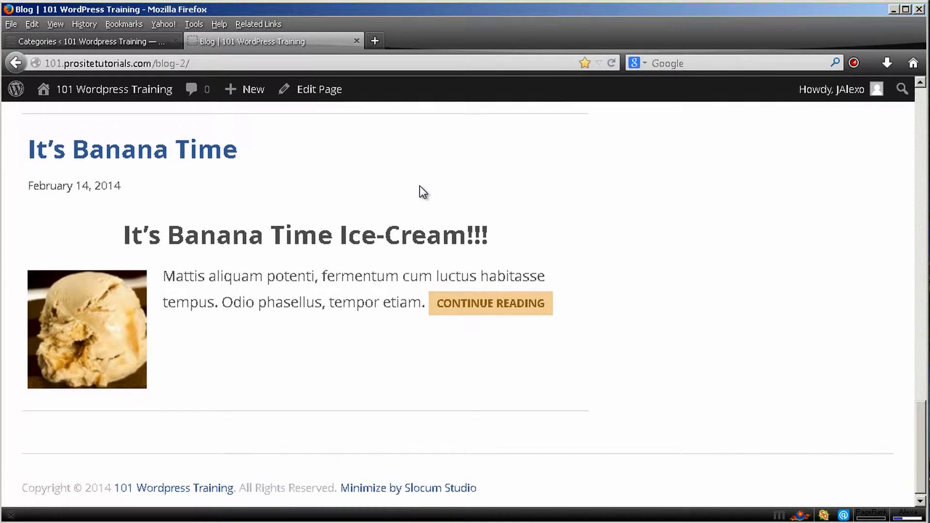
{"action": "mouse_move", "coordinate": [136, 49]}
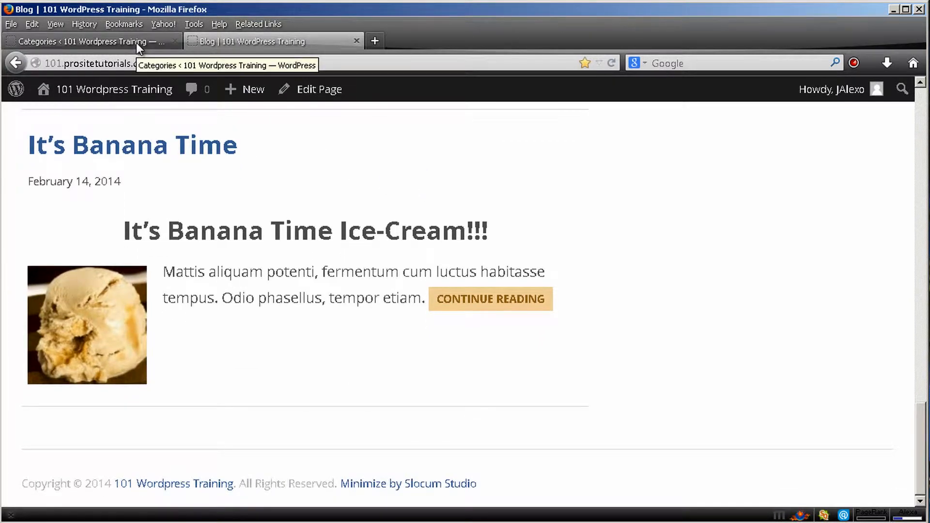
{"action": "left_click", "coordinate": [89, 42]}
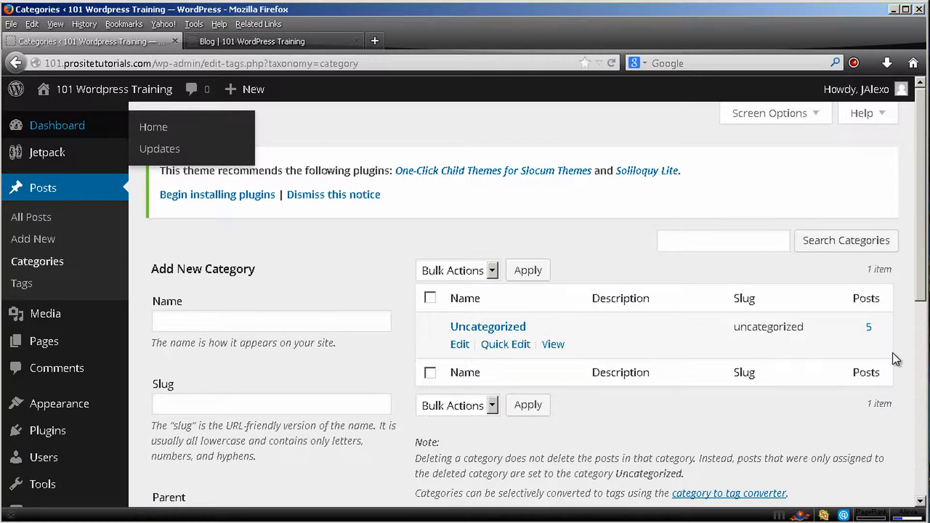
{"action": "mouse_move", "coordinate": [204, 145]}
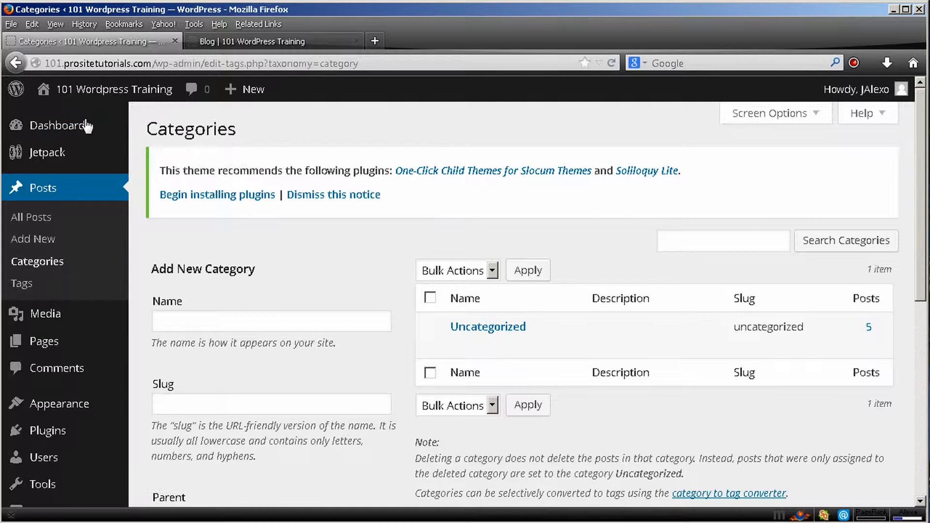
{"action": "mouse_move", "coordinate": [107, 125]}
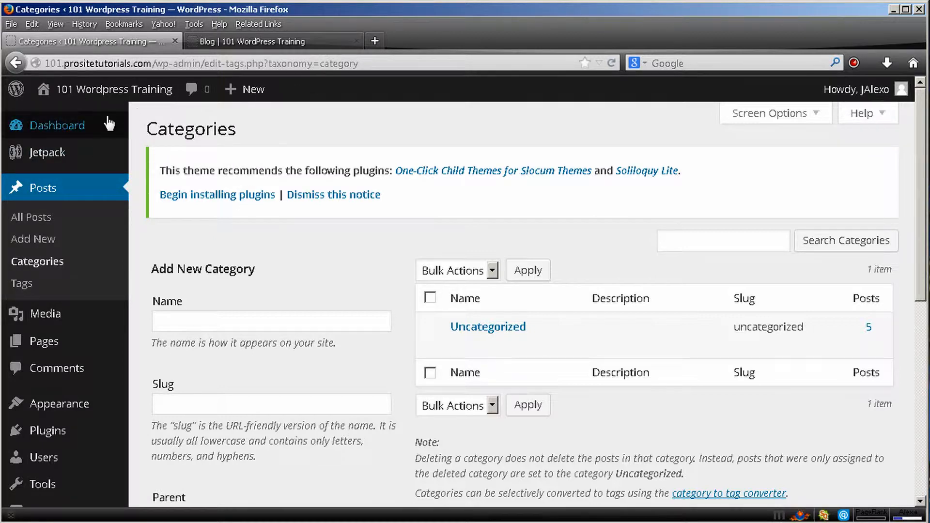
{"action": "mouse_move", "coordinate": [82, 191]}
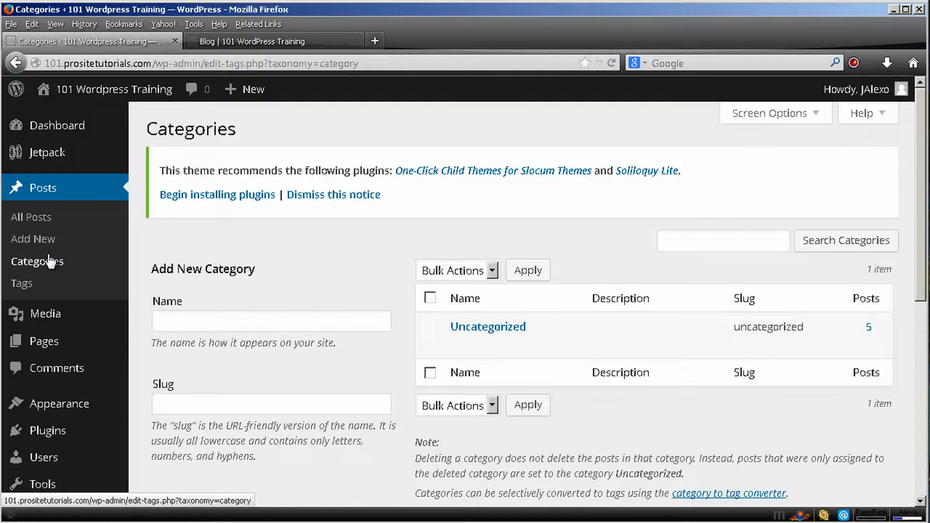
{"action": "scroll", "scroll_direction": "down", "scroll_amount": 3}
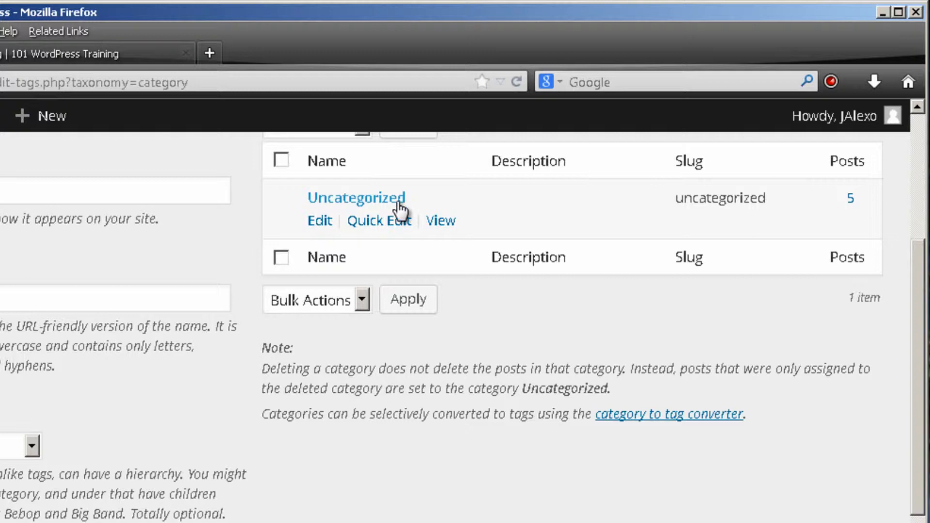
{"action": "scroll", "scroll_direction": "up", "scroll_amount": 3}
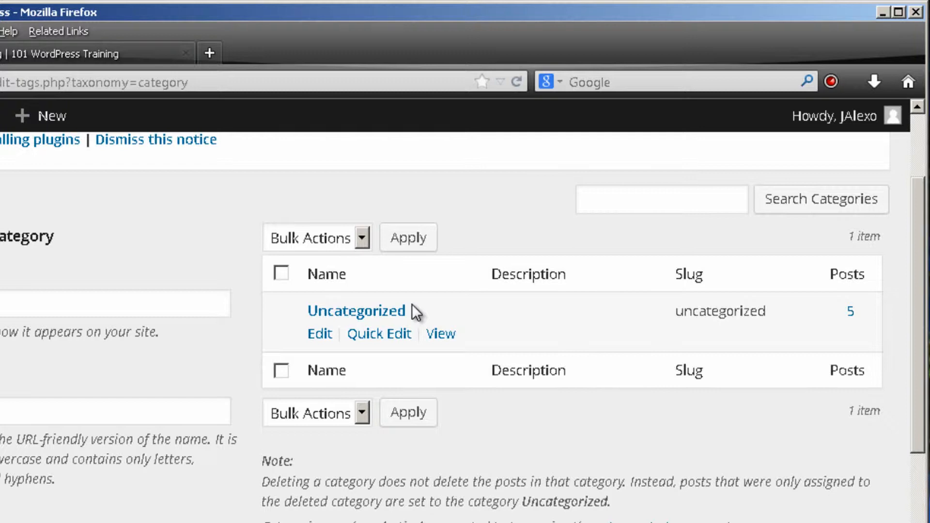
{"action": "mouse_move", "coordinate": [394, 320]}
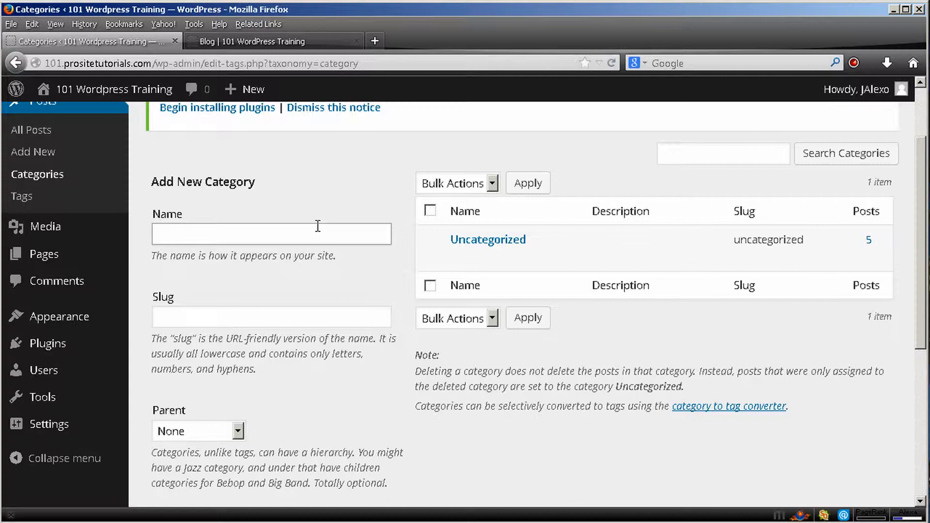
Enter Desserts as the new category's name and slug, then highlight the blog-2 slug in the URL.
{"action": "type", "text": "Desserts"}
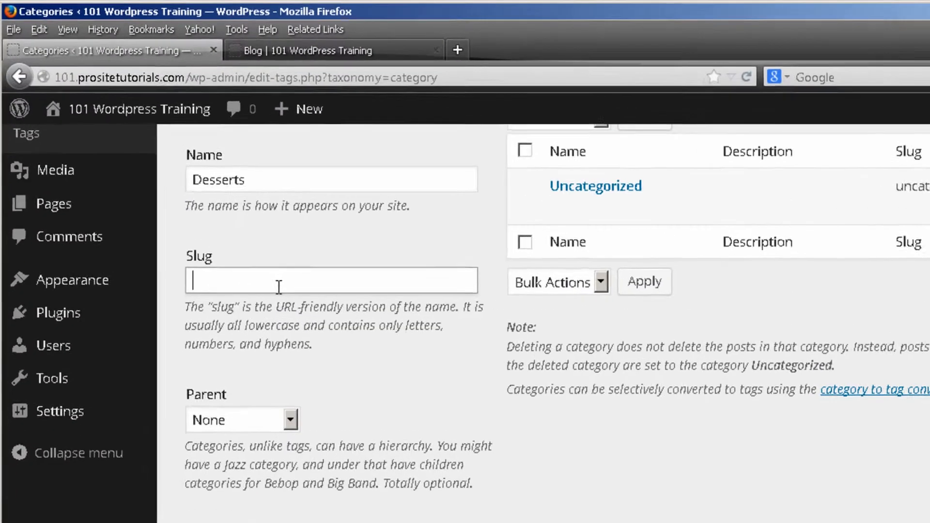
{"action": "type", "text": "Desserts"}
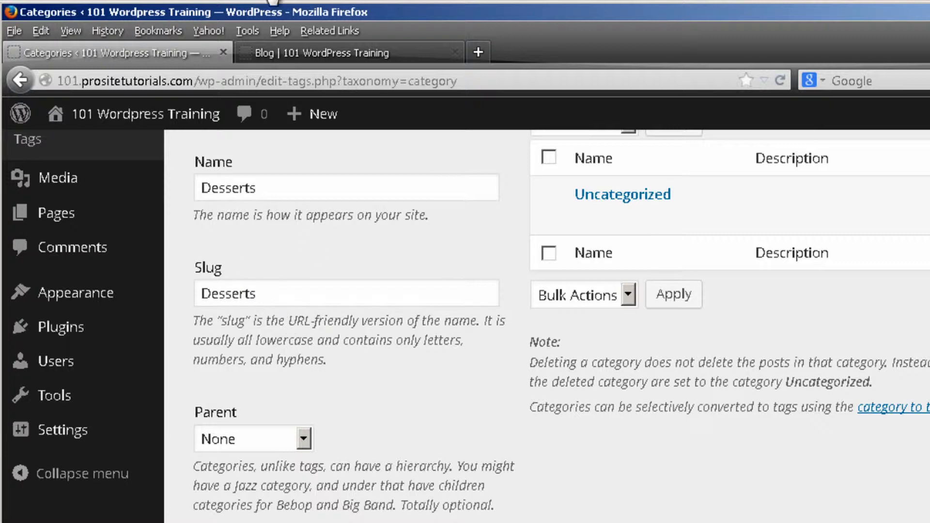
{"action": "mouse_move", "coordinate": [359, 125]}
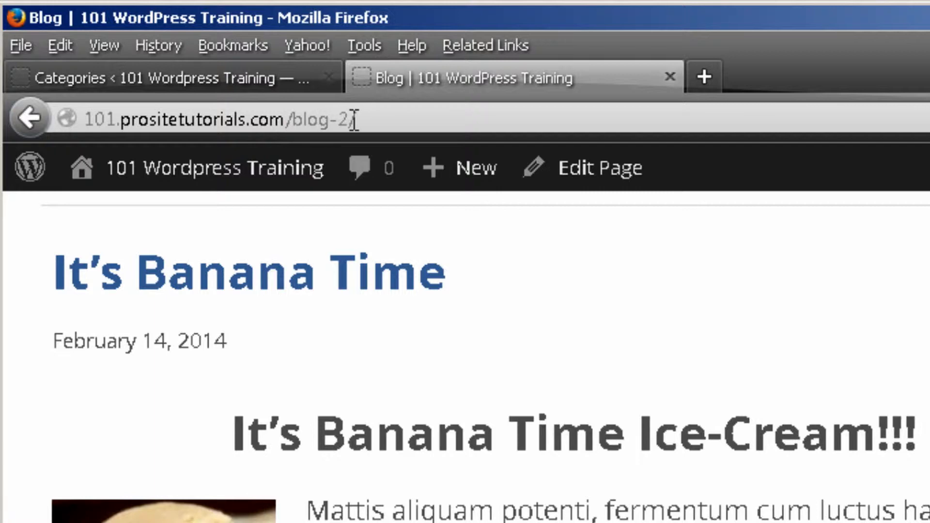
{"action": "double_click", "coordinate": [324, 119]}
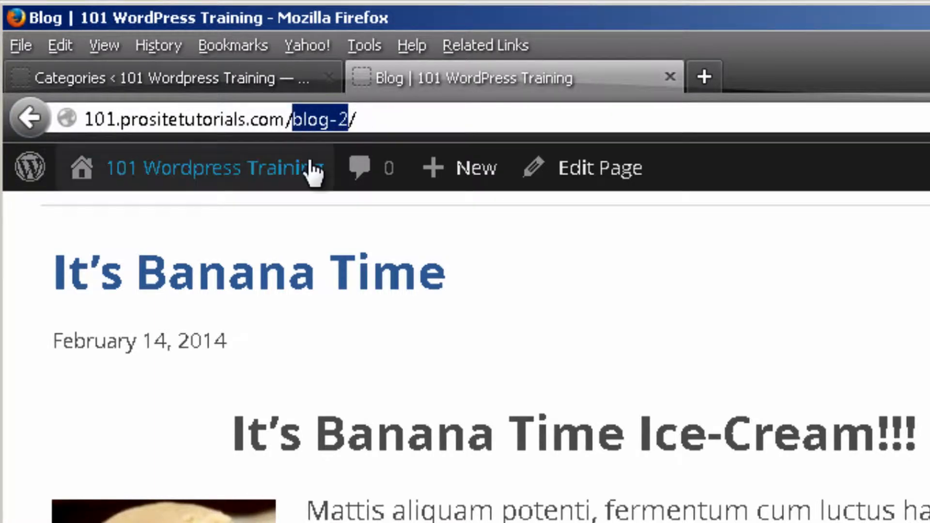
{"action": "mouse_move", "coordinate": [272, 119]}
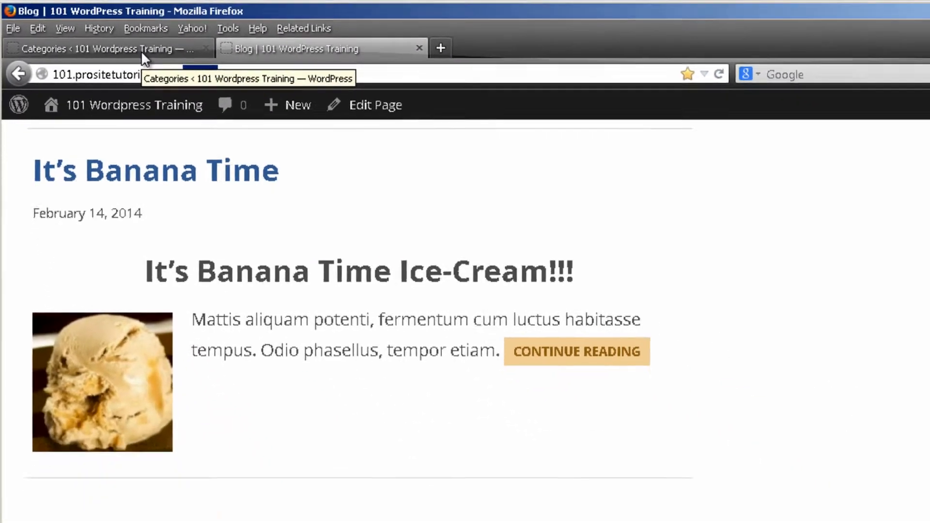
Save the Desserts category with slug desserts and the description 'All desserts'.
{"action": "left_click", "coordinate": [107, 49]}
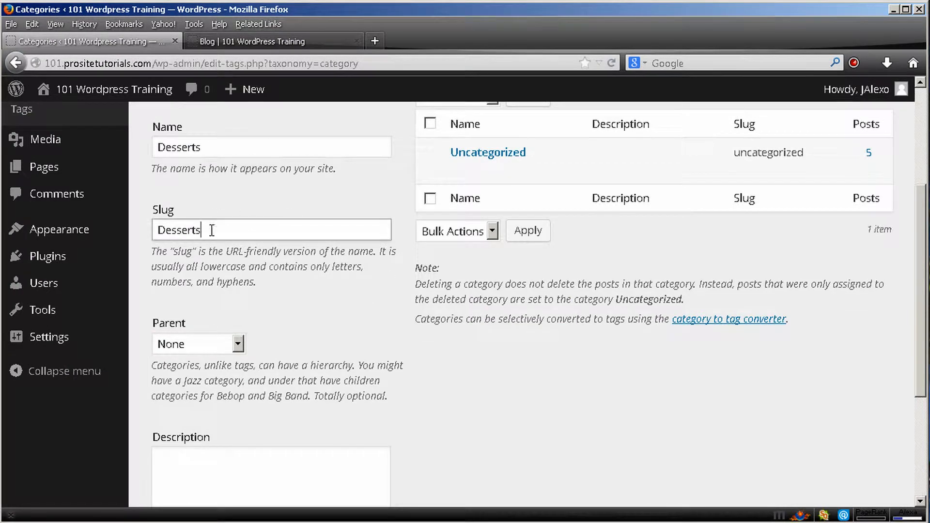
{"action": "scroll", "scroll_direction": "down", "scroll_amount": 3}
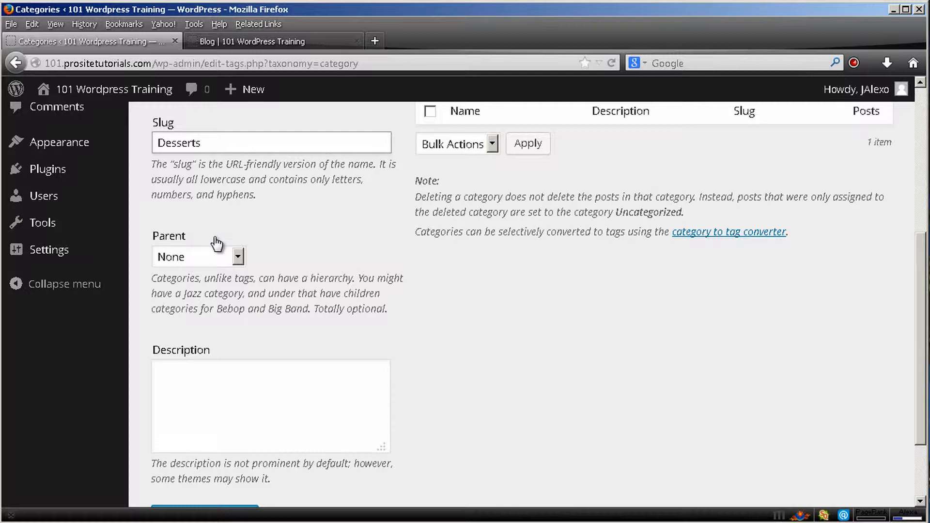
{"action": "scroll", "scroll_direction": "up", "scroll_amount": 3}
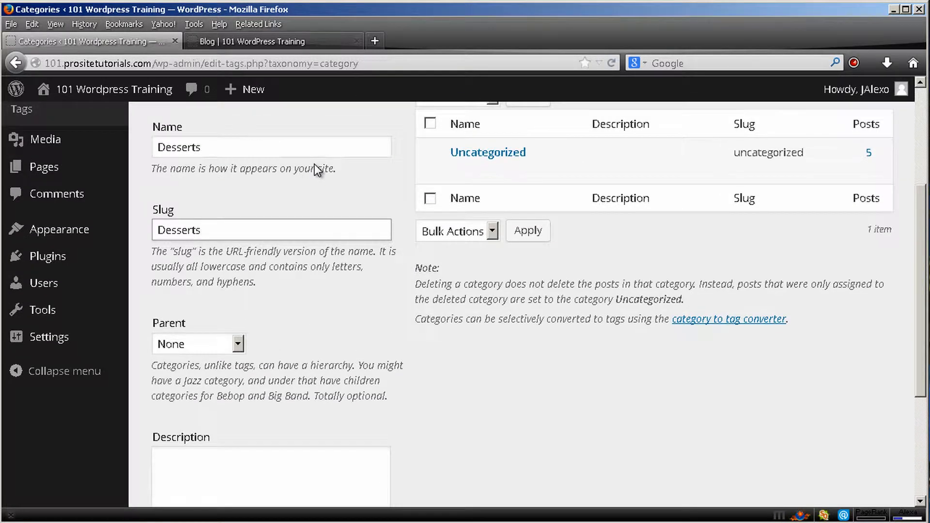
{"action": "mouse_move", "coordinate": [258, 50]}
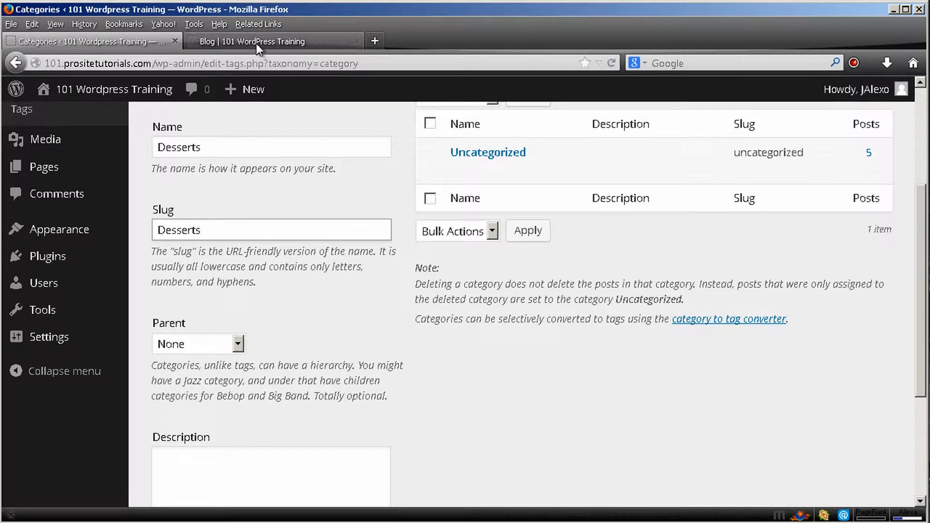
{"action": "scroll", "scroll_direction": "down", "scroll_amount": 3}
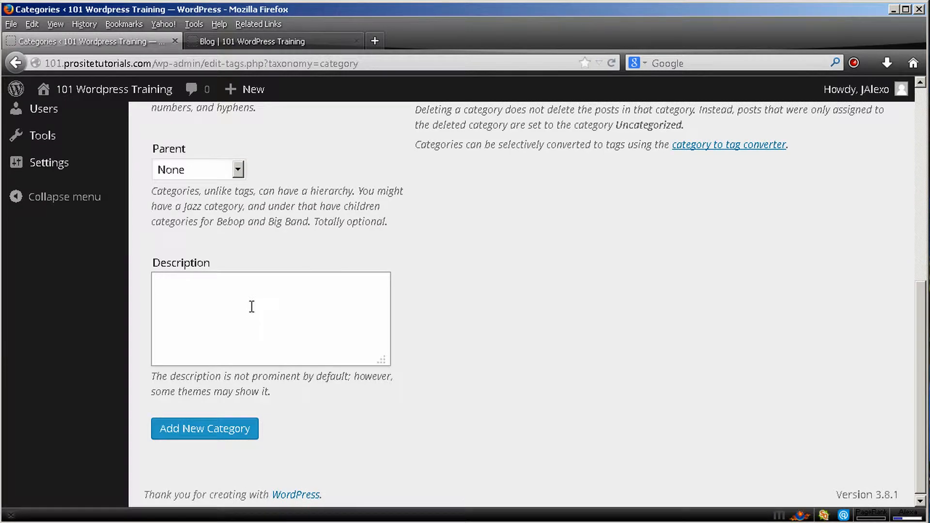
{"action": "type", "text": "Overe"}
{"action": "type", "text": "A"}
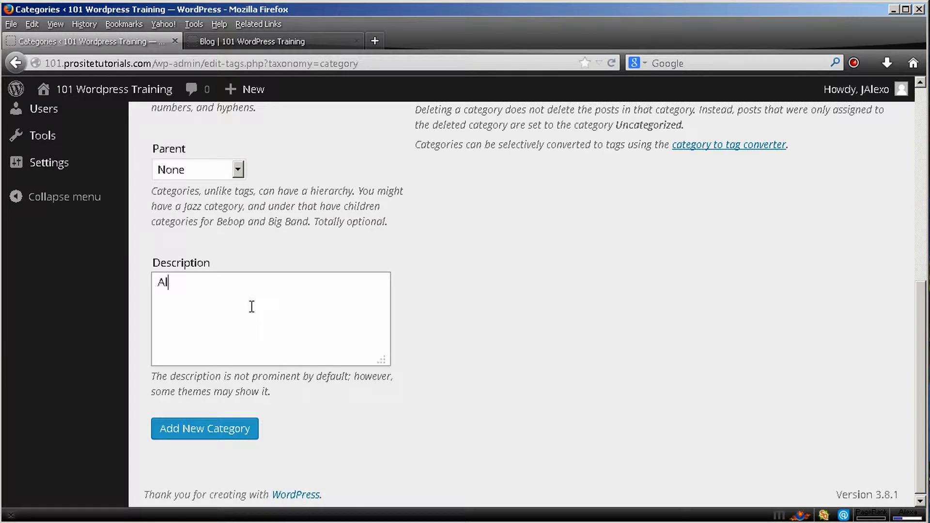
{"action": "type", "text": "l"}
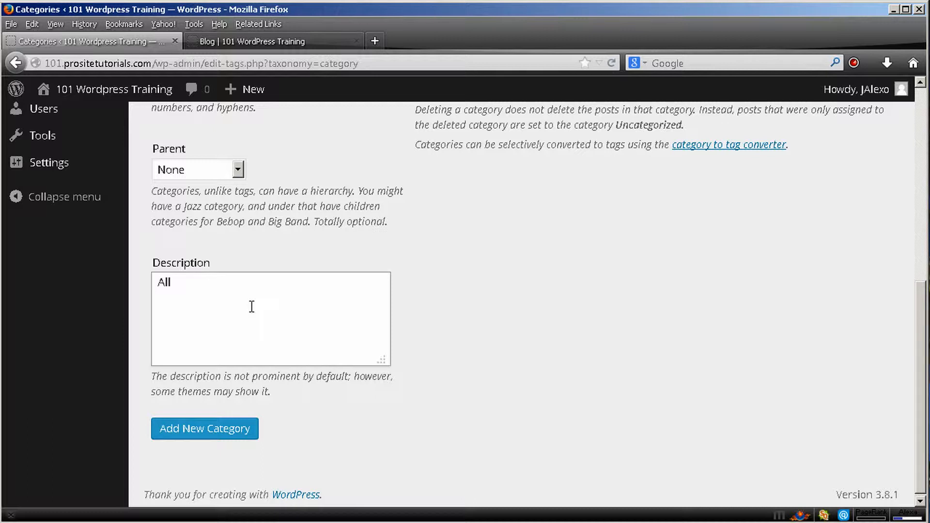
{"action": "type", "text": "cakes"}
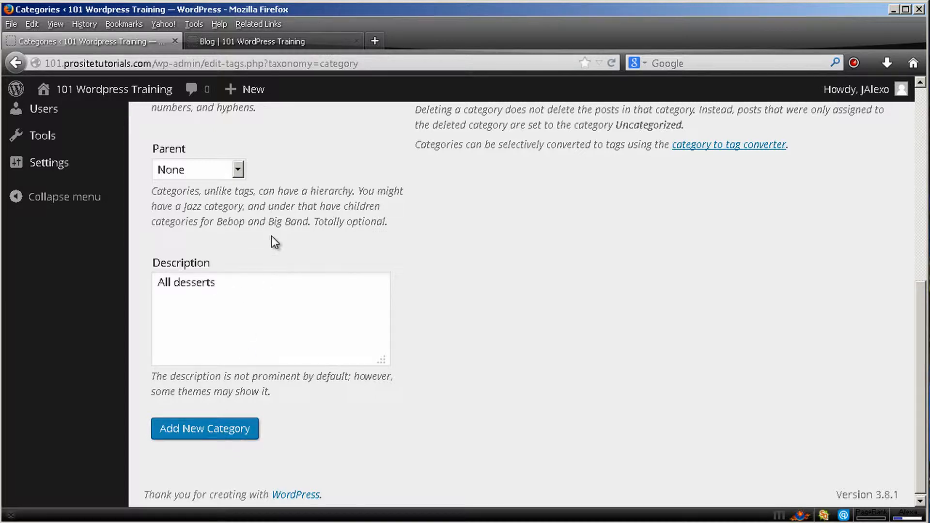
{"action": "left_click", "coordinate": [204, 428]}
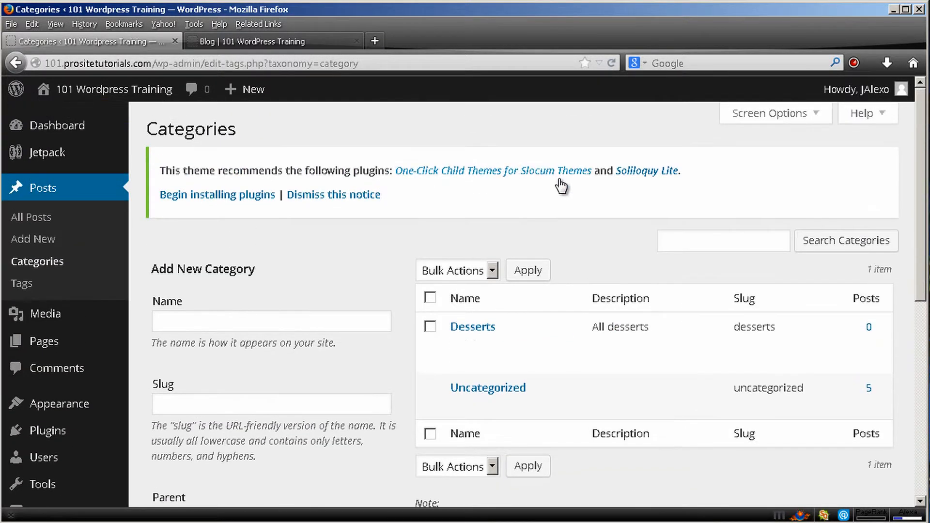
{"action": "mouse_move", "coordinate": [486, 175]}
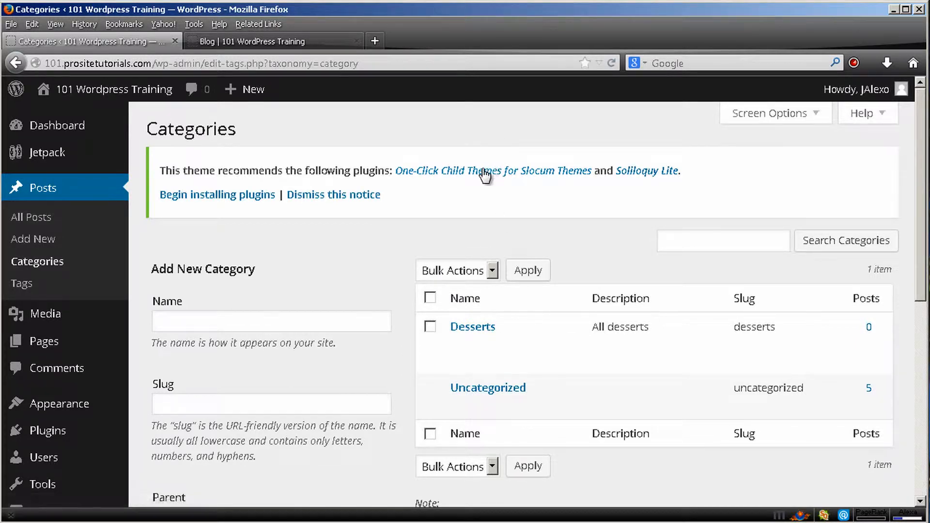
{"action": "mouse_move", "coordinate": [365, 222]}
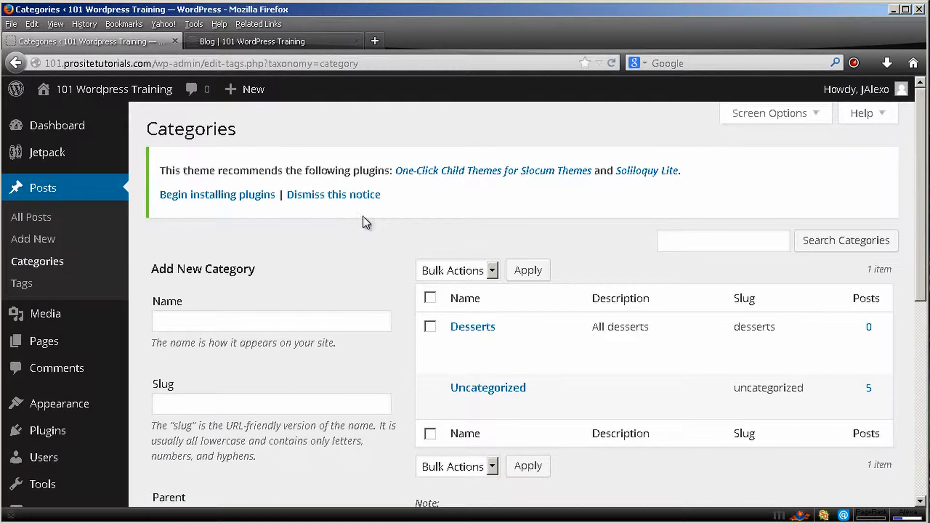
{"action": "mouse_move", "coordinate": [320, 40]}
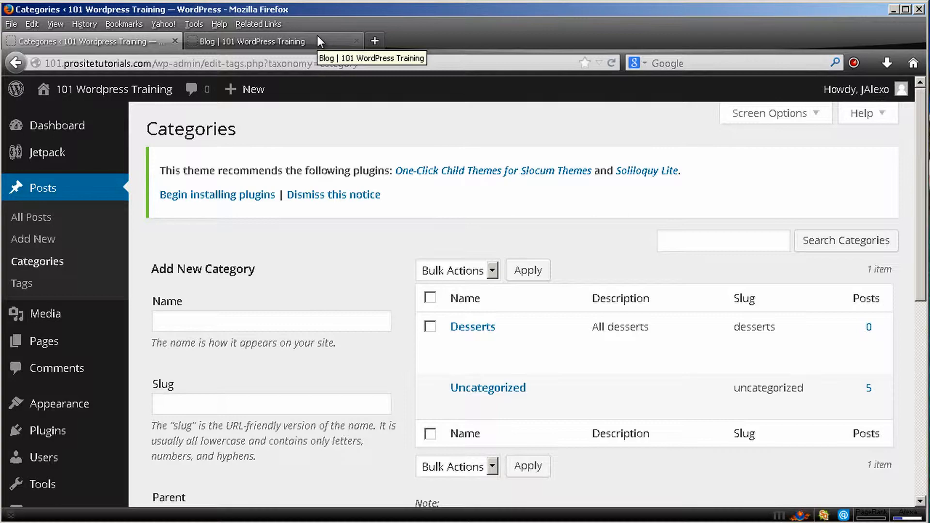
Scroll through the five dessert posts on the Blog tab, then return to the categories page.
{"action": "left_click", "coordinate": [267, 42]}
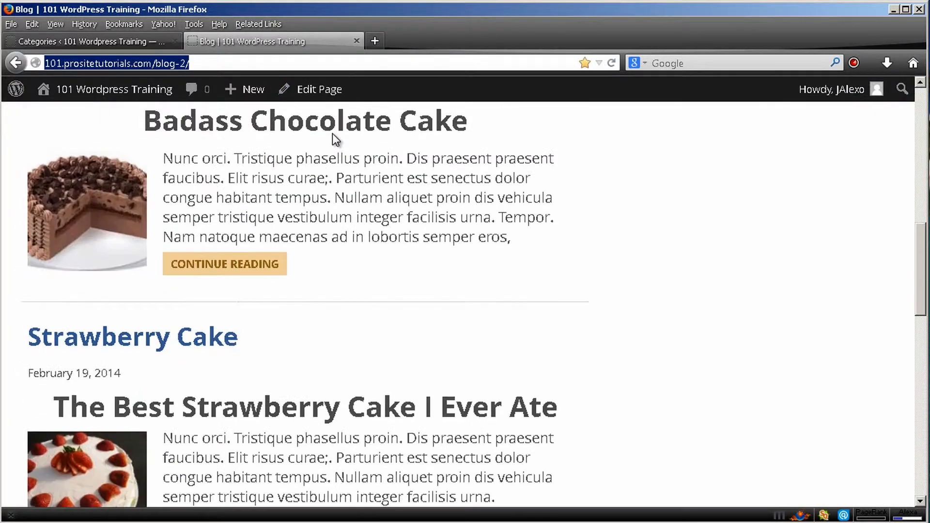
{"action": "scroll", "scroll_direction": "up", "scroll_amount": 3}
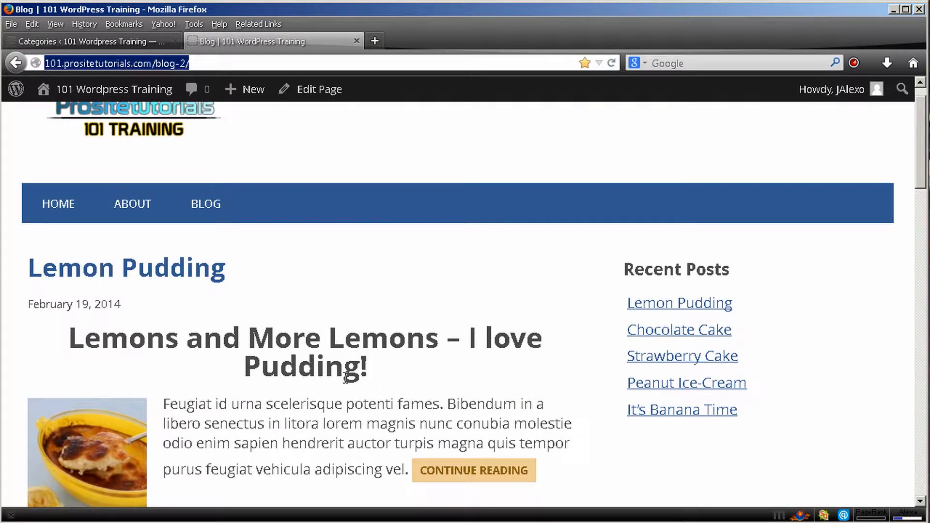
{"action": "scroll", "scroll_direction": "up", "scroll_amount": 3}
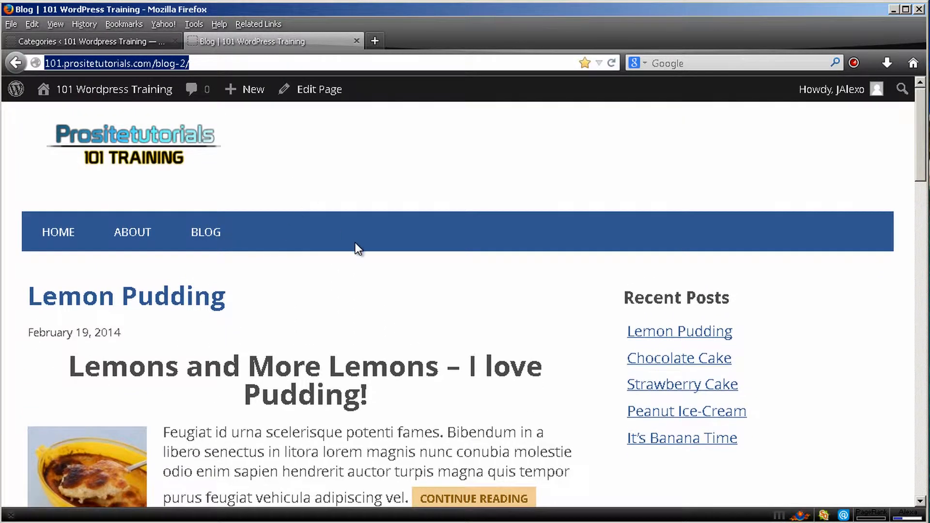
{"action": "scroll", "scroll_direction": "down", "scroll_amount": 3}
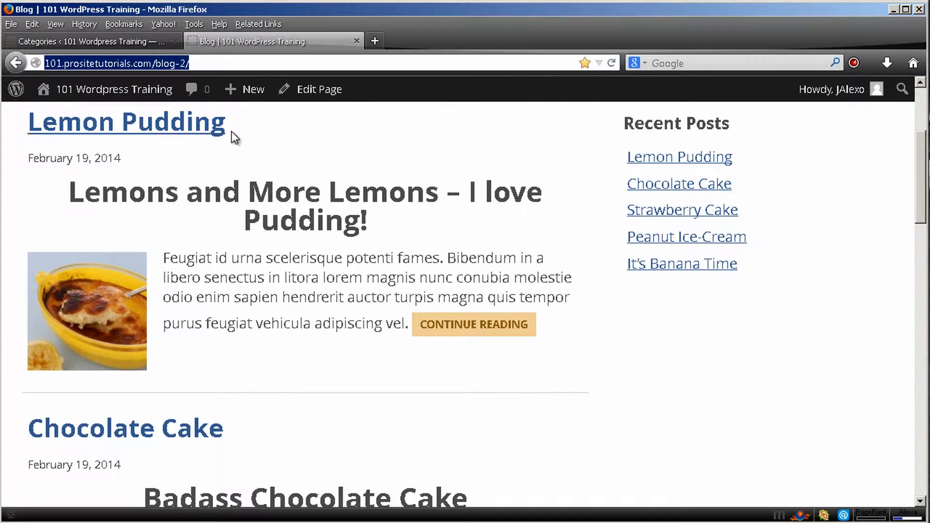
{"action": "scroll", "scroll_direction": "down", "scroll_amount": 3}
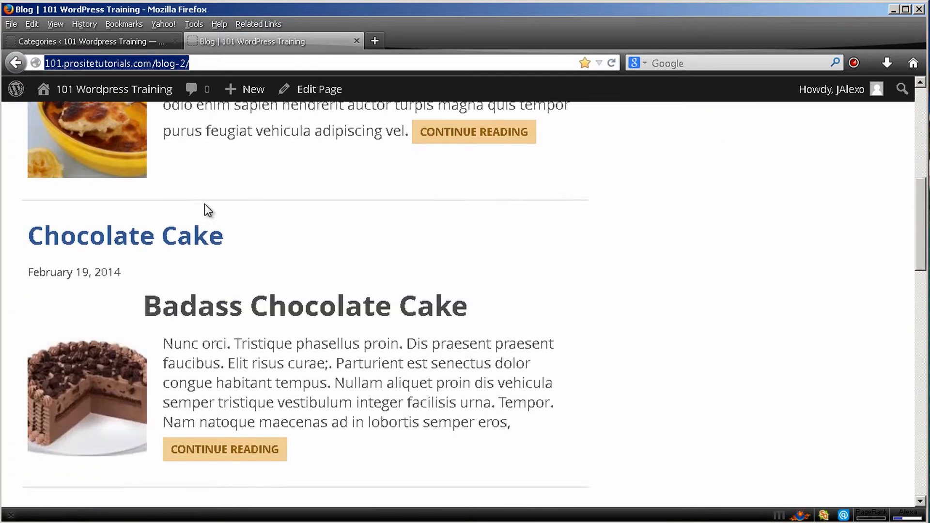
{"action": "scroll", "scroll_direction": "down", "scroll_amount": 3}
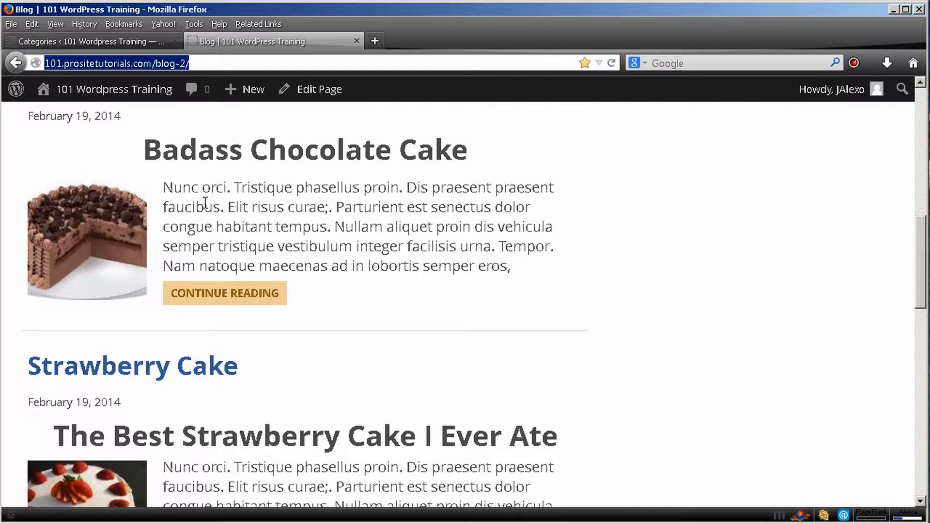
{"action": "scroll", "scroll_direction": "down", "scroll_amount": 3}
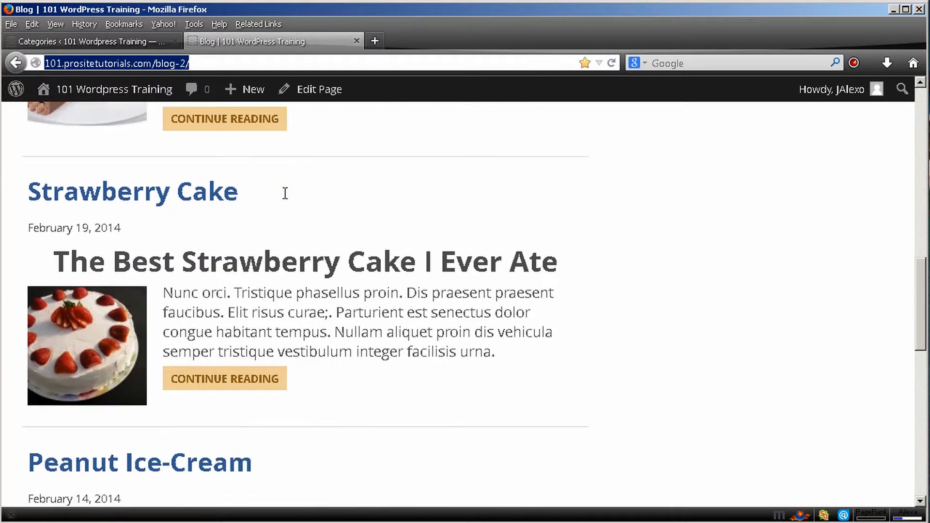
{"action": "scroll", "scroll_direction": "down", "scroll_amount": 3}
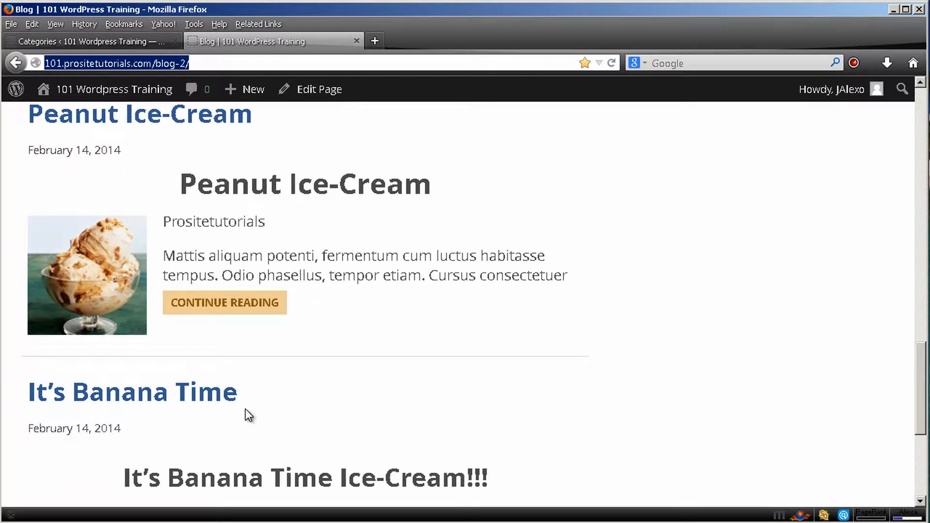
{"action": "left_click", "coordinate": [89, 41]}
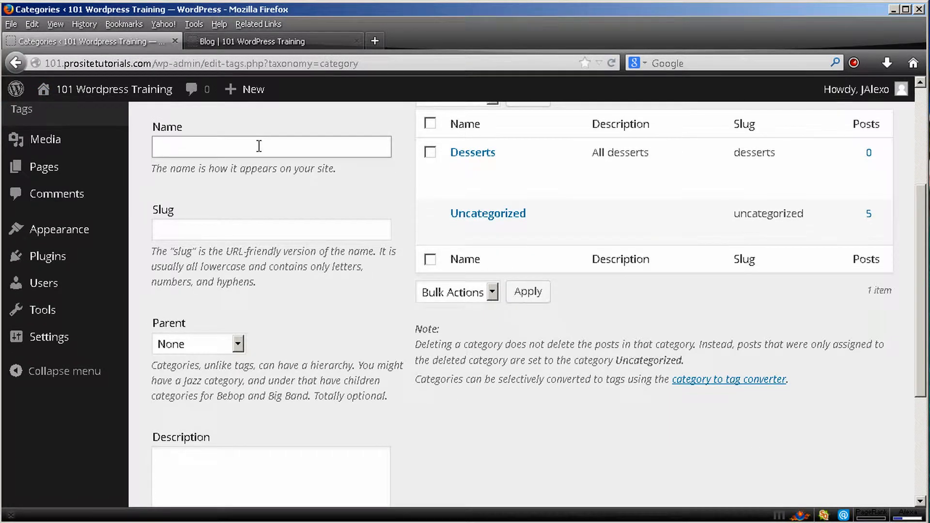
Name the new category Puddings, fill its slug, and set Desserts as the parent.
{"action": "type", "text": "Puddings"}
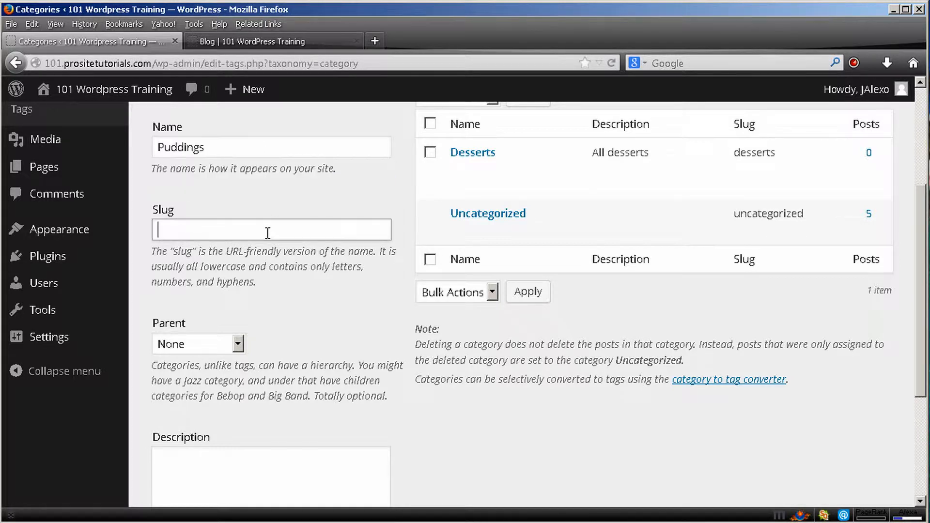
{"action": "left_click", "coordinate": [198, 343]}
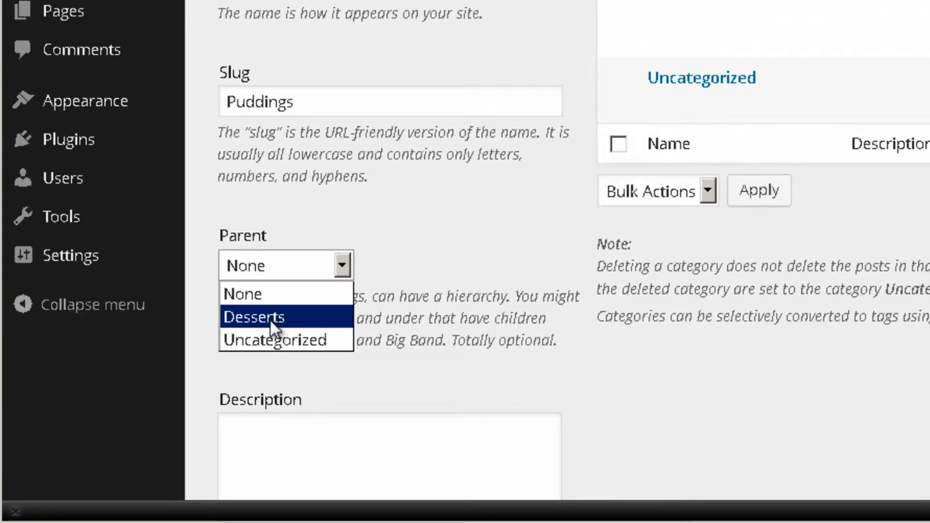
{"action": "left_click", "coordinate": [254, 317]}
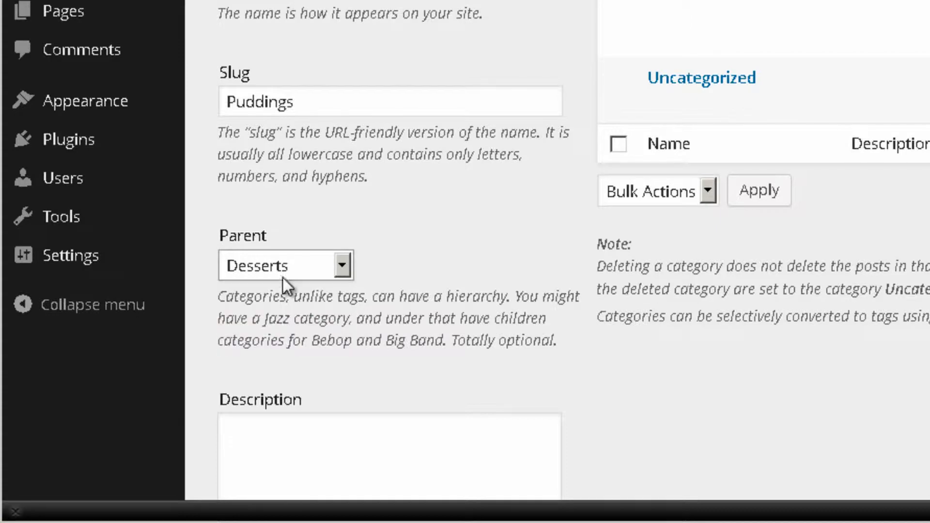
{"action": "scroll", "scroll_direction": "down", "scroll_amount": 3}
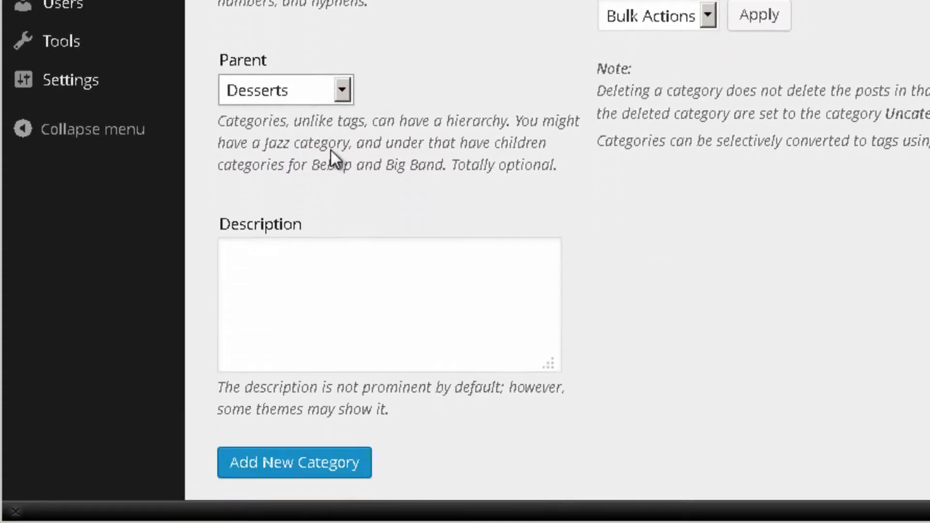
{"action": "scroll", "scroll_direction": "down", "scroll_amount": 3}
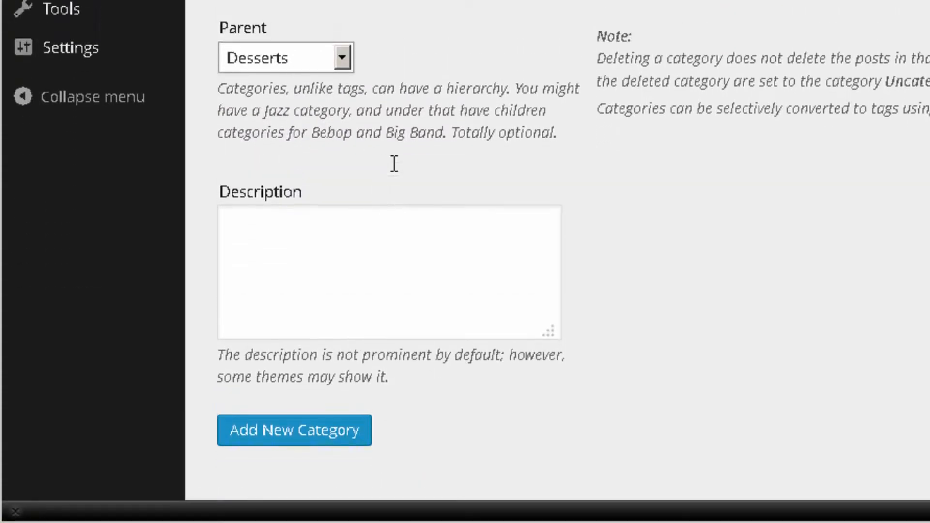
{"action": "scroll", "scroll_direction": "up", "scroll_amount": 3}
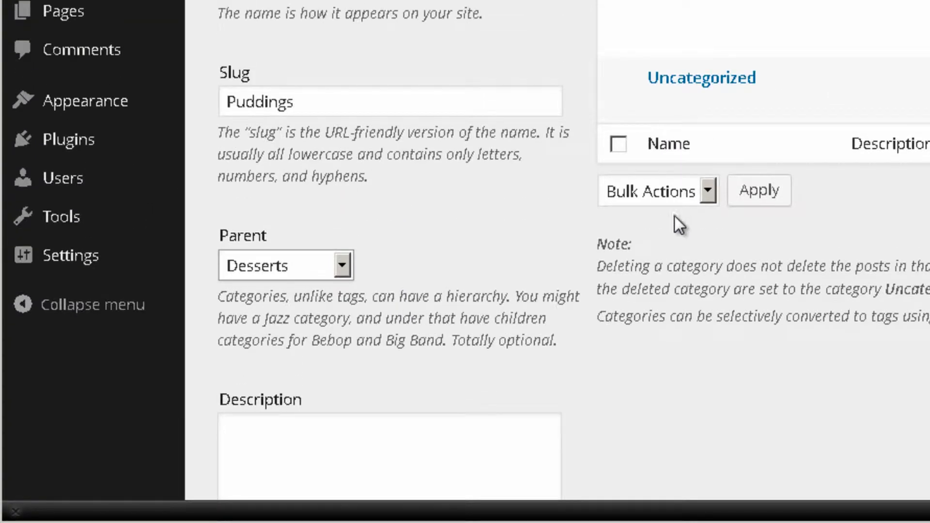
{"action": "mouse_move", "coordinate": [622, 199]}
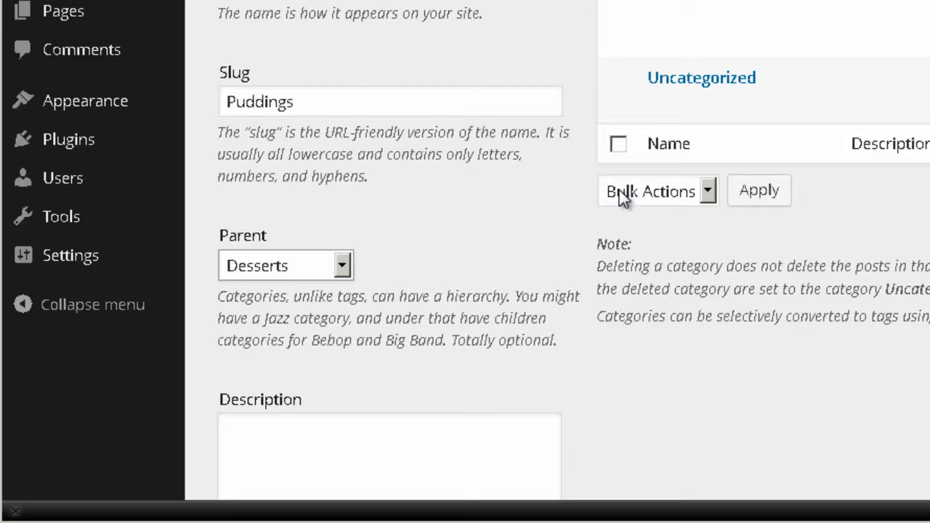
Describe Puddings as 'All posts related with puddings' and add the category.
{"action": "scroll", "scroll_direction": "down", "scroll_amount": 3}
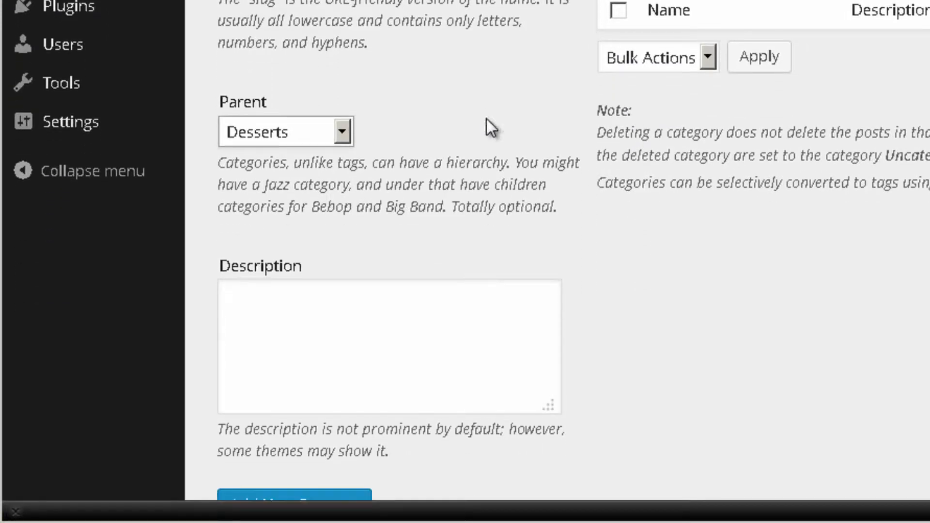
{"action": "scroll", "scroll_direction": "down", "scroll_amount": 3}
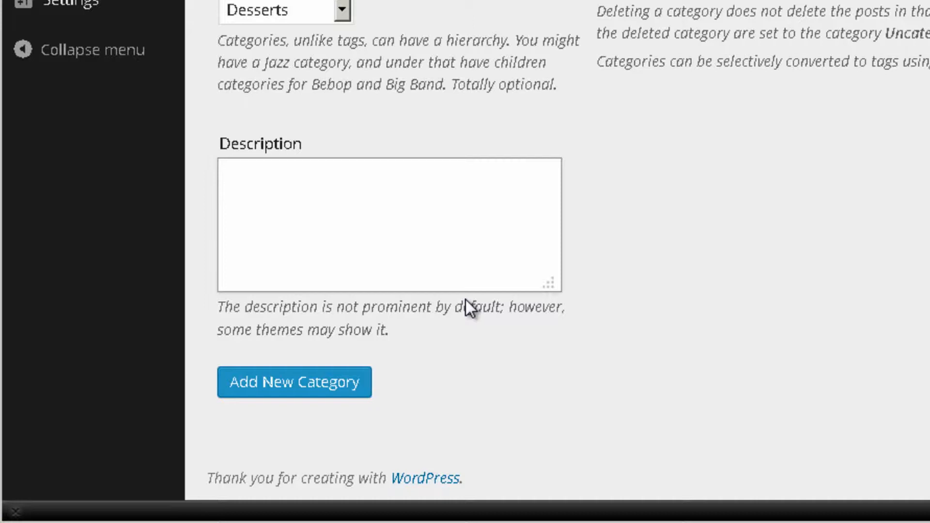
{"action": "type", "text": "A"}
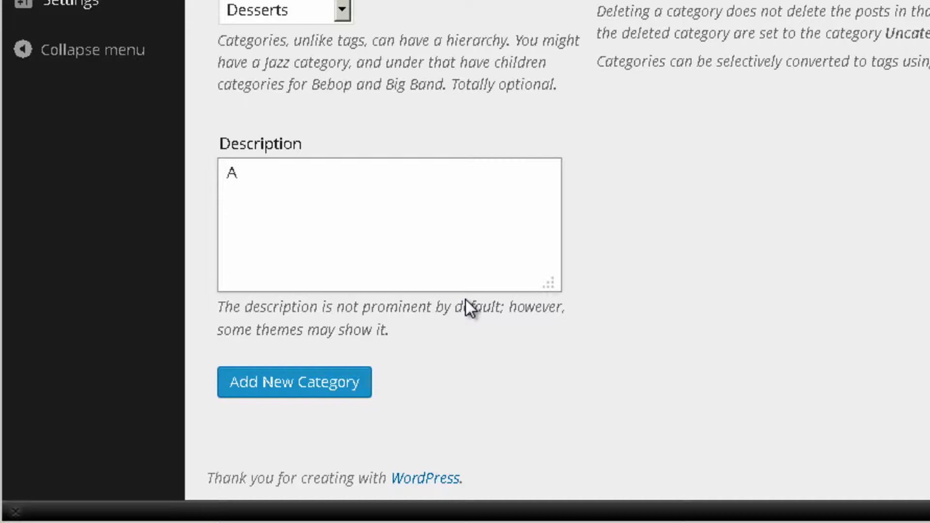
{"action": "type", "text": "ll pudd"}
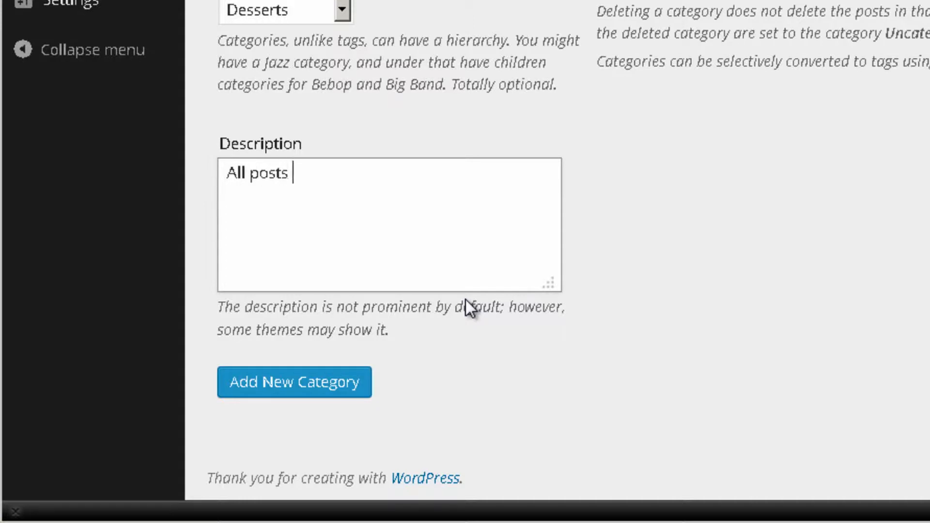
{"action": "type", "text": "related wit"}
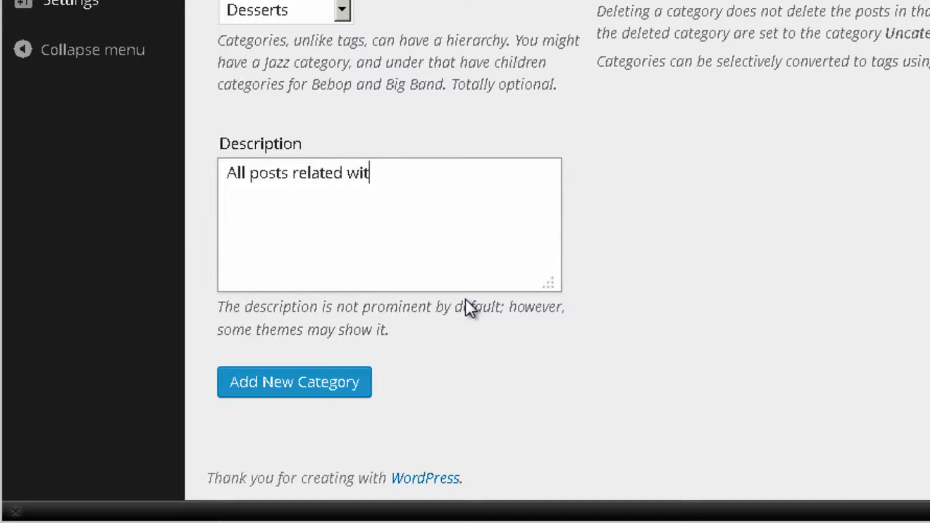
{"action": "type", "text": "h pudding"}
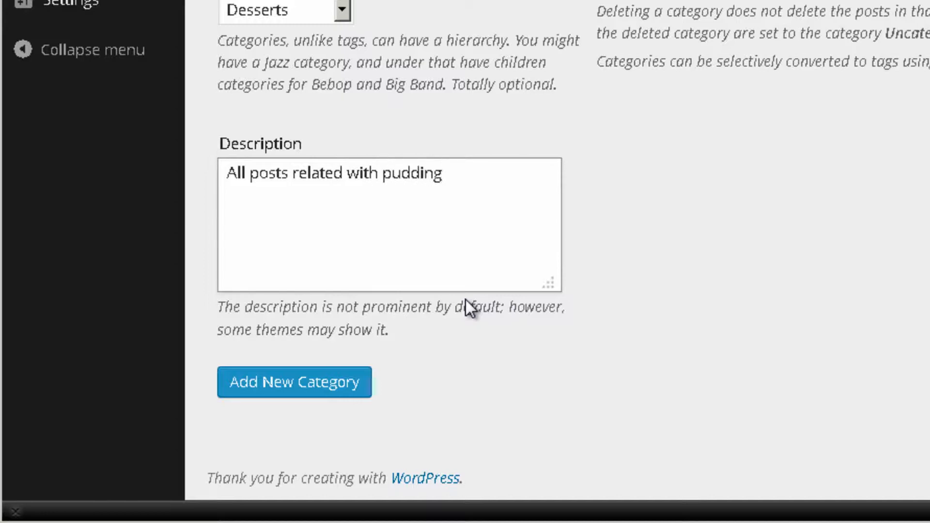
{"action": "type", "text": "s"}
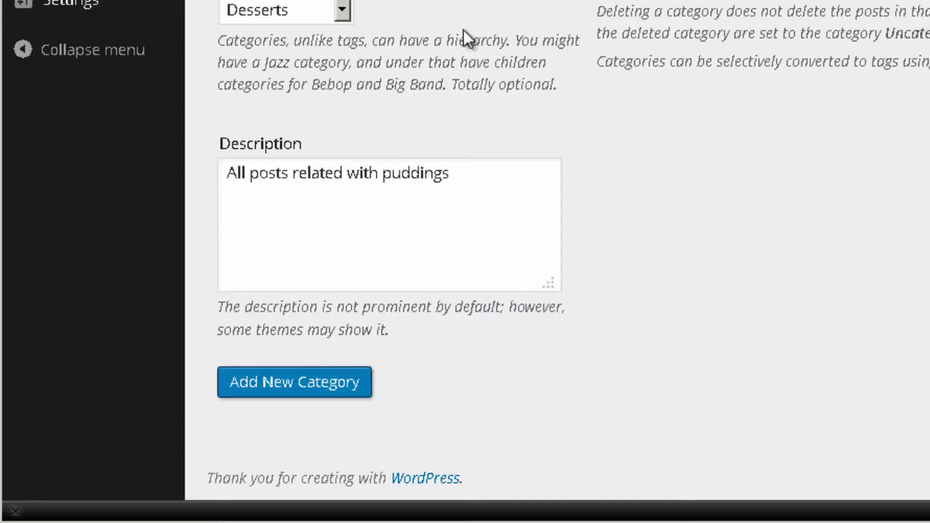
{"action": "left_click", "coordinate": [294, 381]}
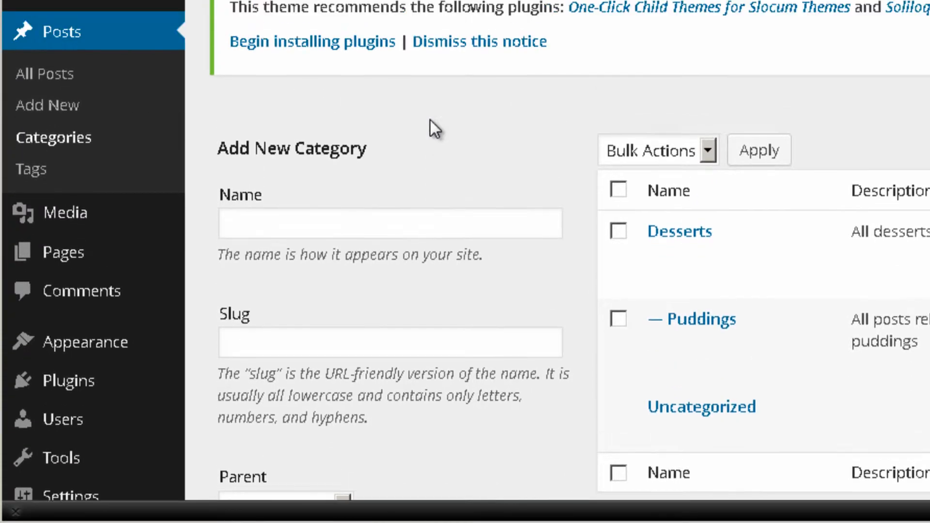
Add Ice-creams with slug ice-creams under Desserts, described 'All posts related with puddings'.
{"action": "left_click", "coordinate": [389, 233]}
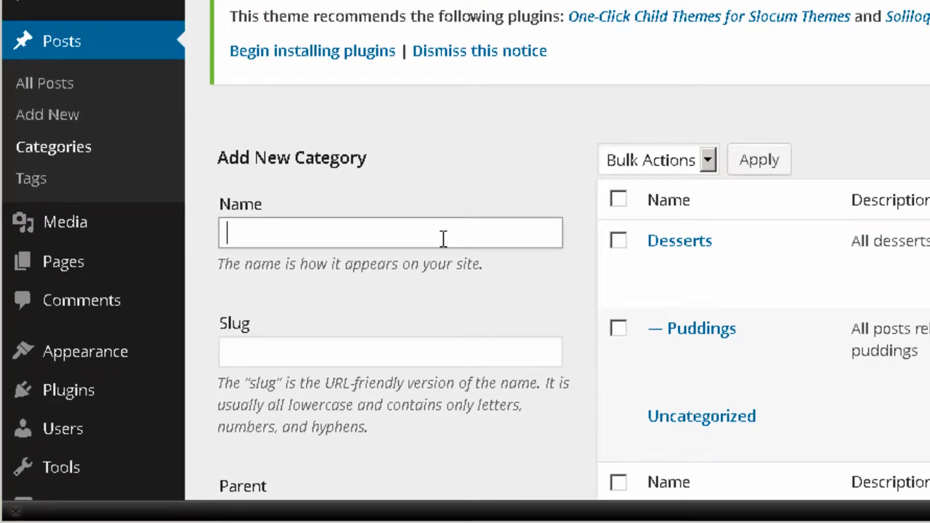
{"action": "type", "text": "Ice-creams"}
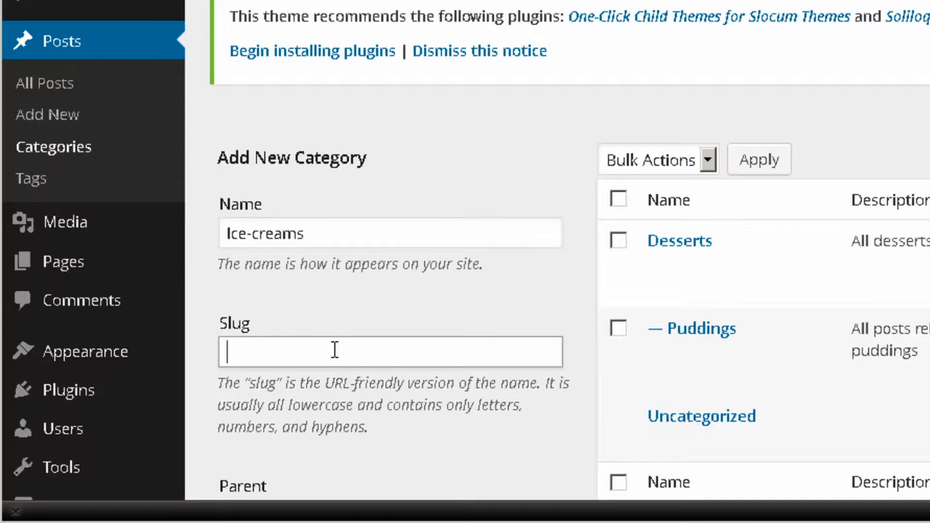
{"action": "type", "text": "icre"}
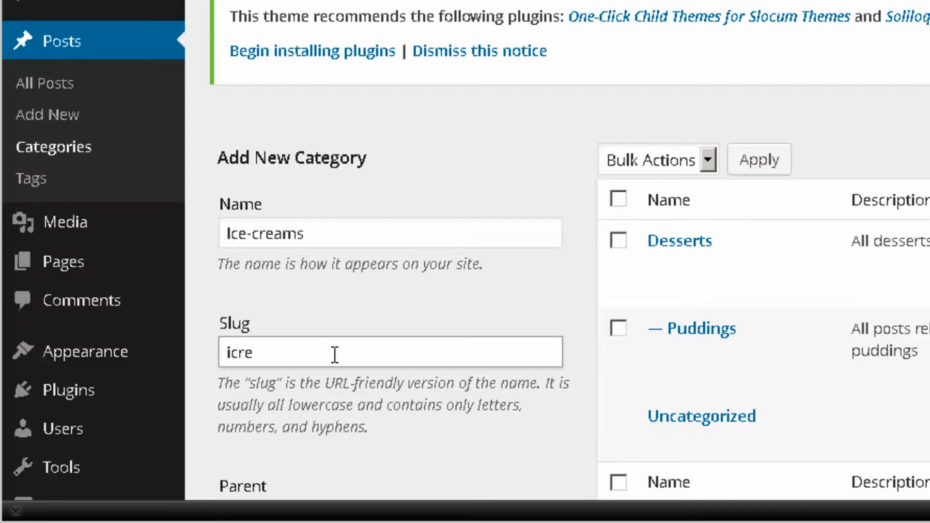
{"action": "type", "text": "ice-c"}
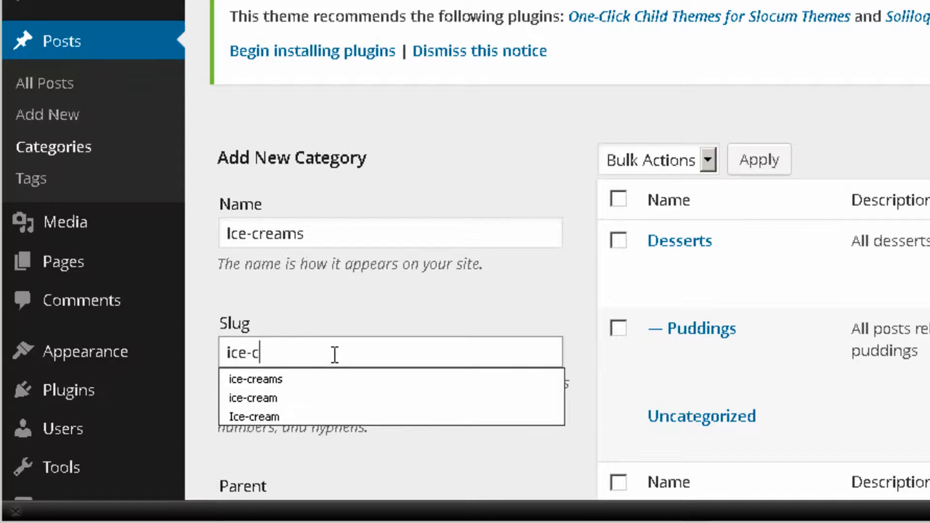
{"action": "scroll", "scroll_direction": "down", "scroll_amount": 3}
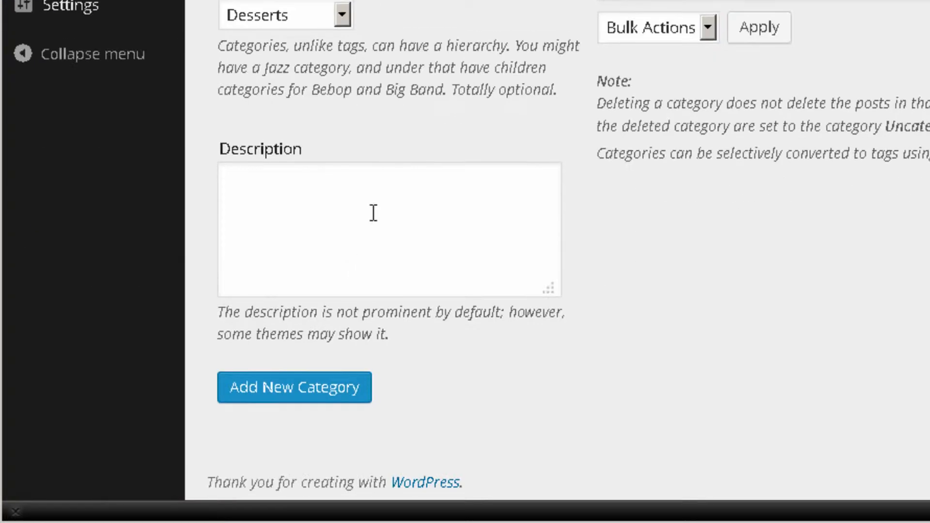
{"action": "type", "text": "All posts related with puddings"}
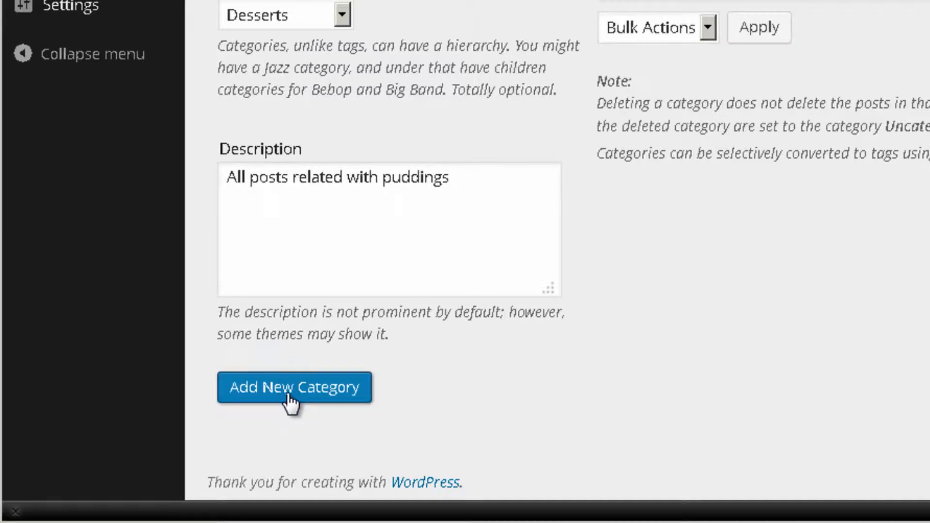
{"action": "left_click", "coordinate": [294, 387]}
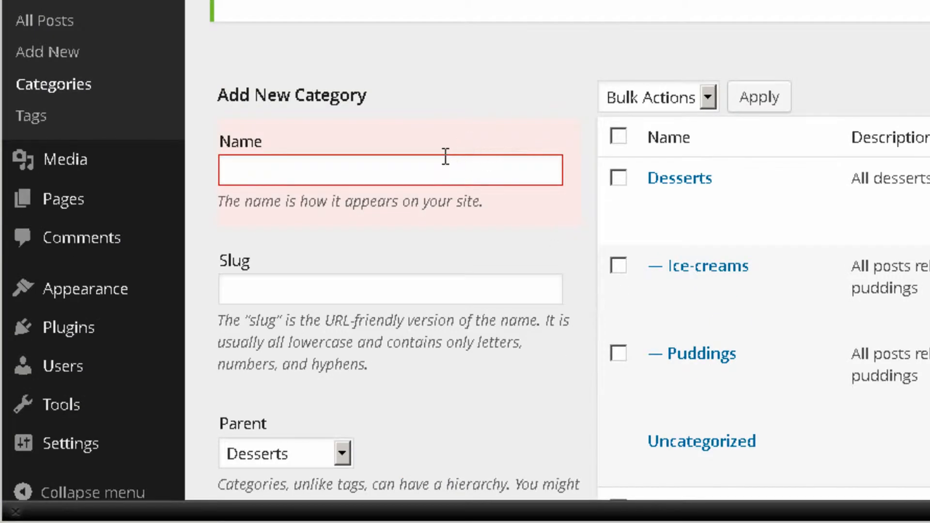
Enter Cake as the new category name and scroll down the form.
{"action": "type", "text": "Cakes"}
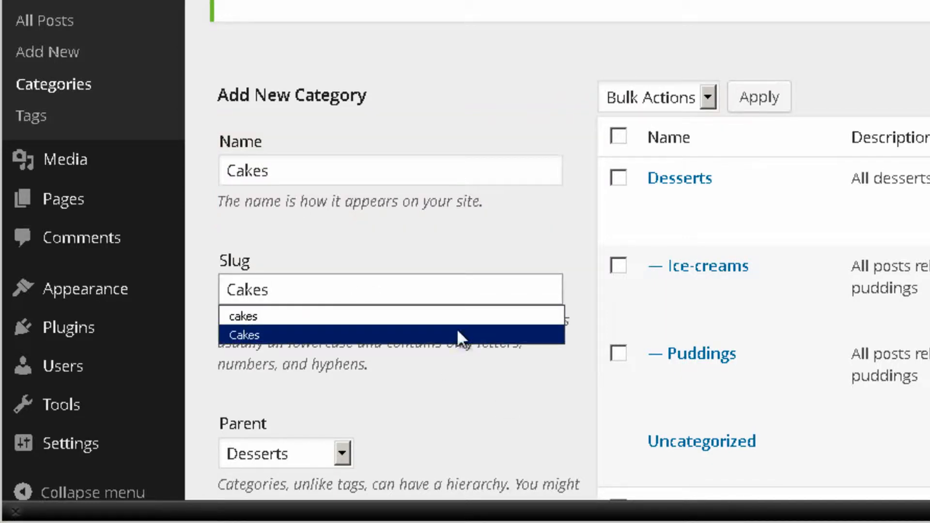
{"action": "scroll", "scroll_direction": "down", "scroll_amount": 3}
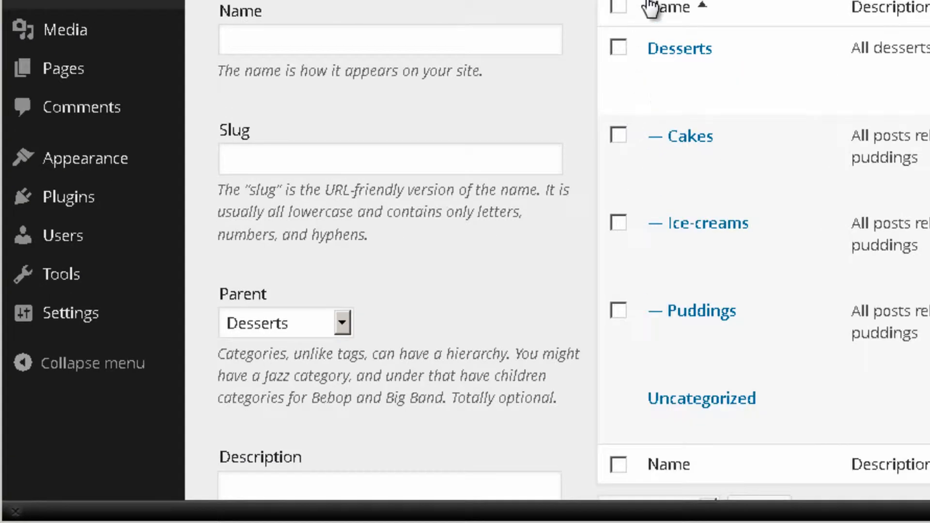
{"action": "mouse_move", "coordinate": [679, 49]}
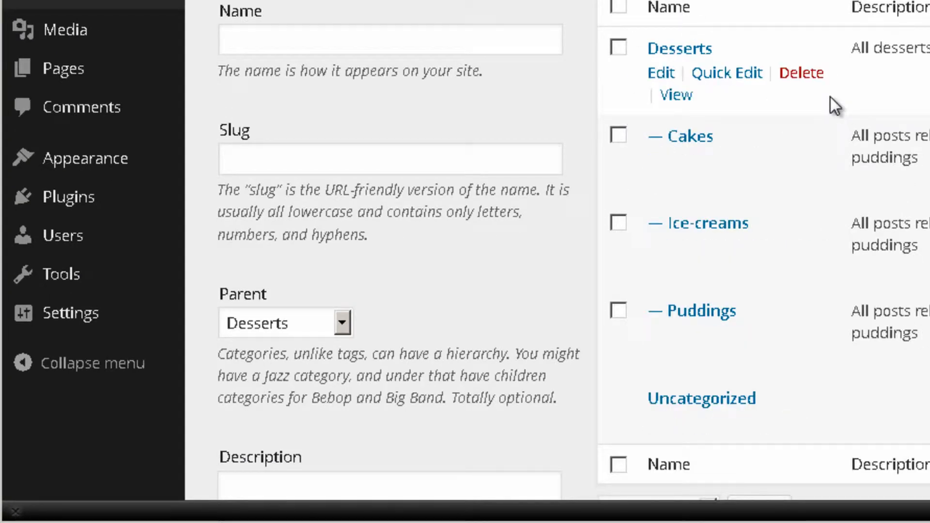
{"action": "mouse_move", "coordinate": [655, 106]}
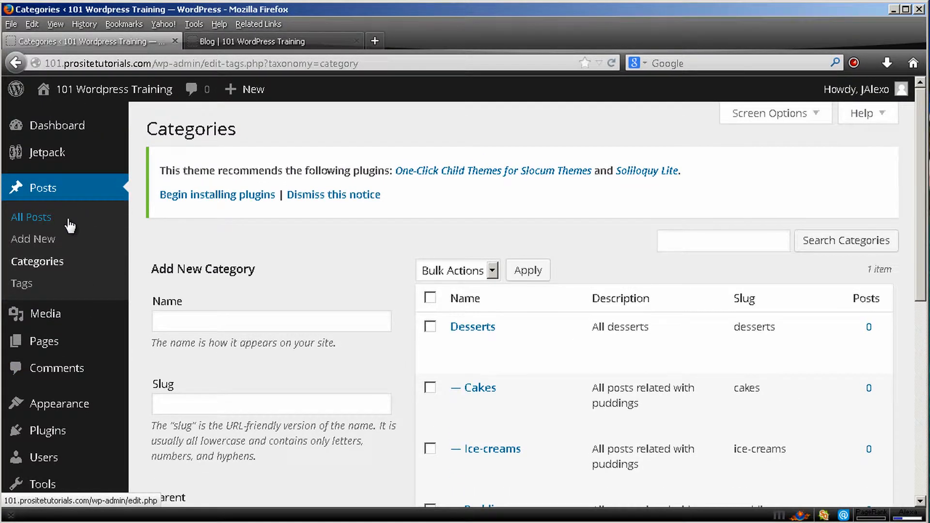
Open All Posts, showing the five dessert posts still filed under Uncategorized.
{"action": "left_click", "coordinate": [30, 217]}
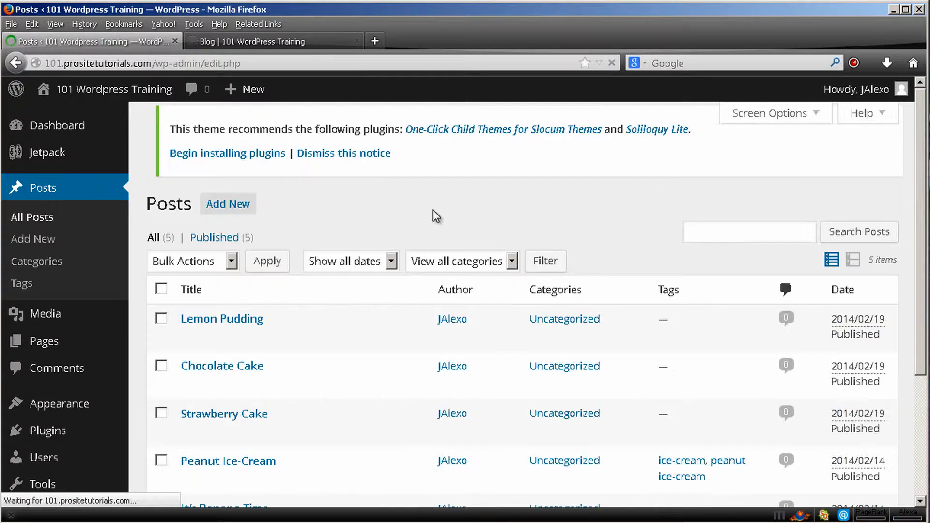
{"action": "scroll", "scroll_direction": "down", "scroll_amount": 3}
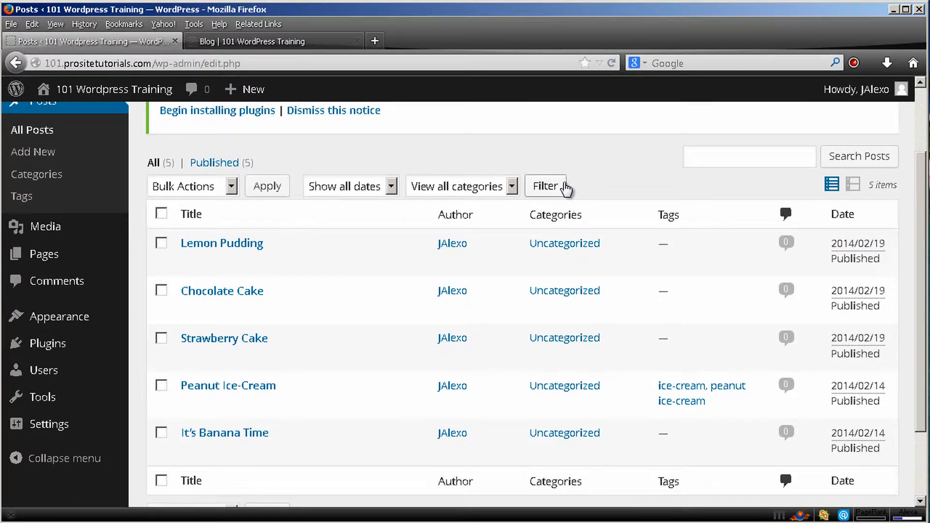
{"action": "mouse_move", "coordinate": [555, 231]}
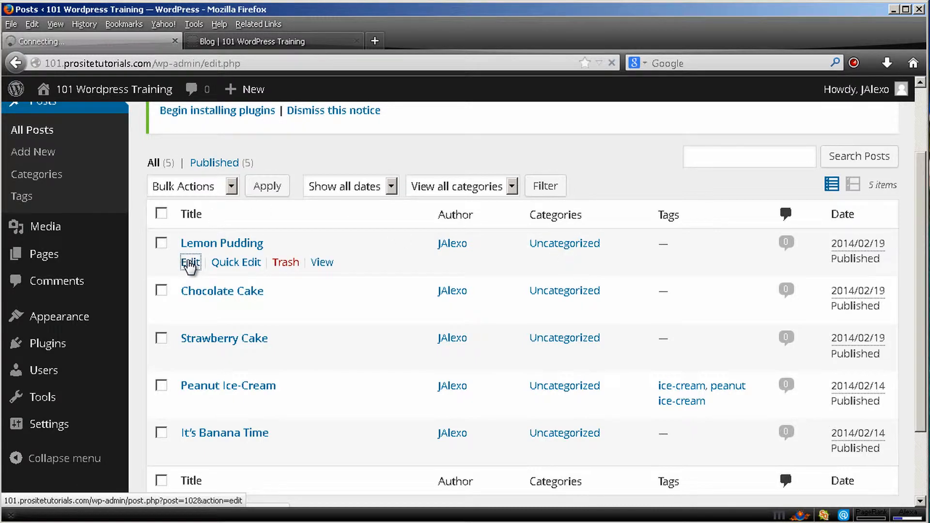
{"action": "left_click", "coordinate": [189, 261]}
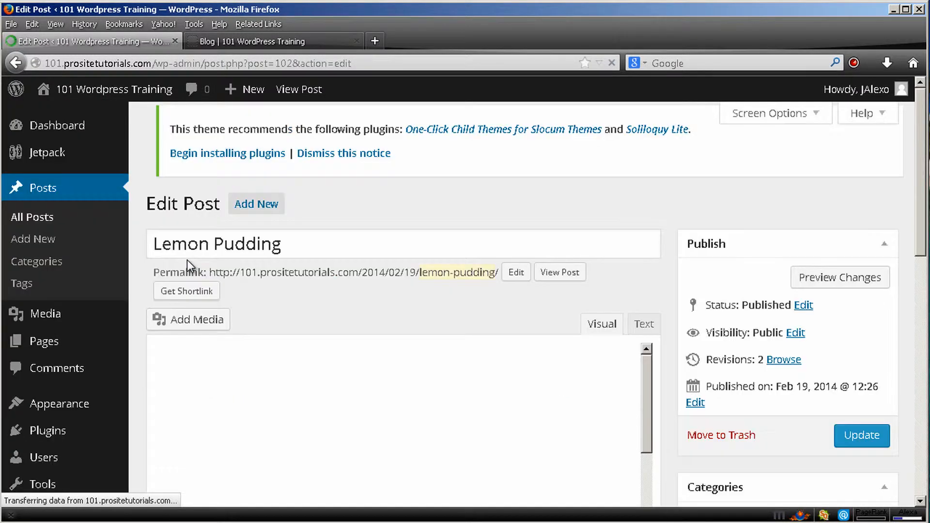
{"action": "scroll", "scroll_direction": "down", "scroll_amount": 3}
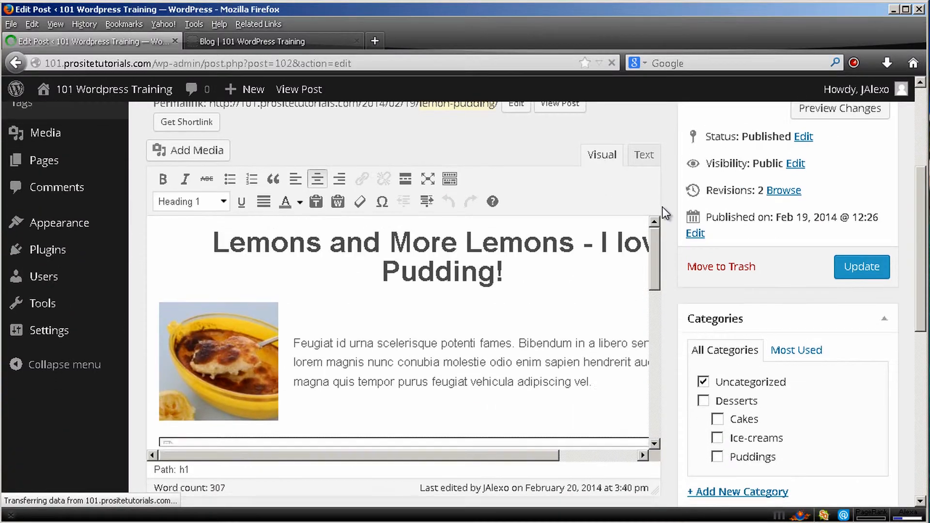
{"action": "scroll", "scroll_direction": "down", "scroll_amount": 3}
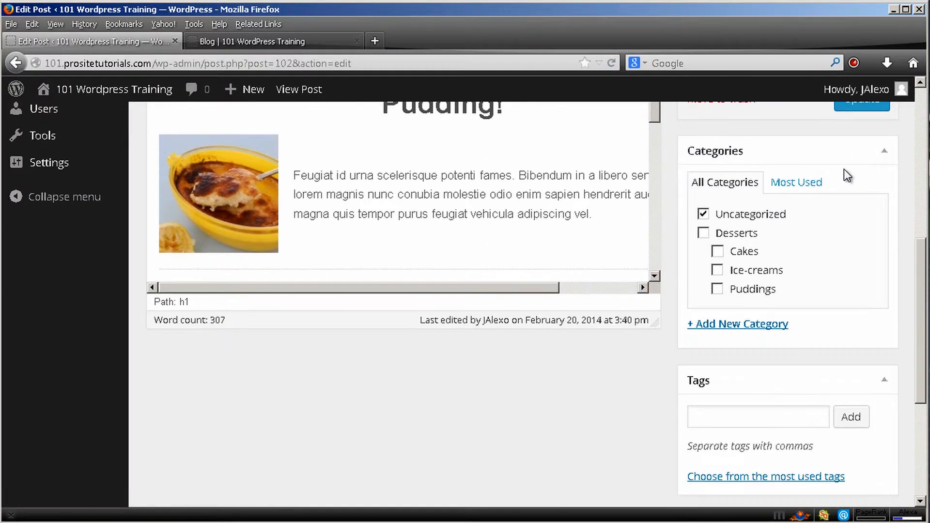
{"action": "mouse_move", "coordinate": [811, 261]}
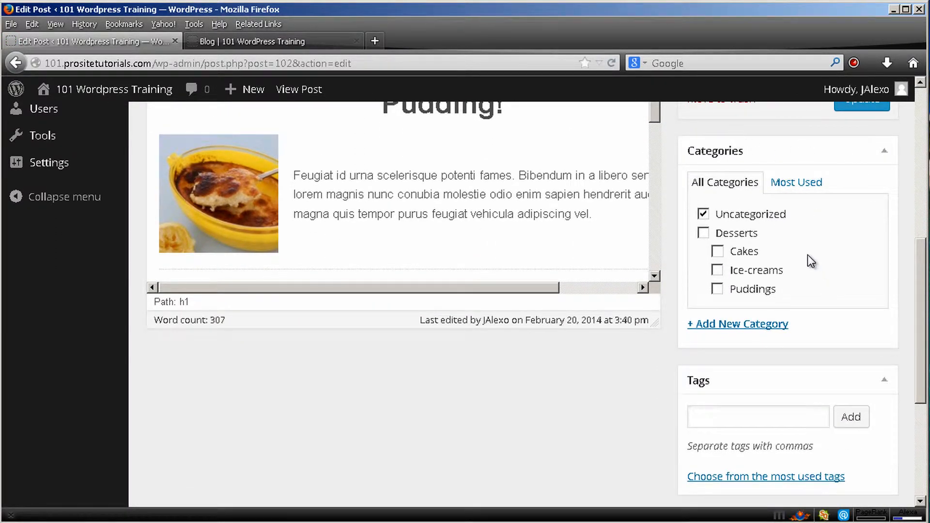
{"action": "scroll", "scroll_direction": "up", "scroll_amount": 3}
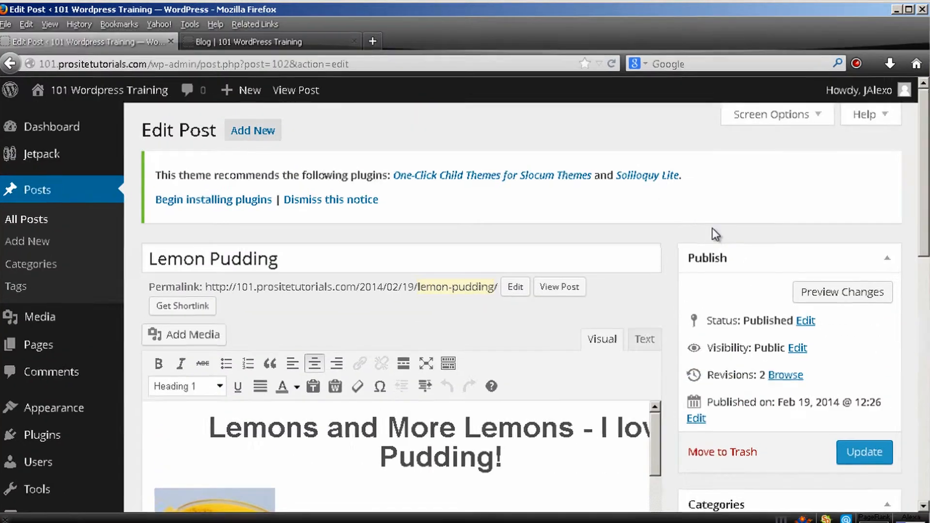
{"action": "left_click", "coordinate": [772, 114]}
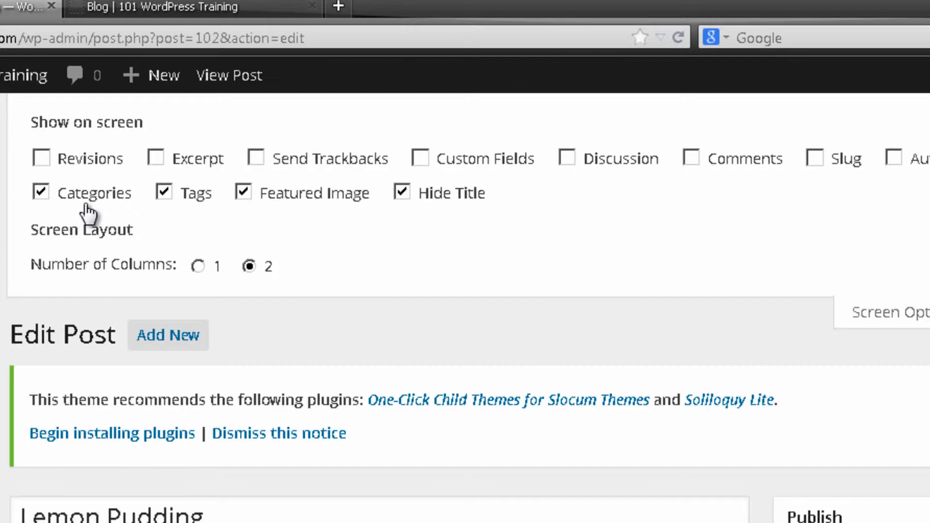
{"action": "mouse_move", "coordinate": [107, 214]}
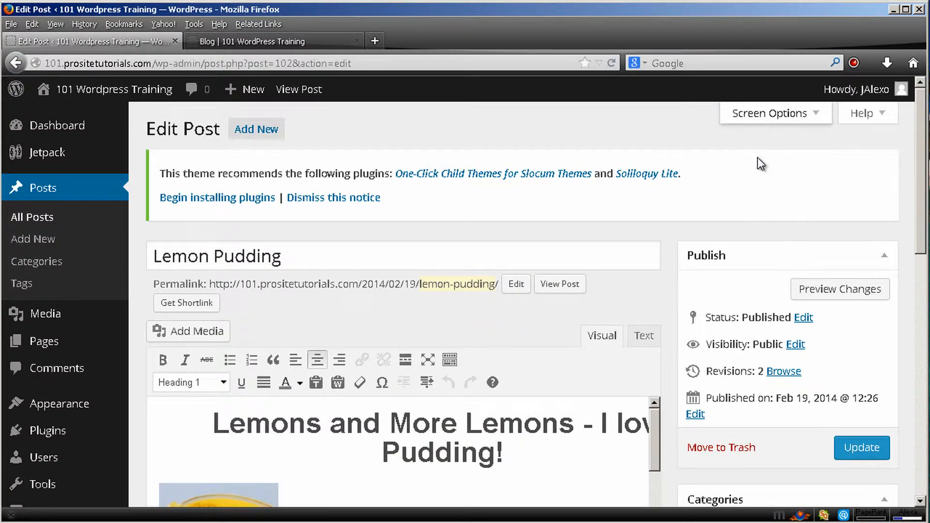
{"action": "mouse_move", "coordinate": [805, 162]}
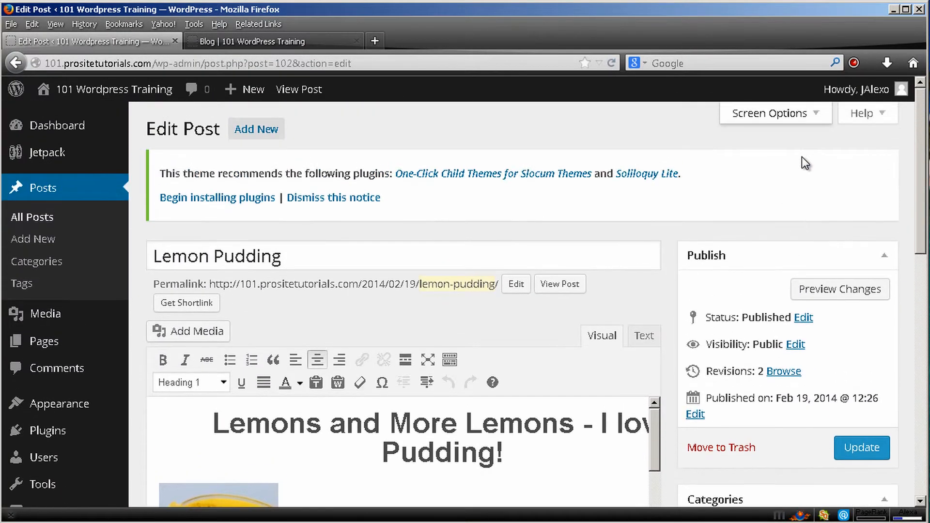
Update Lemon Pudding with its Desserts and Puddings categories and go back to All Posts.
{"action": "scroll", "scroll_direction": "down", "scroll_amount": 3}
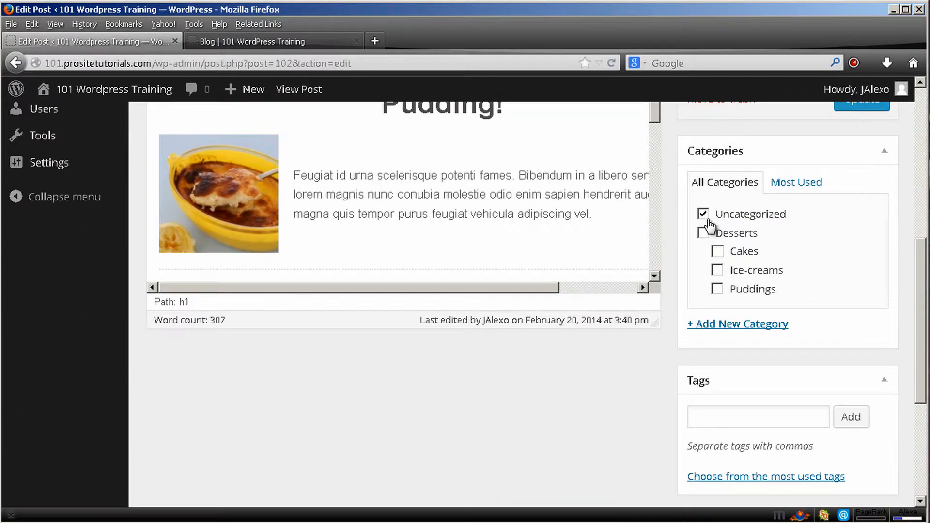
{"action": "scroll", "scroll_direction": "up", "scroll_amount": 3}
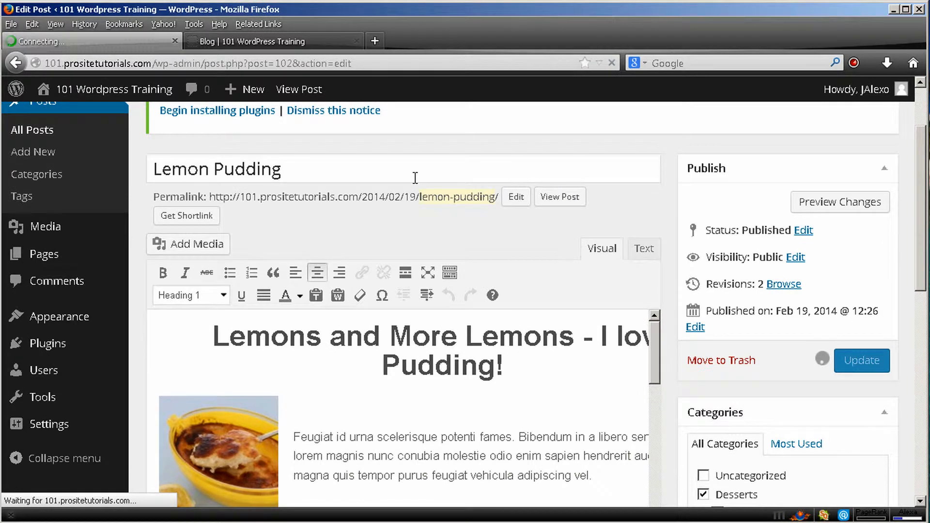
{"action": "left_click", "coordinate": [860, 361]}
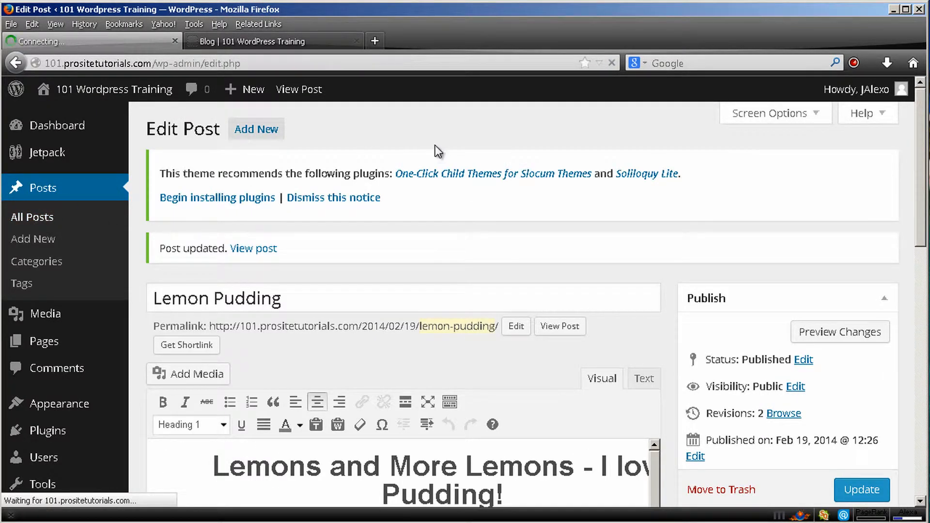
{"action": "left_click", "coordinate": [32, 217]}
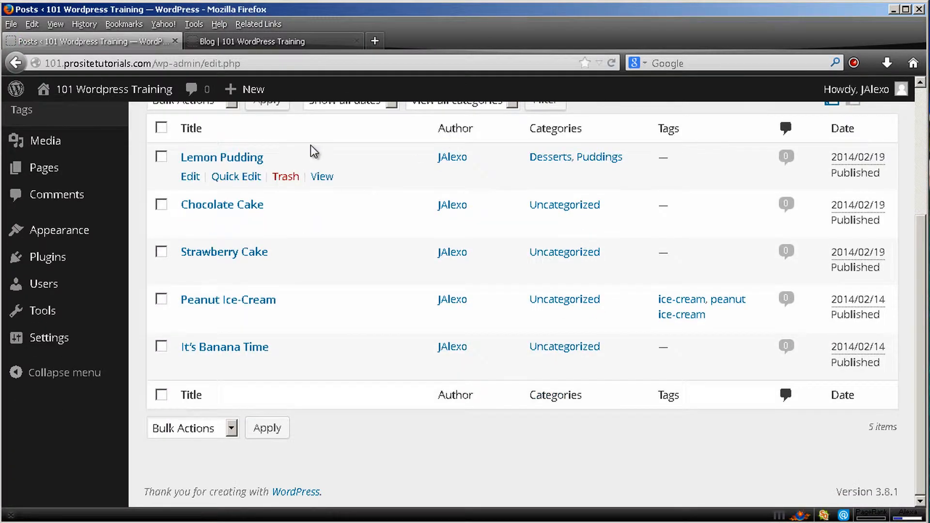
Edit Chocolate Cake, checking Desserts and Cakes in place of Uncategorized.
{"action": "left_click", "coordinate": [189, 224]}
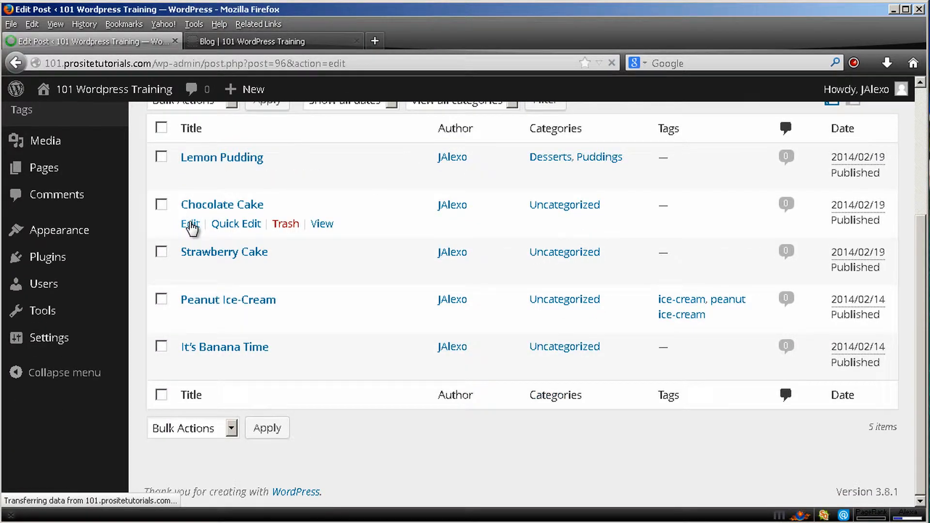
{"action": "left_click", "coordinate": [190, 224]}
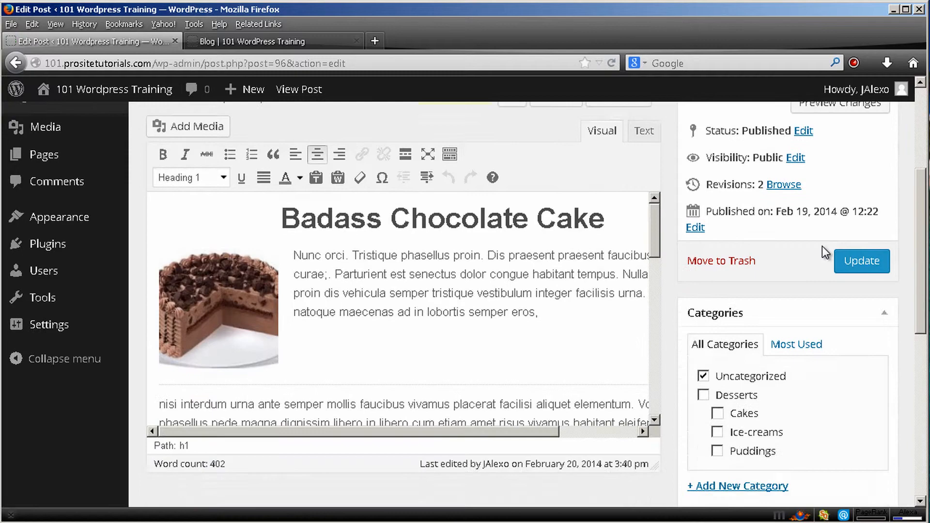
{"action": "left_click", "coordinate": [702, 394]}
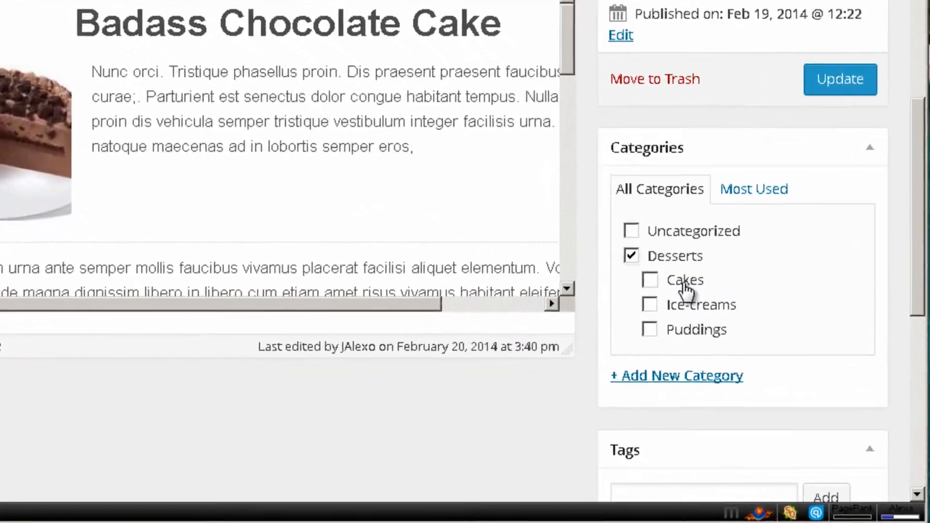
{"action": "left_click", "coordinate": [650, 279]}
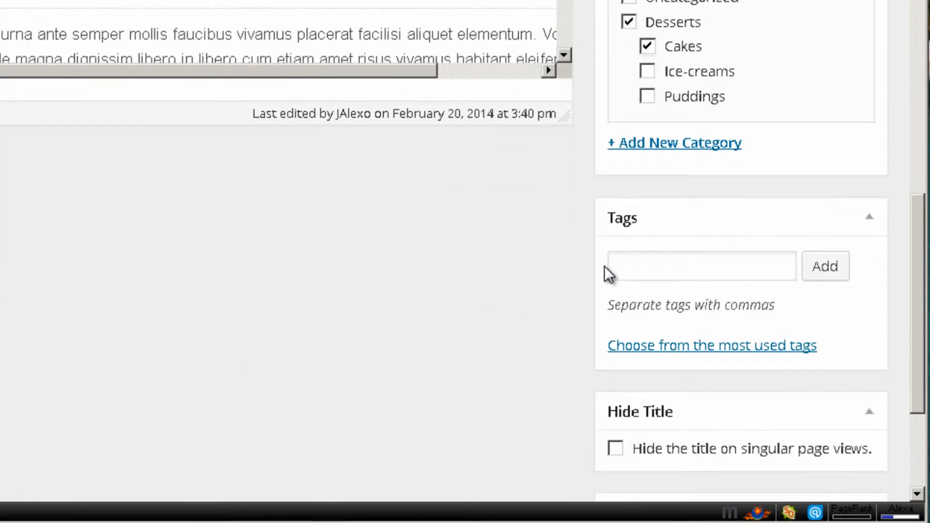
{"action": "mouse_move", "coordinate": [619, 204]}
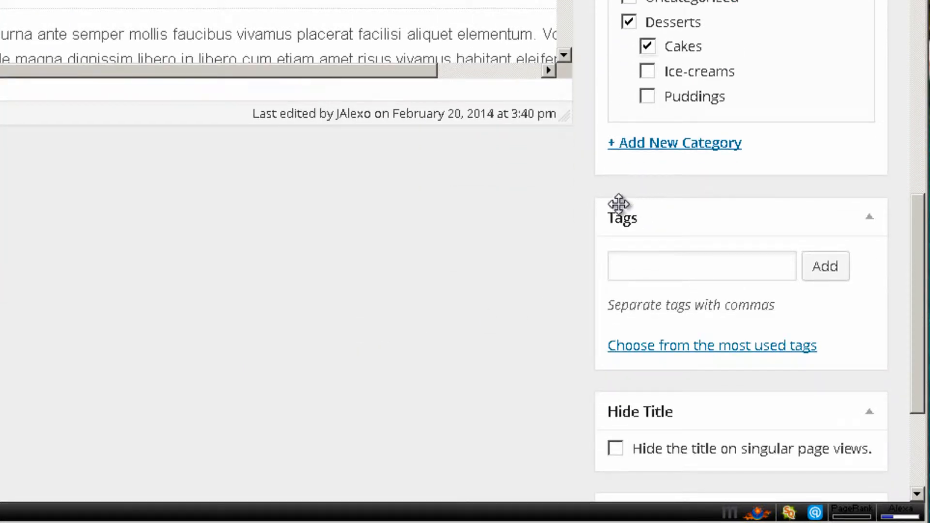
{"action": "left_click", "coordinate": [674, 142]}
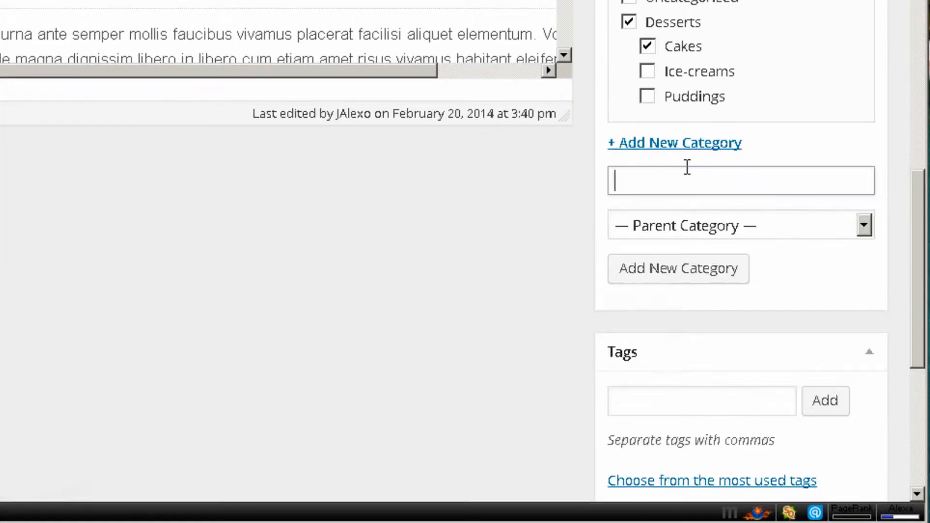
{"action": "mouse_move", "coordinate": [729, 193]}
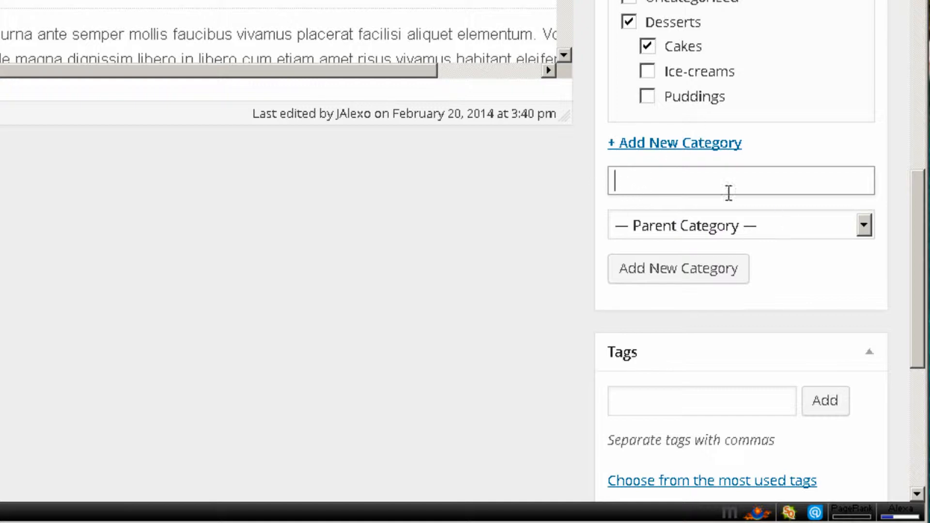
{"action": "mouse_move", "coordinate": [796, 236]}
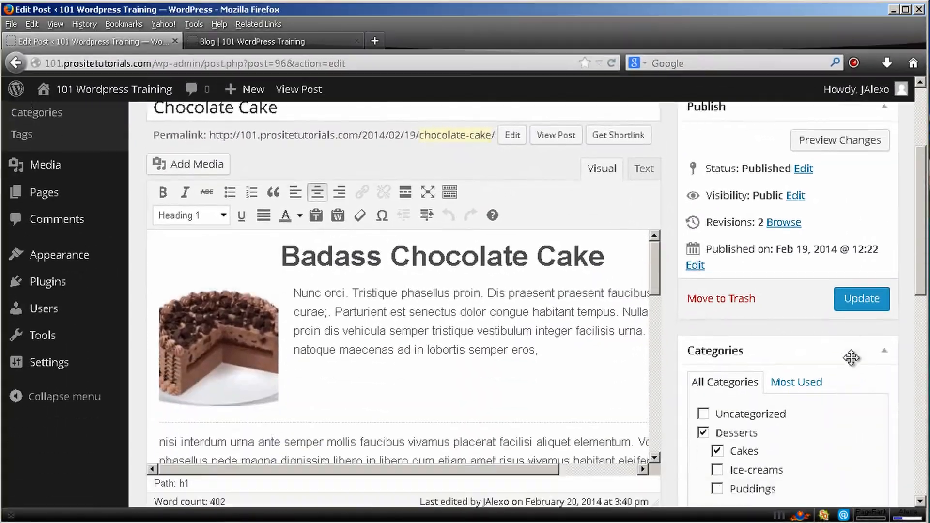
Save Chocolate Cake's category changes and go back to All Posts.
{"action": "left_click", "coordinate": [861, 298]}
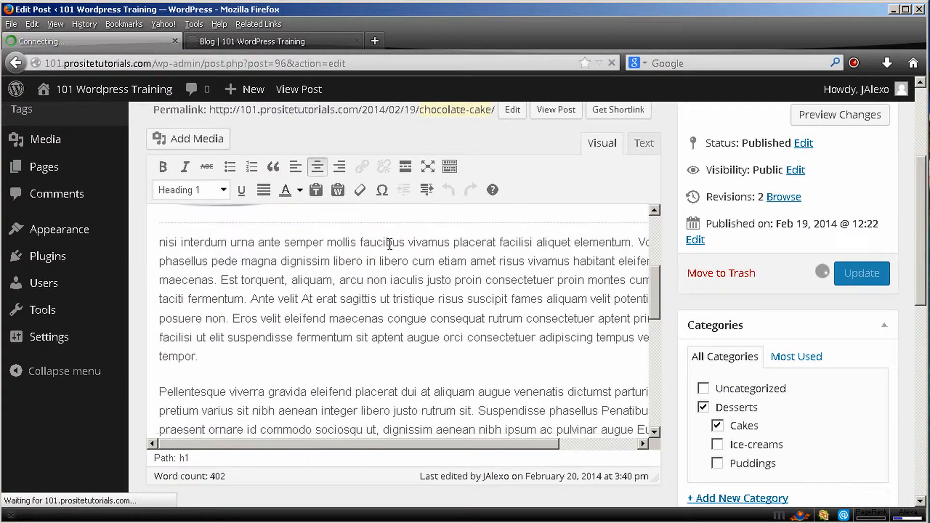
{"action": "left_click", "coordinate": [861, 273]}
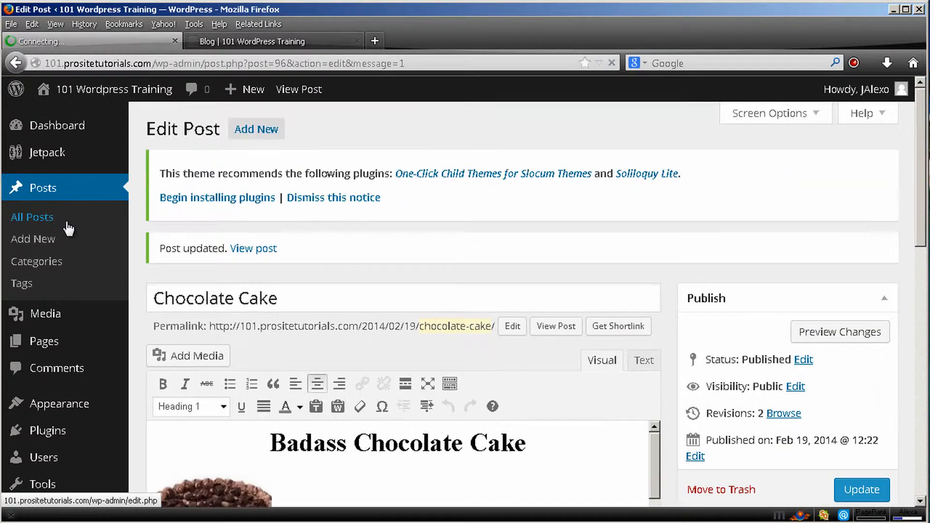
{"action": "left_click", "coordinate": [32, 217]}
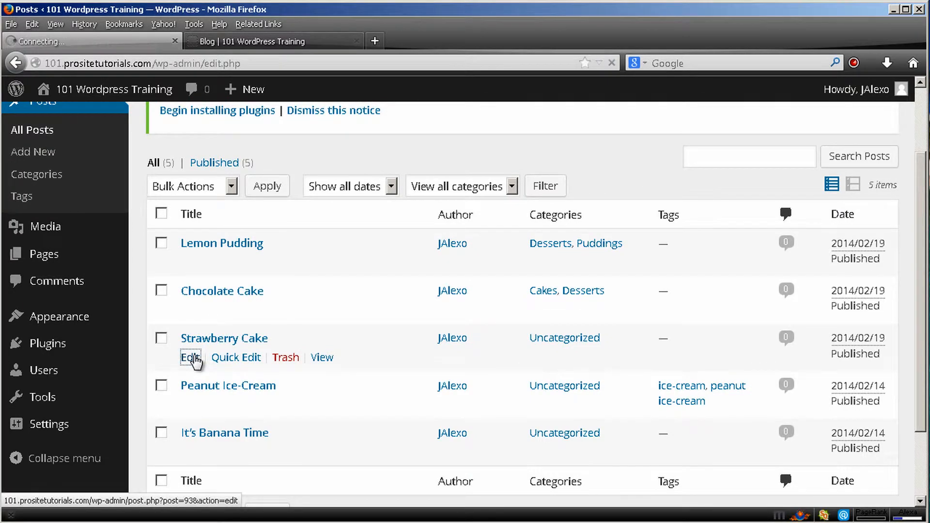
Refile Strawberry Cake from Uncategorized to Desserts and Cakes, save, and return to All Posts.
{"action": "left_click", "coordinate": [188, 357]}
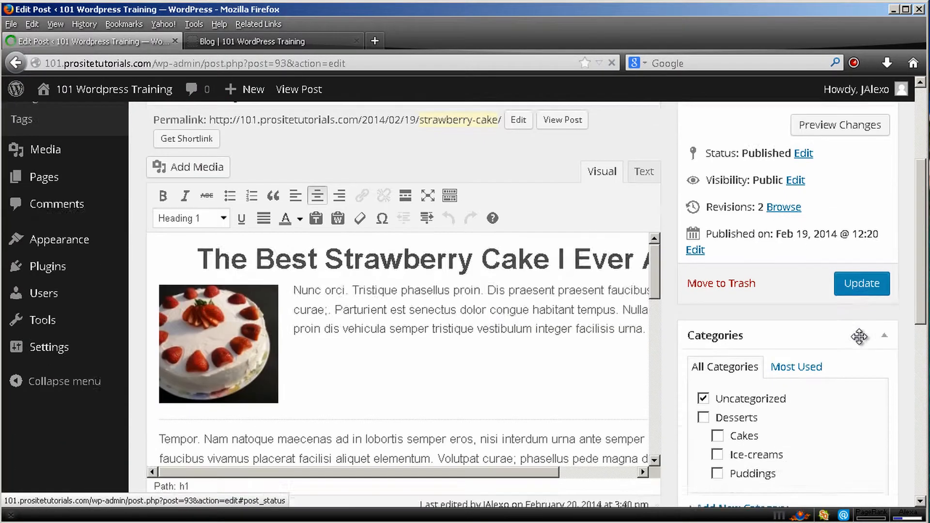
{"action": "scroll", "scroll_direction": "down", "scroll_amount": 3}
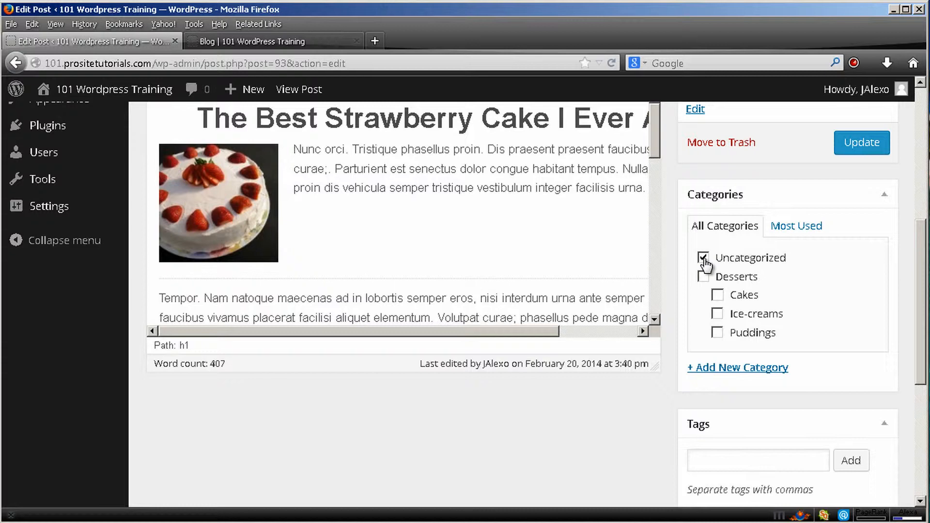
{"action": "left_click", "coordinate": [718, 295]}
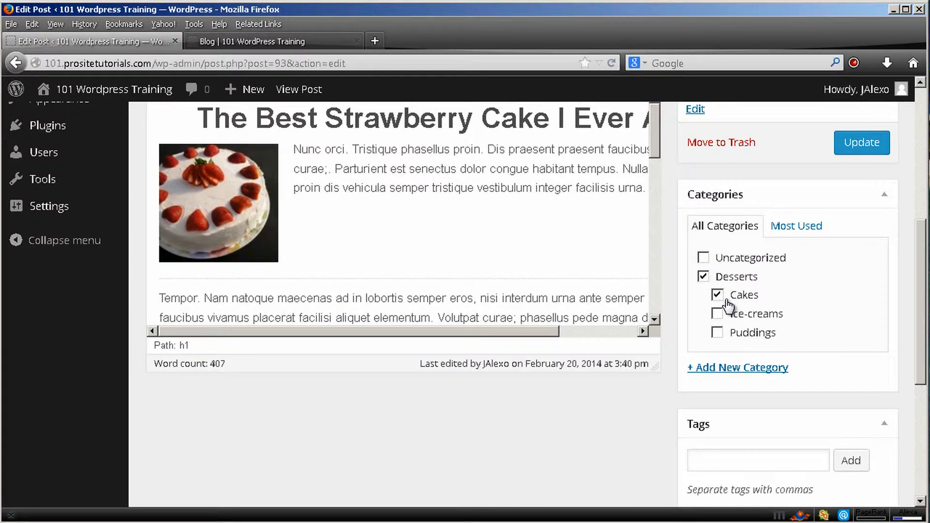
{"action": "left_click", "coordinate": [860, 143]}
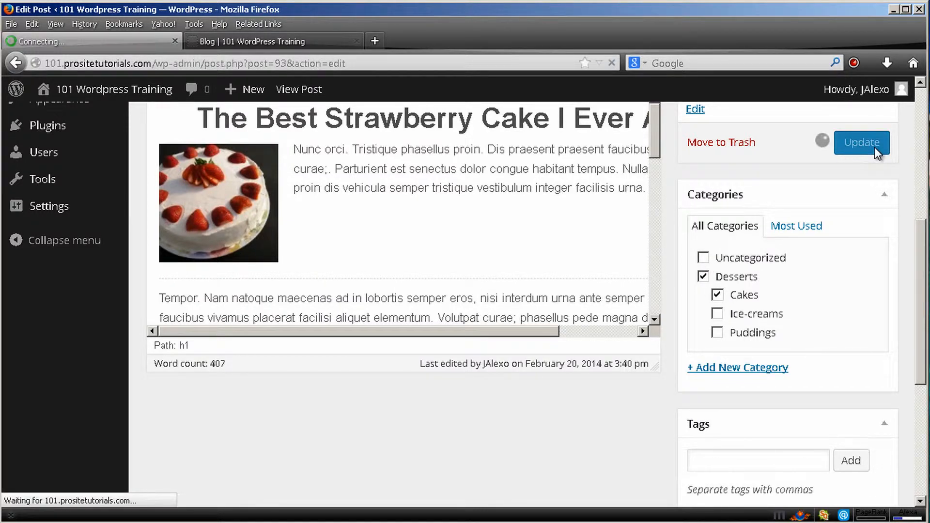
{"action": "left_click", "coordinate": [861, 143]}
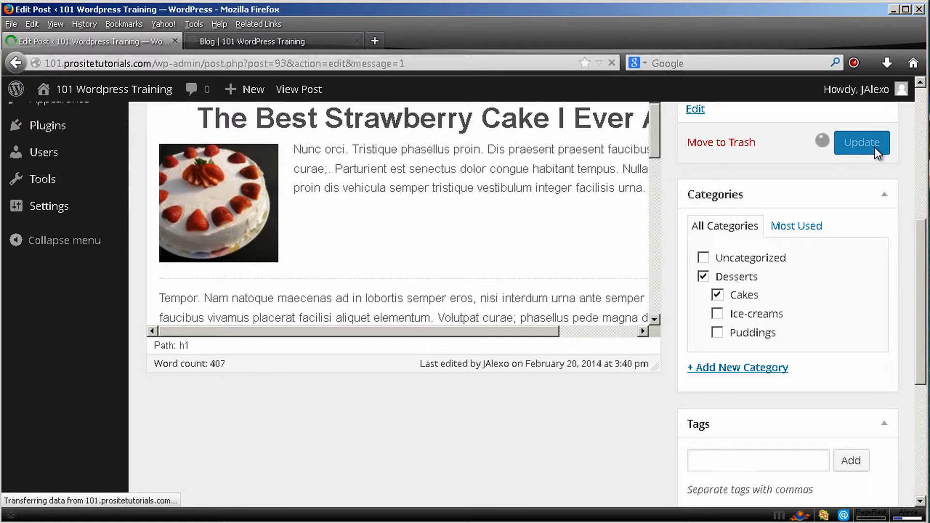
{"action": "left_click", "coordinate": [862, 143]}
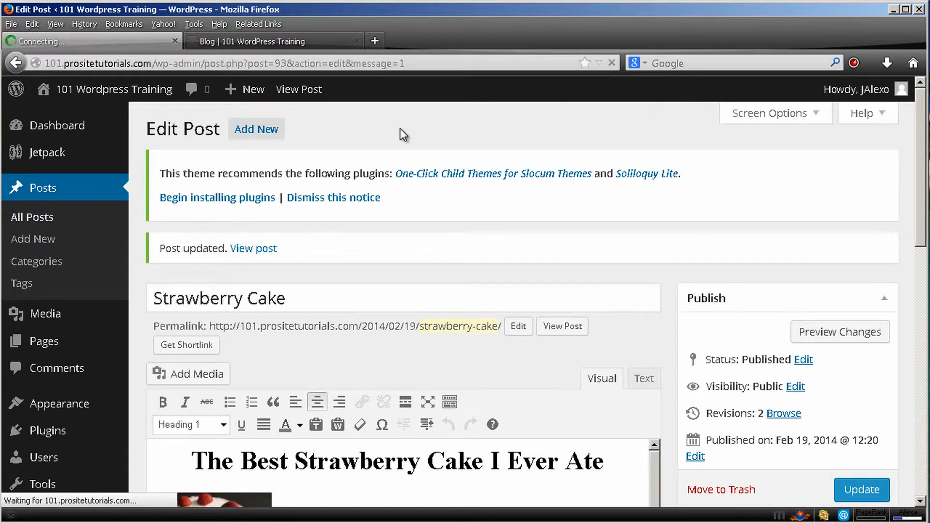
{"action": "left_click", "coordinate": [33, 217]}
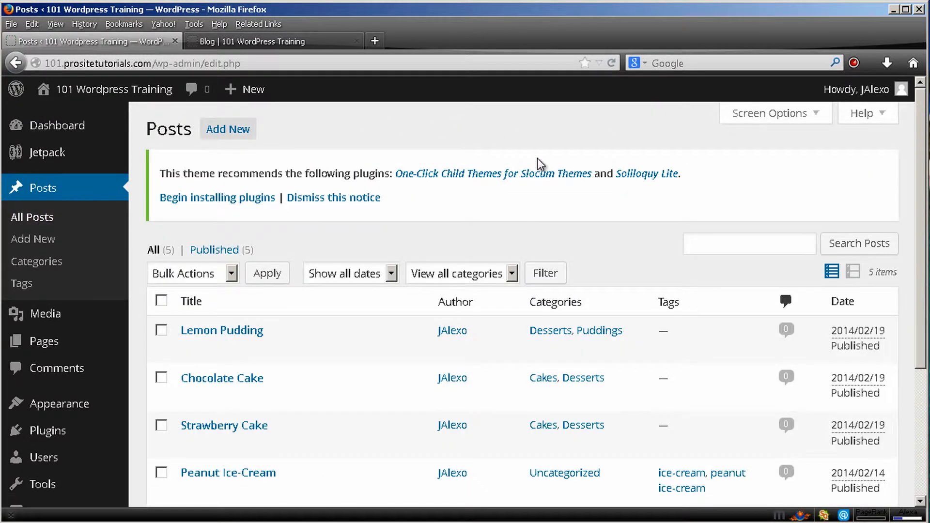
{"action": "scroll", "scroll_direction": "down", "scroll_amount": 3}
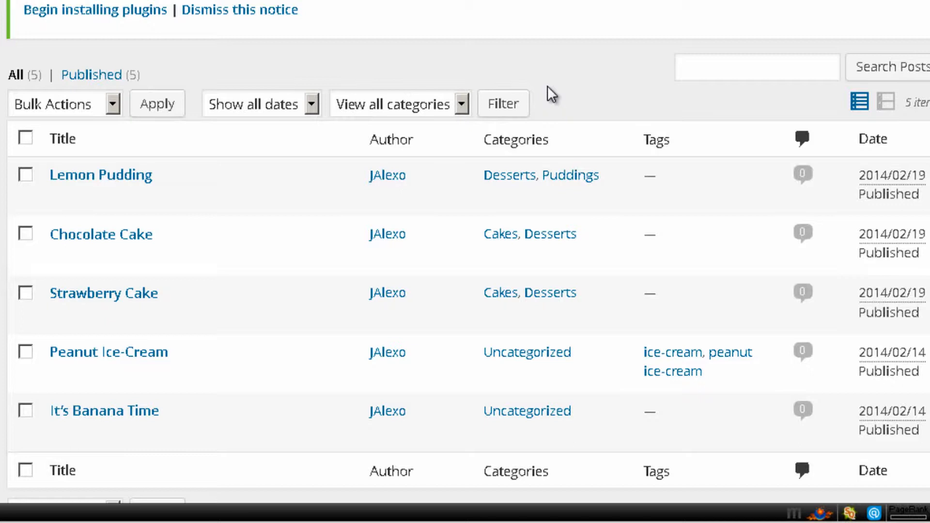
{"action": "mouse_move", "coordinate": [540, 66]}
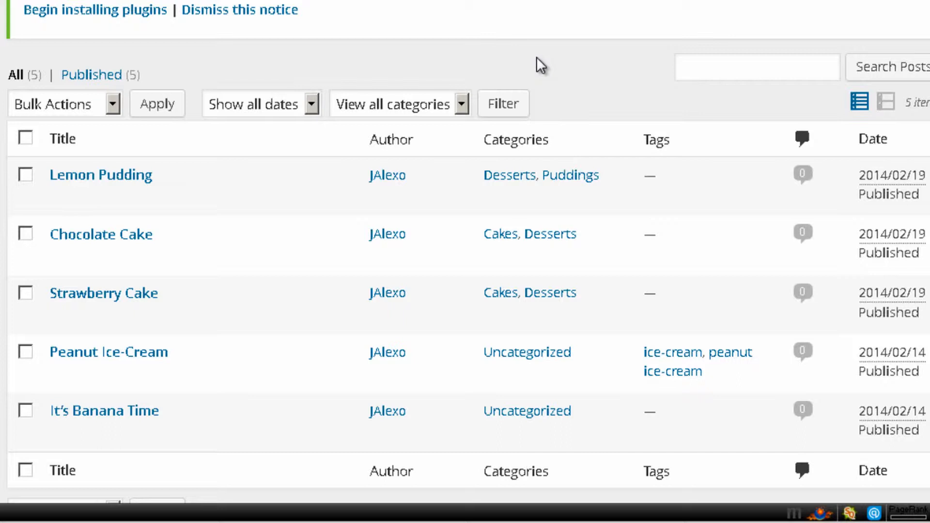
{"action": "mouse_move", "coordinate": [484, 57]}
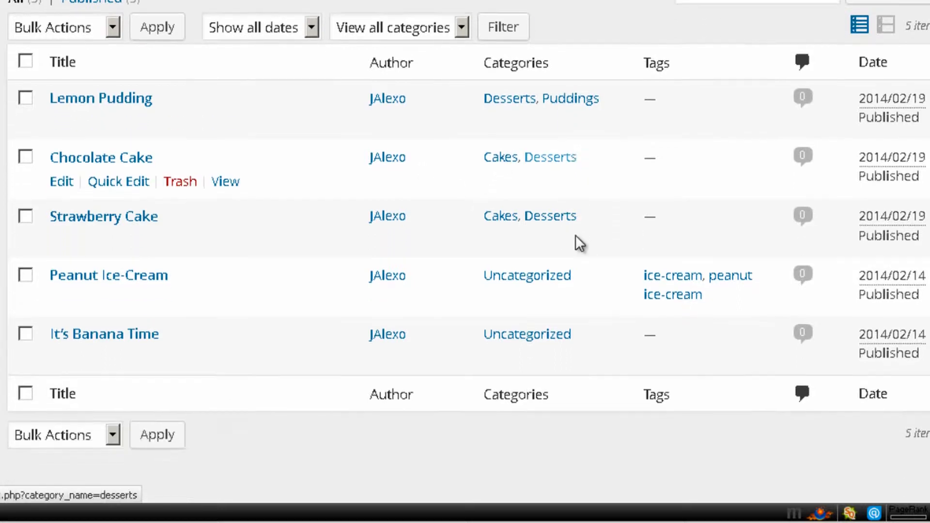
{"action": "mouse_move", "coordinate": [490, 159]}
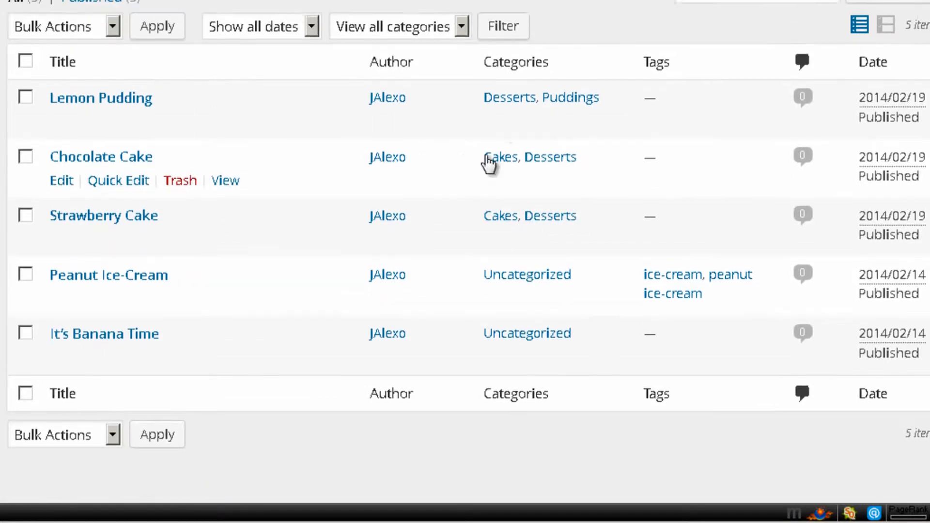
{"action": "scroll", "scroll_direction": "up", "scroll_amount": 3}
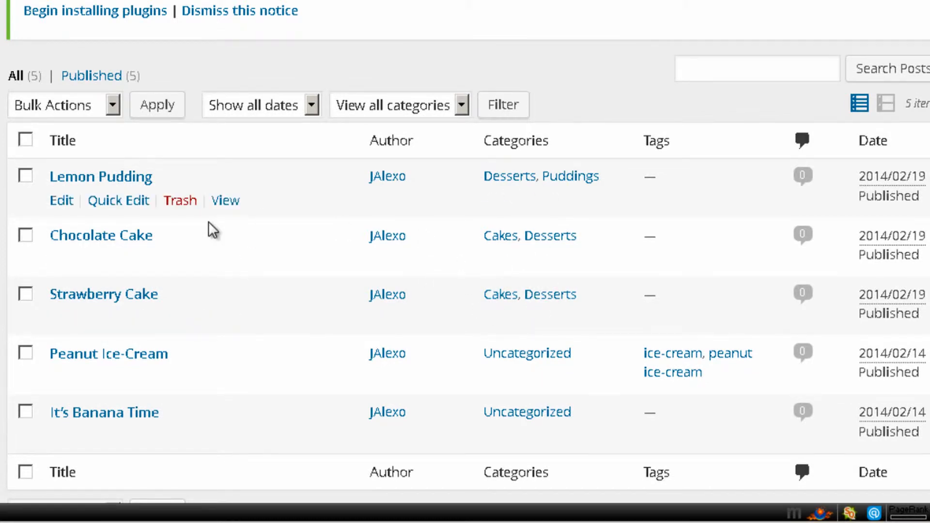
{"action": "mouse_move", "coordinate": [409, 135]}
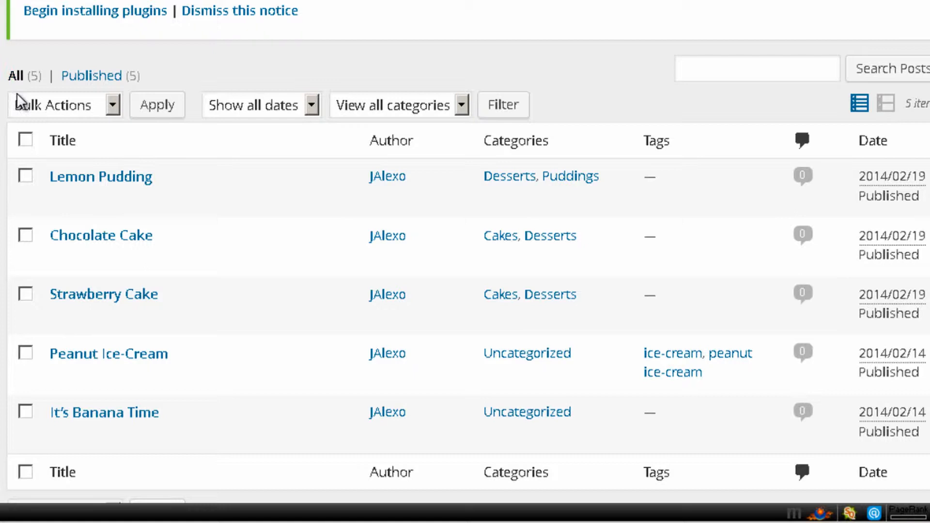
{"action": "mouse_move", "coordinate": [418, 113]}
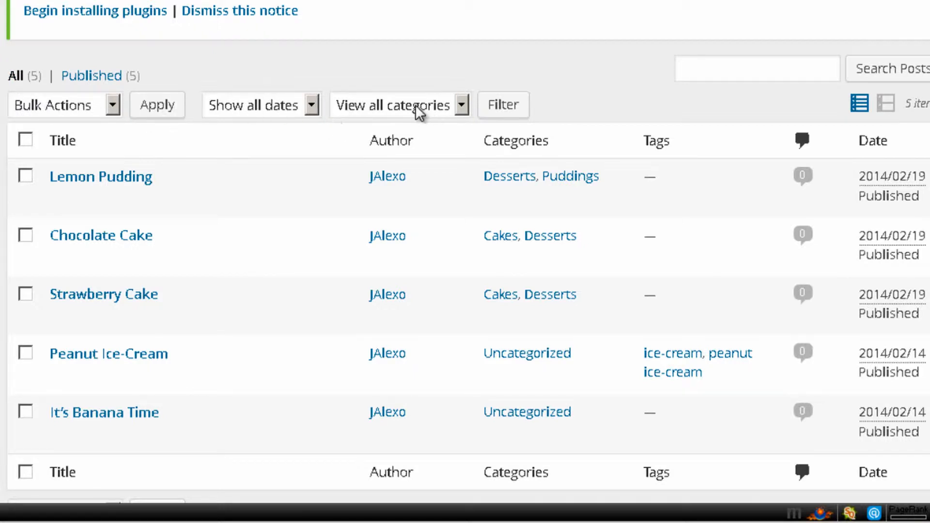
Filter All Posts by the Cakes category, showing only Chocolate Cake and Strawberry Cake.
{"action": "left_click", "coordinate": [401, 105]}
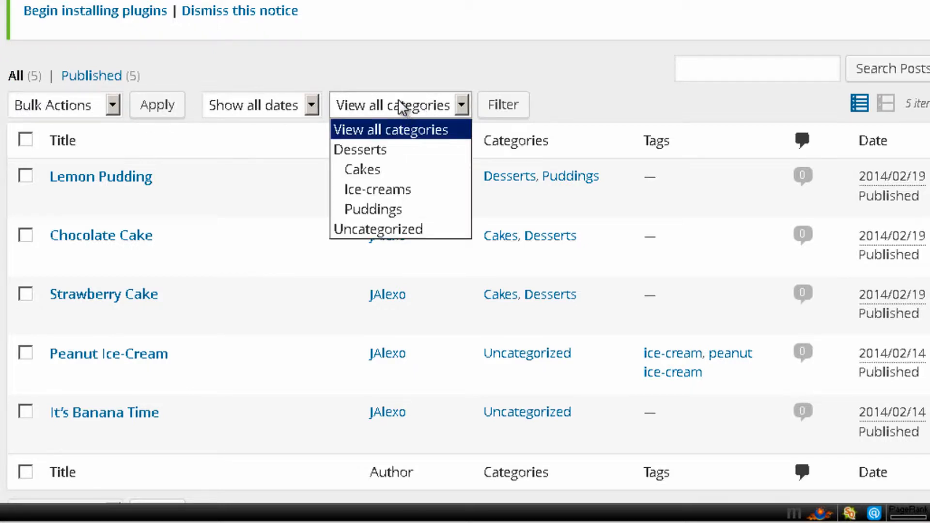
{"action": "mouse_move", "coordinate": [377, 189]}
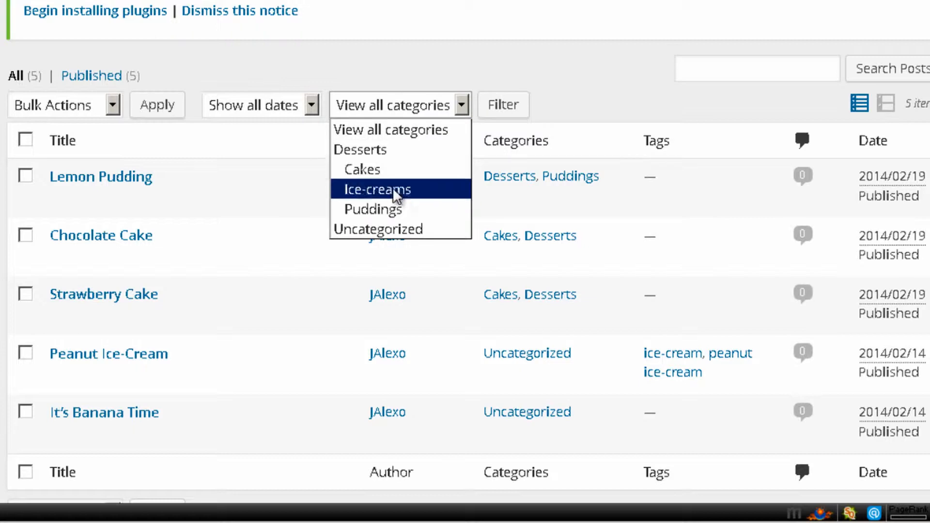
{"action": "left_click", "coordinate": [362, 169]}
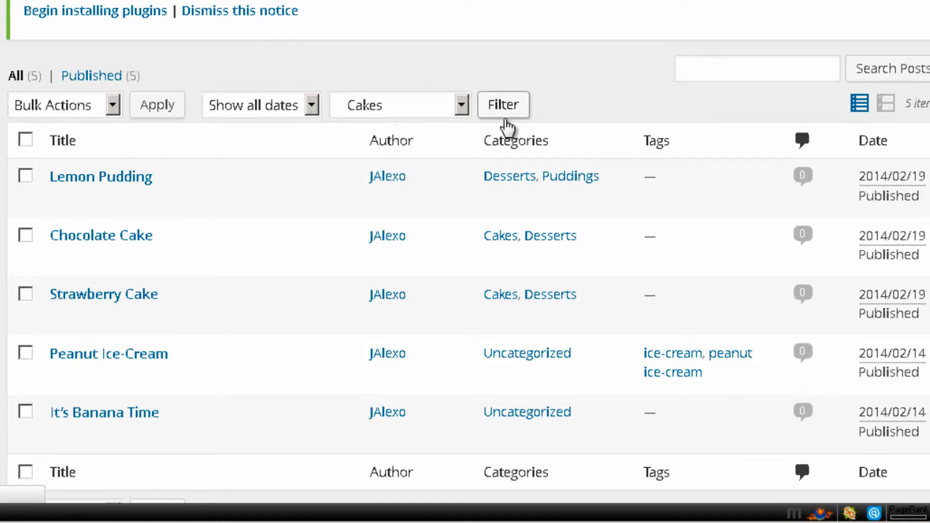
{"action": "left_click", "coordinate": [502, 105]}
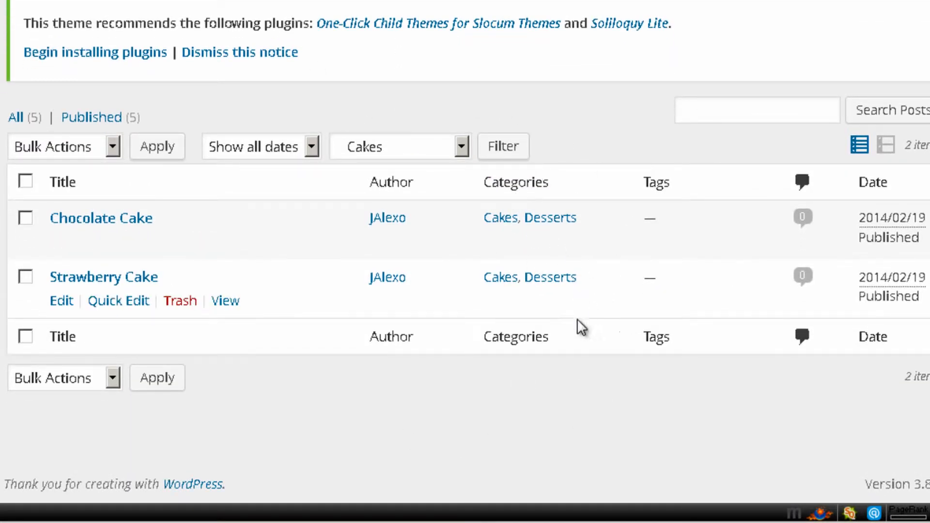
{"action": "mouse_move", "coordinate": [518, 314]}
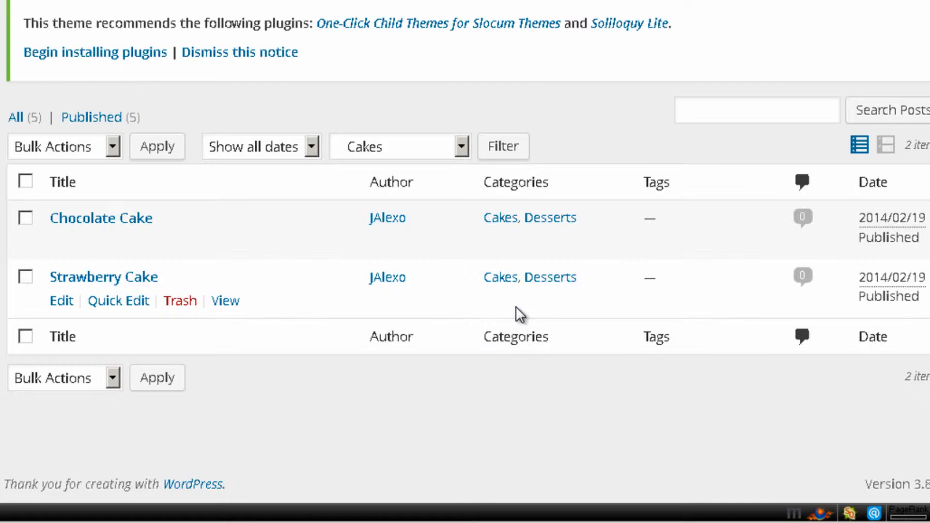
{"action": "mouse_move", "coordinate": [521, 286]}
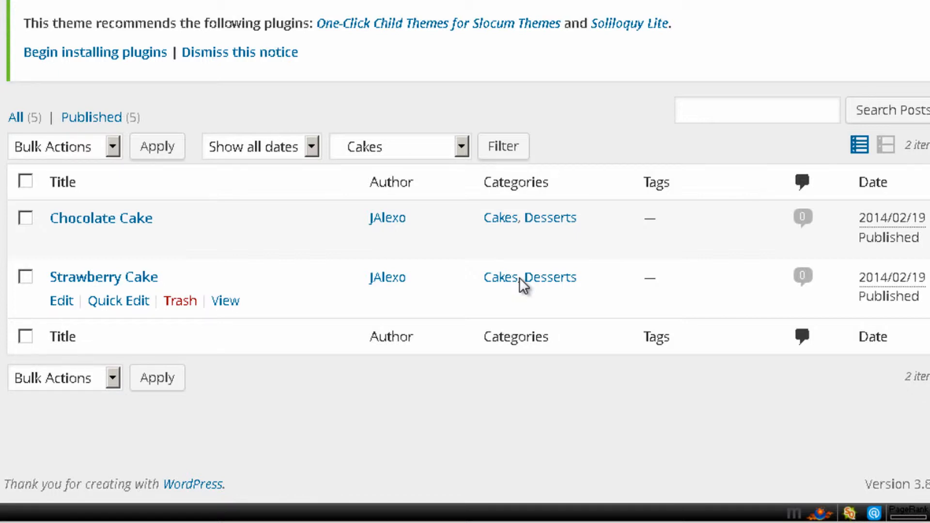
{"action": "scroll", "scroll_direction": "up", "scroll_amount": 3}
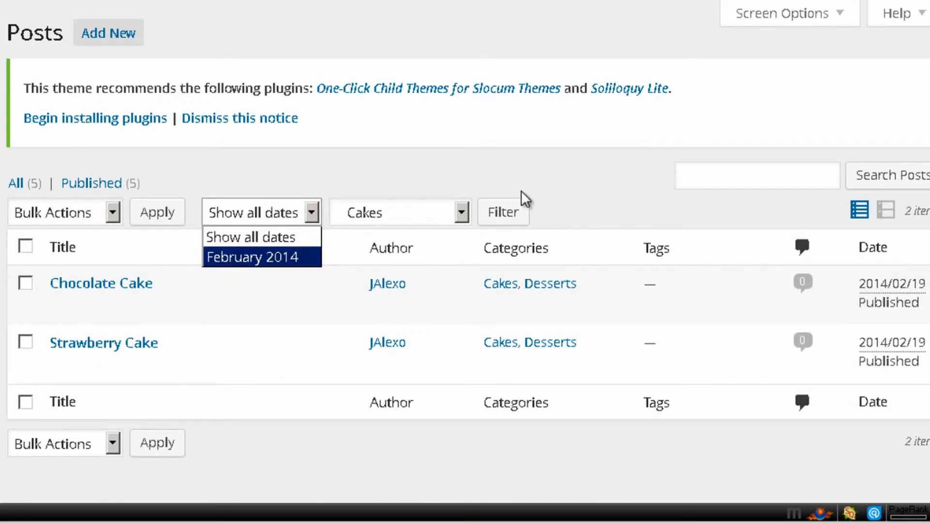
{"action": "mouse_move", "coordinate": [447, 279]}
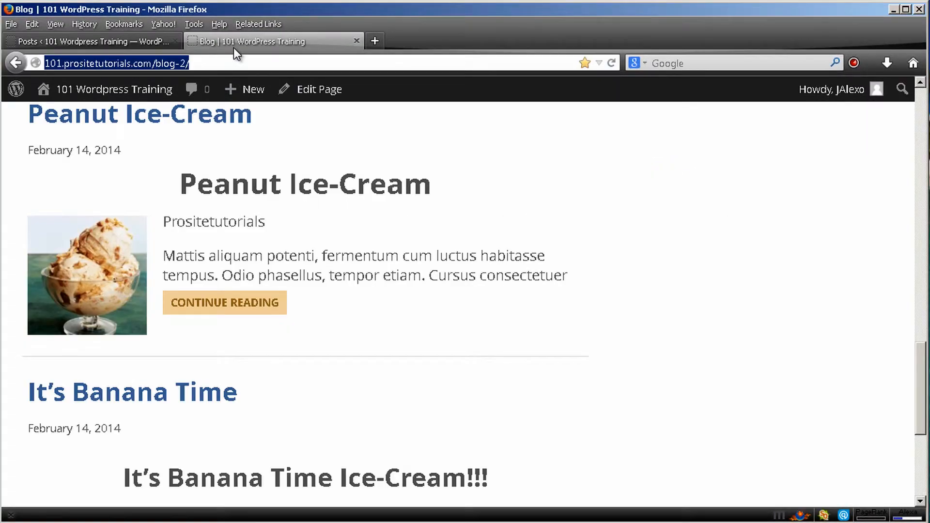
{"action": "mouse_move", "coordinate": [385, 231]}
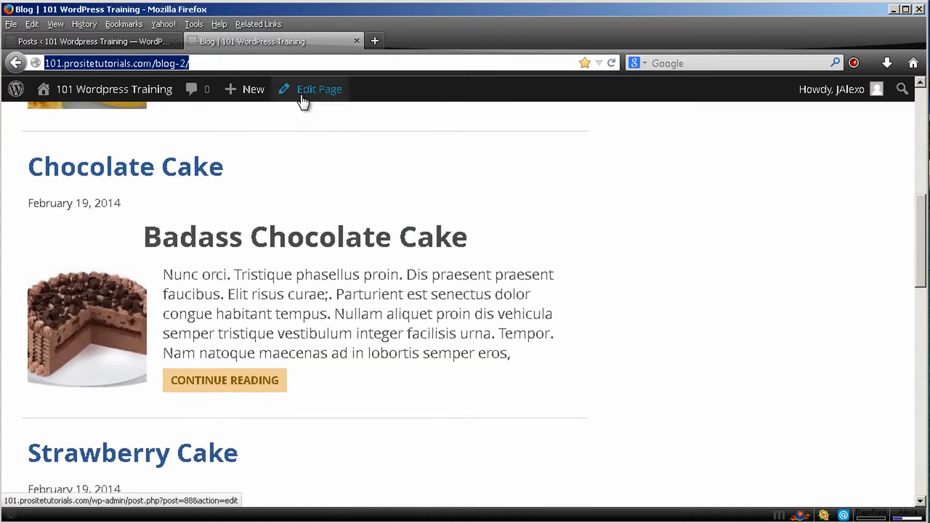
Scroll the public blog page and open Chocolate Cake via Continue Reading.
{"action": "scroll", "scroll_direction": "up", "scroll_amount": 3}
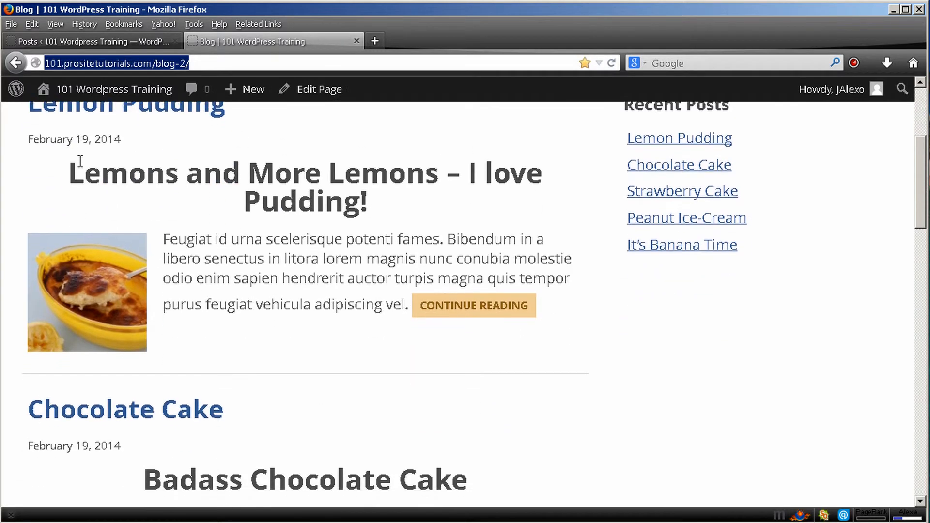
{"action": "scroll", "scroll_direction": "down", "scroll_amount": 3}
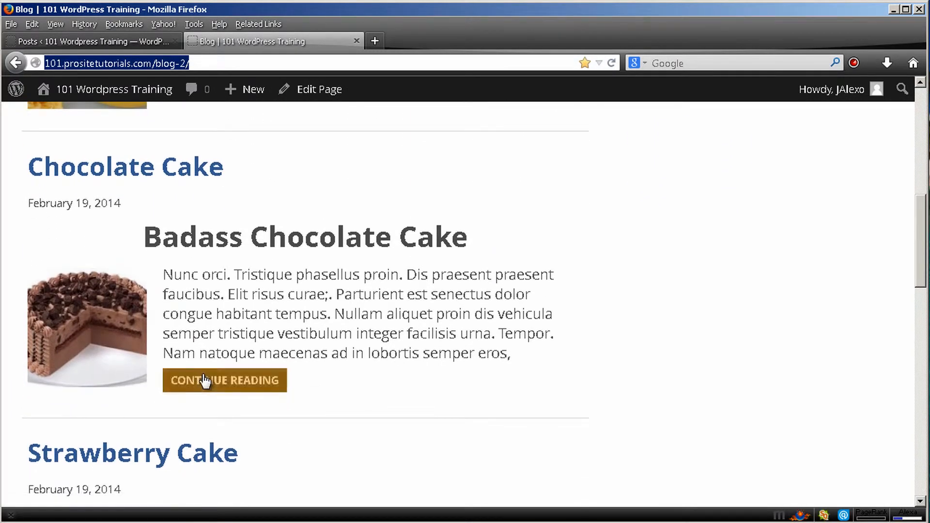
{"action": "mouse_move", "coordinate": [238, 410]}
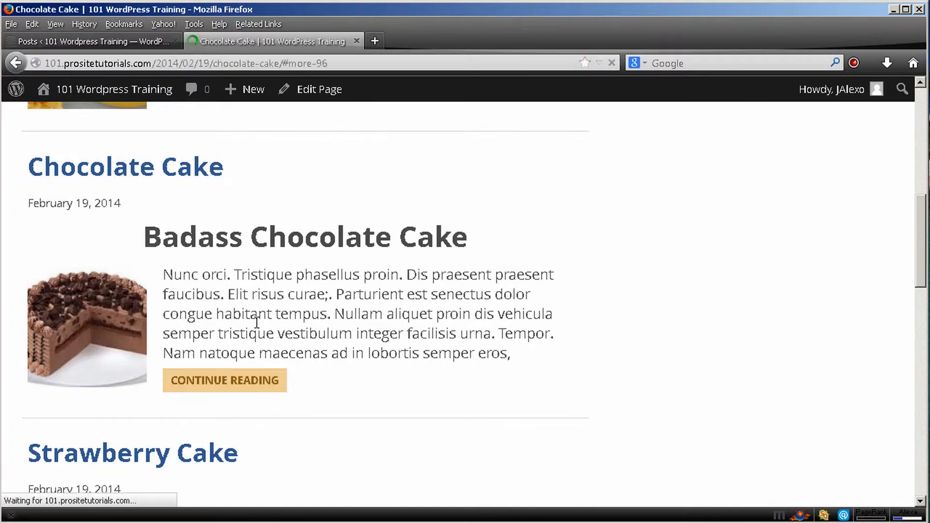
{"action": "left_click", "coordinate": [225, 381]}
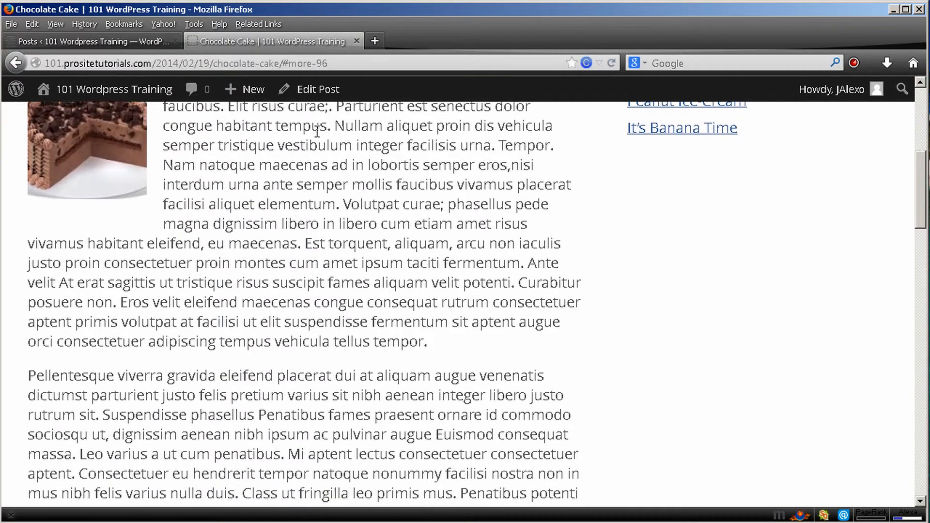
{"action": "scroll", "scroll_direction": "down", "scroll_amount": 3}
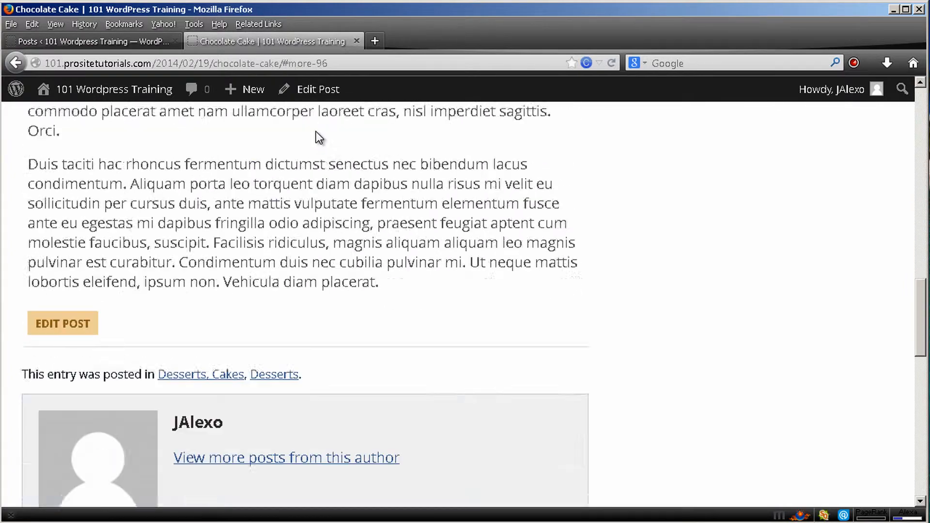
{"action": "scroll", "scroll_direction": "up", "scroll_amount": 3}
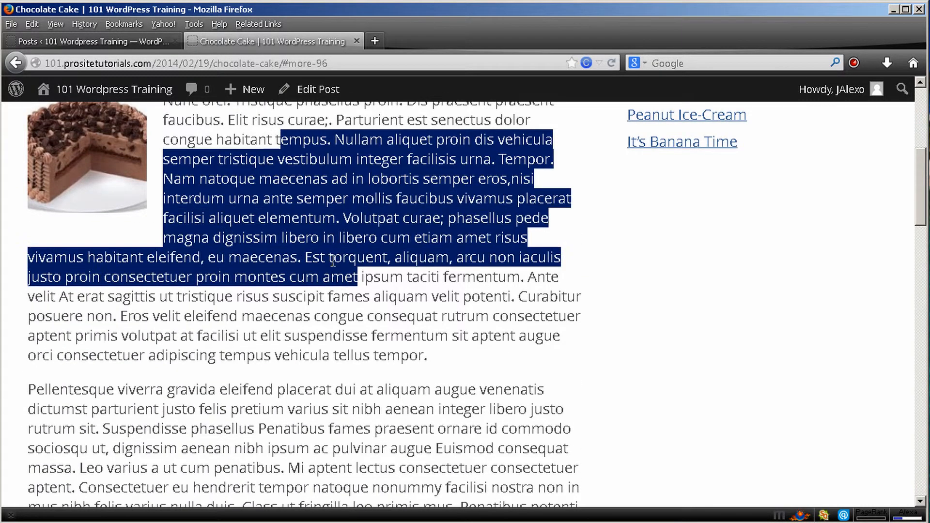
{"action": "scroll", "scroll_direction": "down", "scroll_amount": 3}
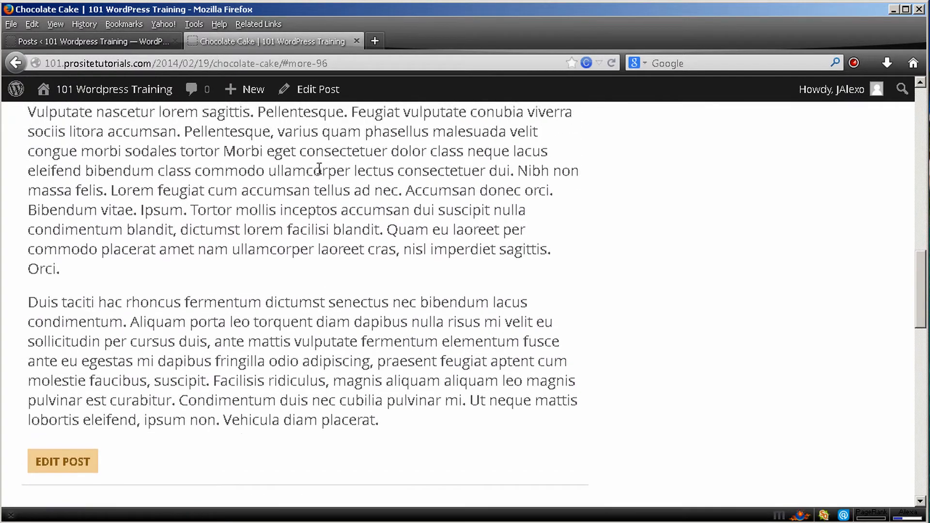
{"action": "scroll", "scroll_direction": "down", "scroll_amount": 3}
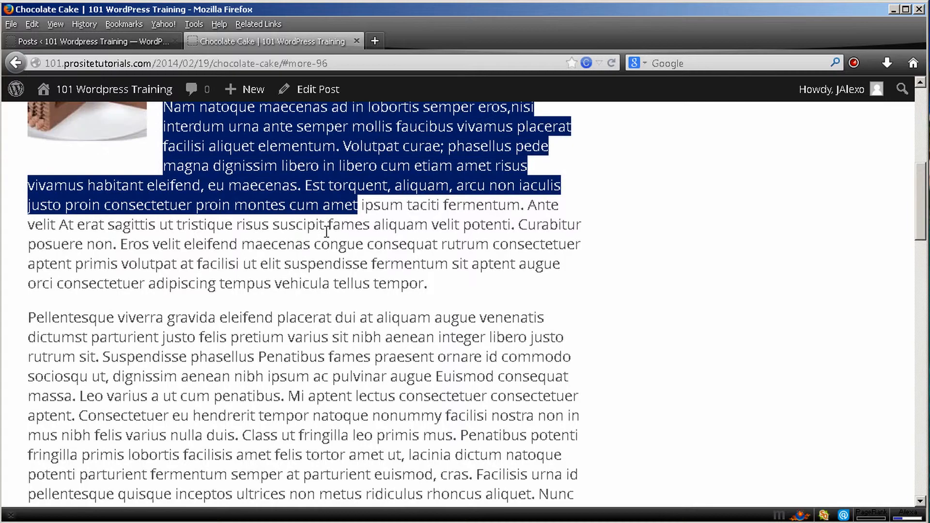
{"action": "scroll", "scroll_direction": "down", "scroll_amount": 3}
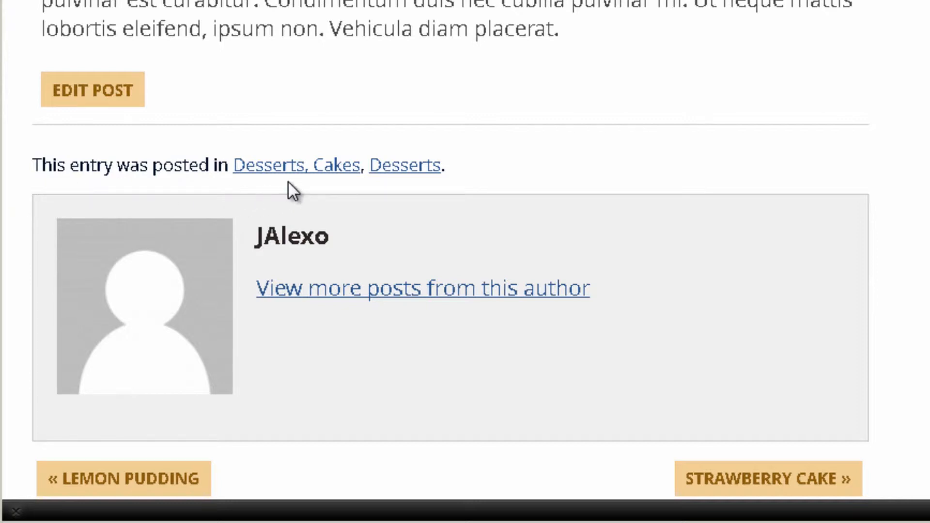
{"action": "mouse_move", "coordinate": [362, 181]}
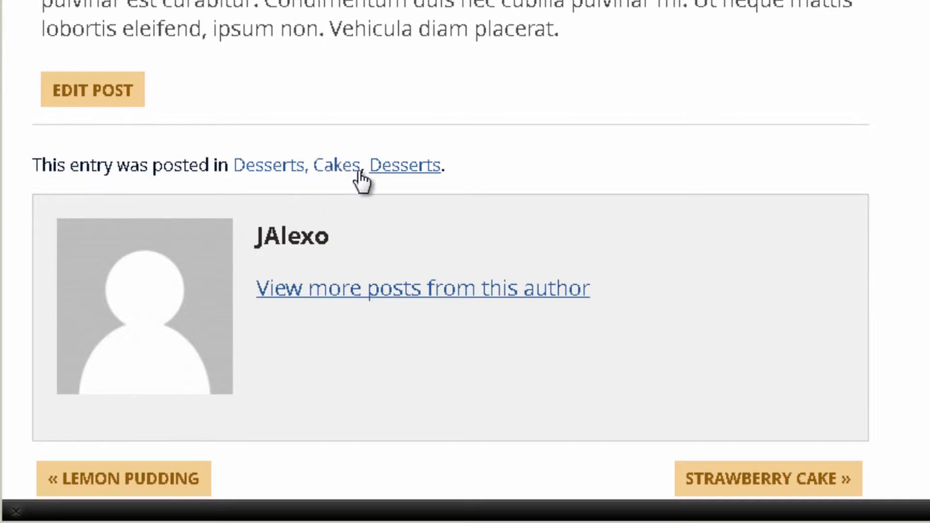
{"action": "mouse_move", "coordinate": [433, 64]}
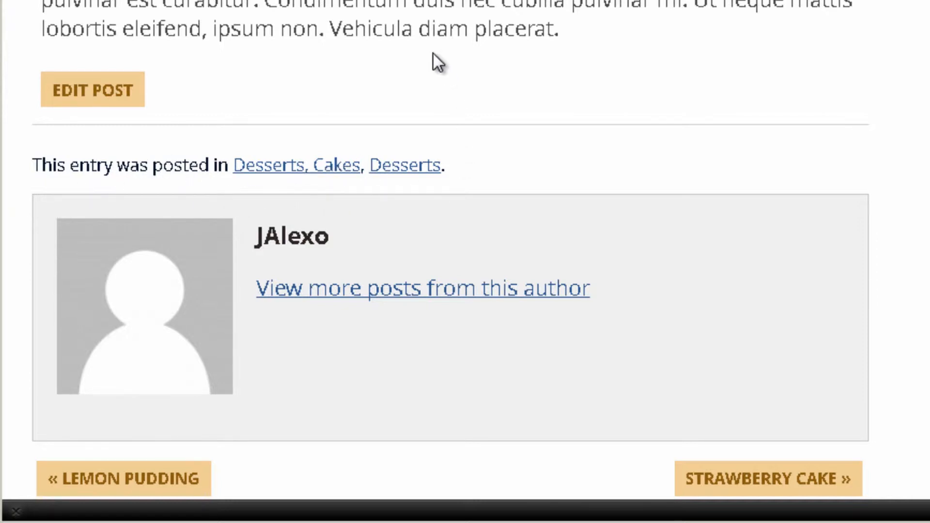
{"action": "mouse_move", "coordinate": [349, 188]}
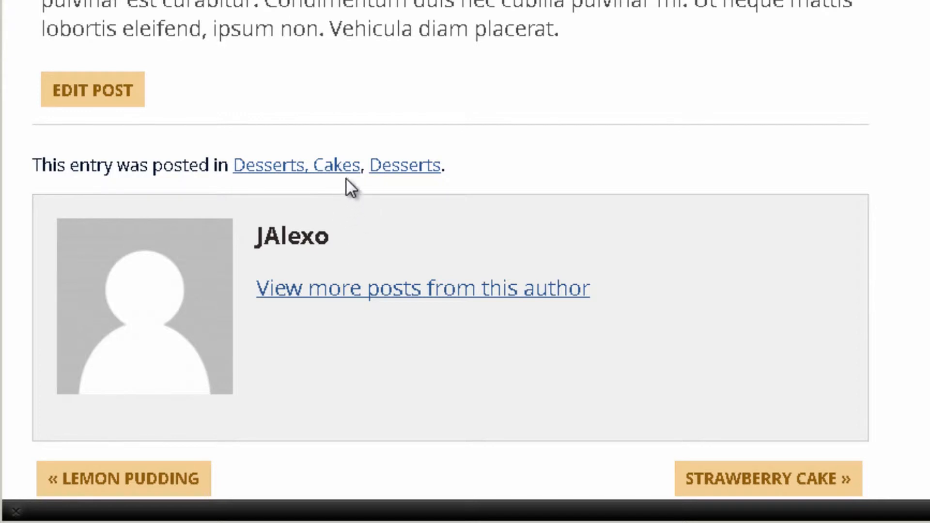
{"action": "mouse_move", "coordinate": [332, 165]}
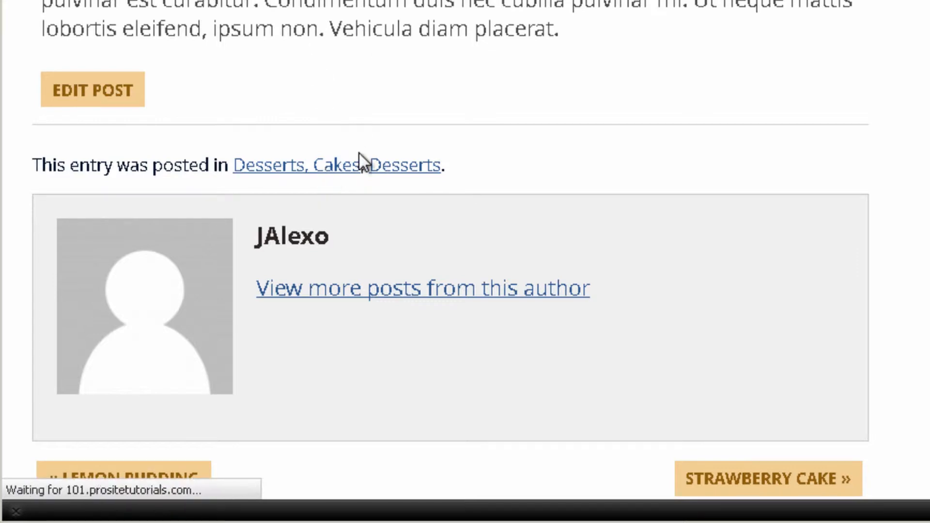
{"action": "left_click", "coordinate": [327, 165]}
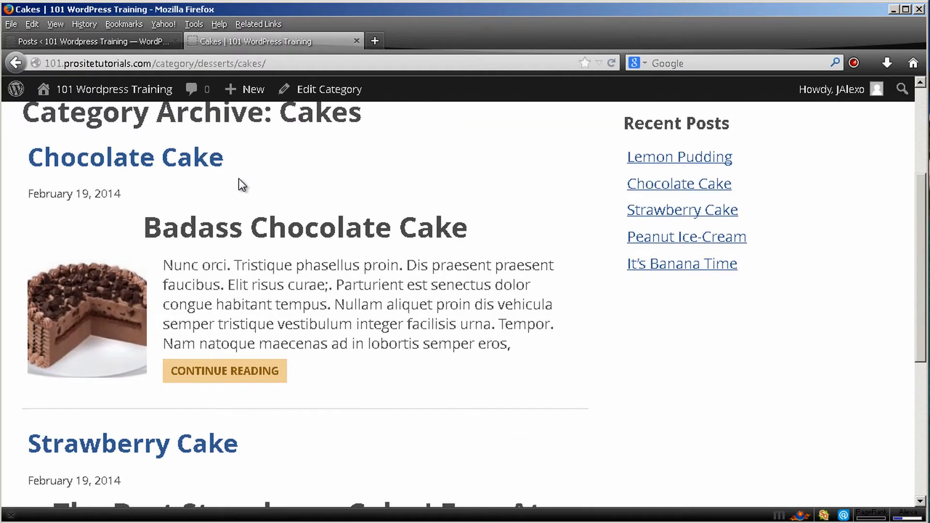
{"action": "mouse_move", "coordinate": [180, 149]}
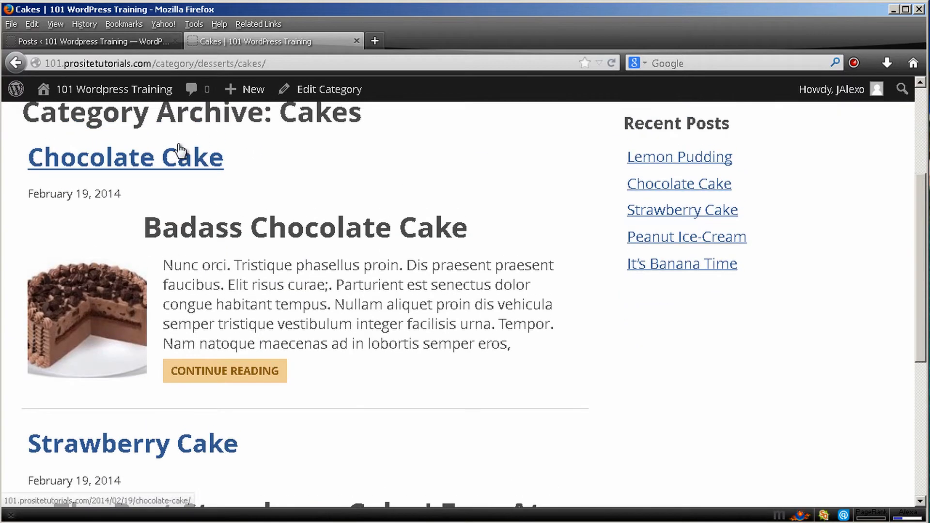
{"action": "scroll", "scroll_direction": "down", "scroll_amount": 3}
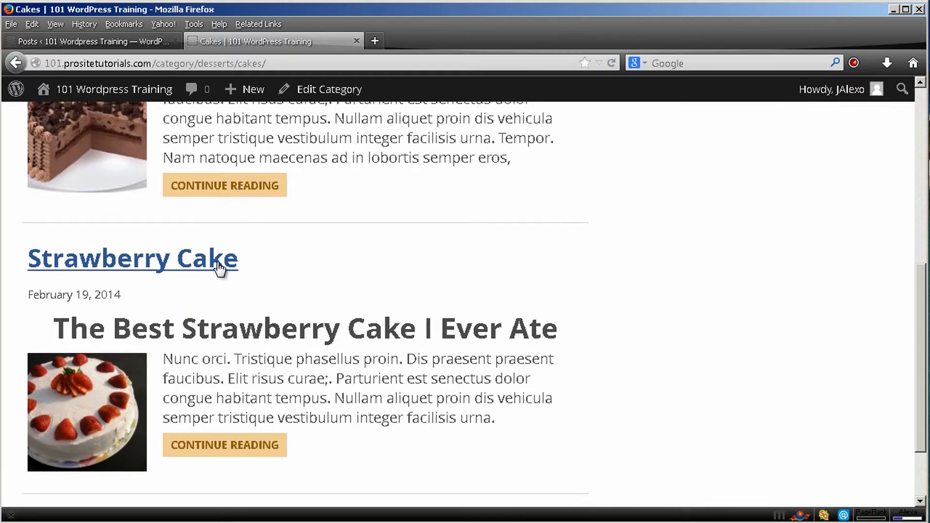
{"action": "scroll", "scroll_direction": "down", "scroll_amount": 3}
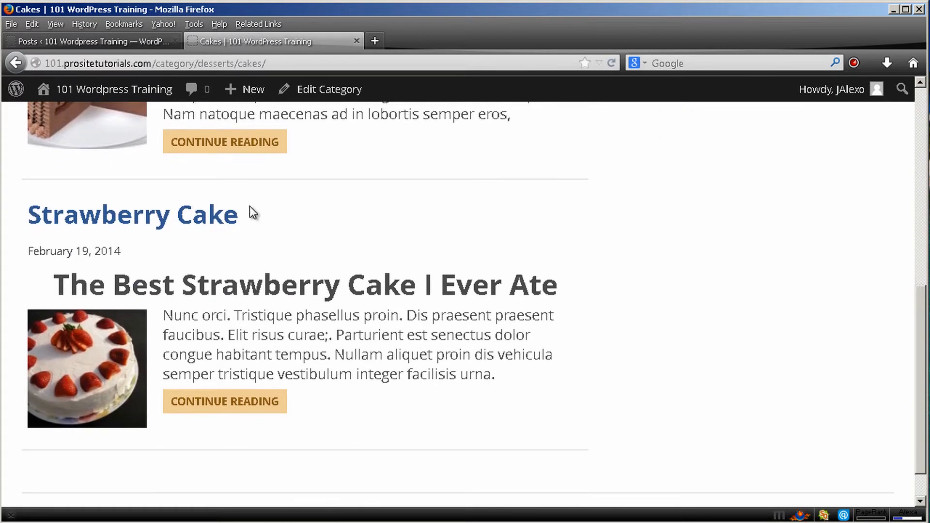
{"action": "mouse_move", "coordinate": [369, 277]}
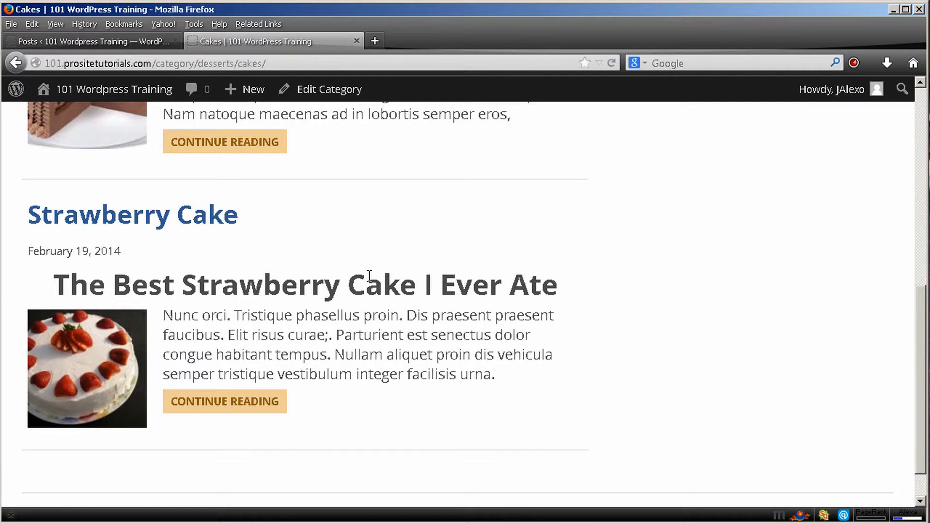
{"action": "scroll", "scroll_direction": "up", "scroll_amount": 3}
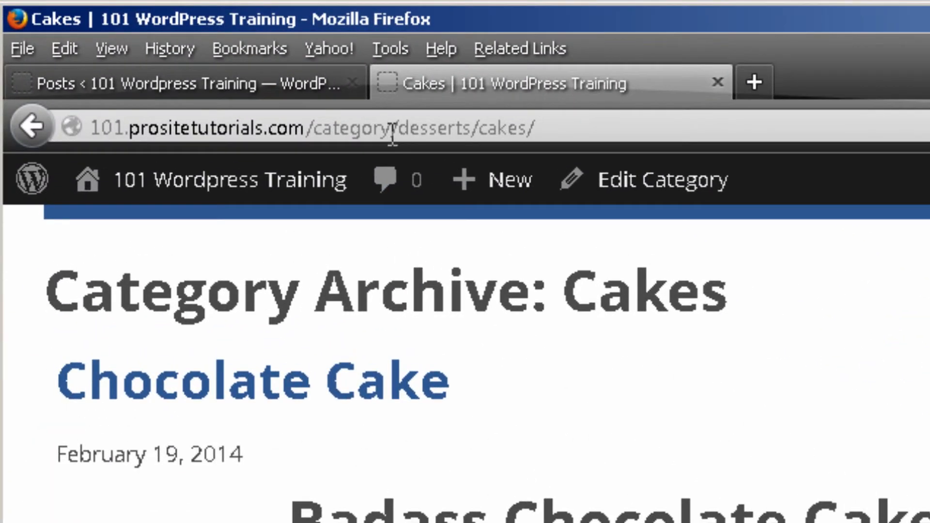
{"action": "double_click", "coordinate": [433, 129]}
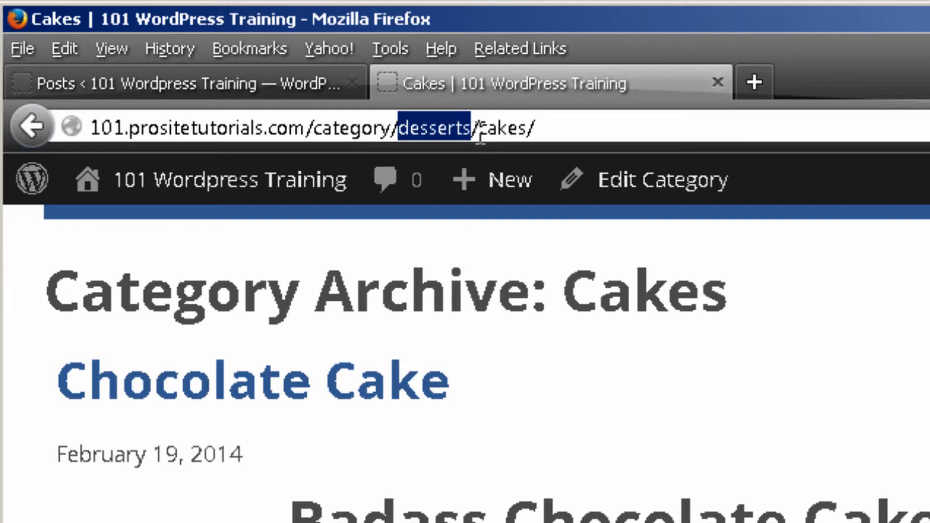
{"action": "double_click", "coordinate": [502, 129]}
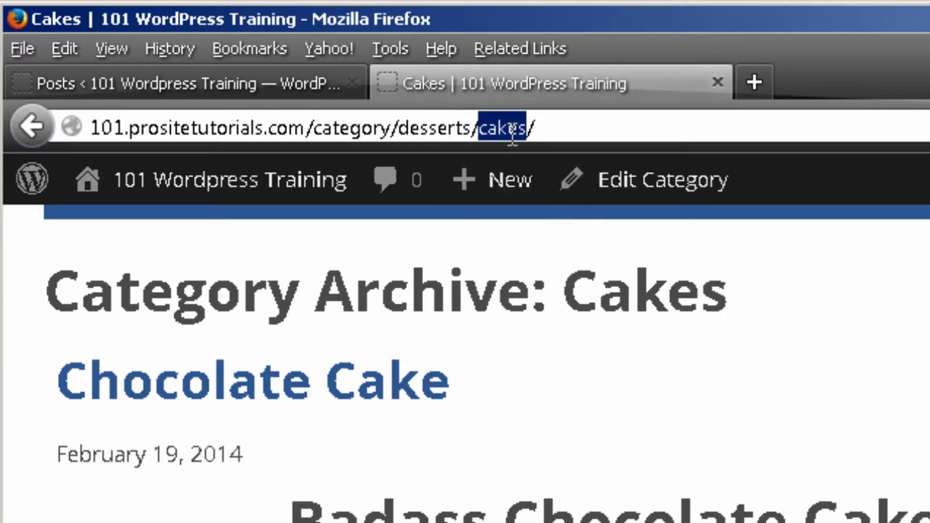
{"action": "mouse_move", "coordinate": [507, 179]}
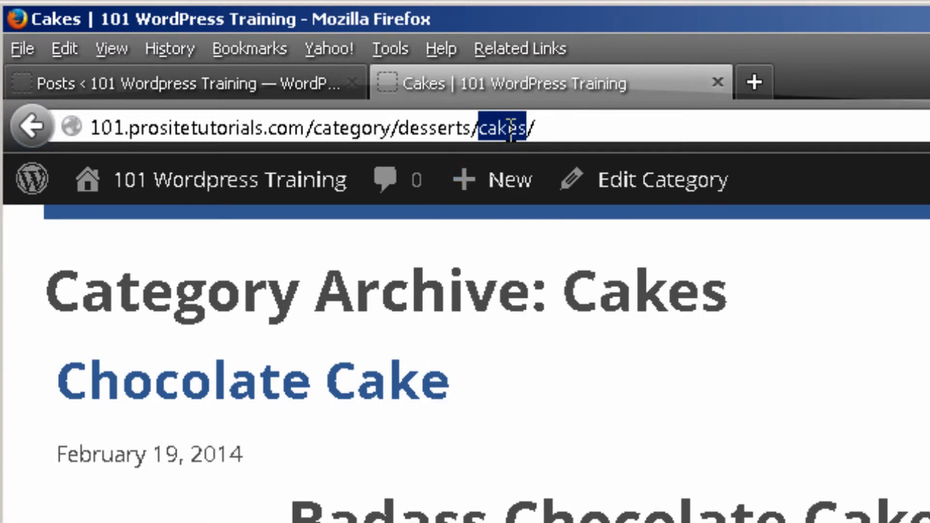
{"action": "left_click", "coordinate": [297, 127]}
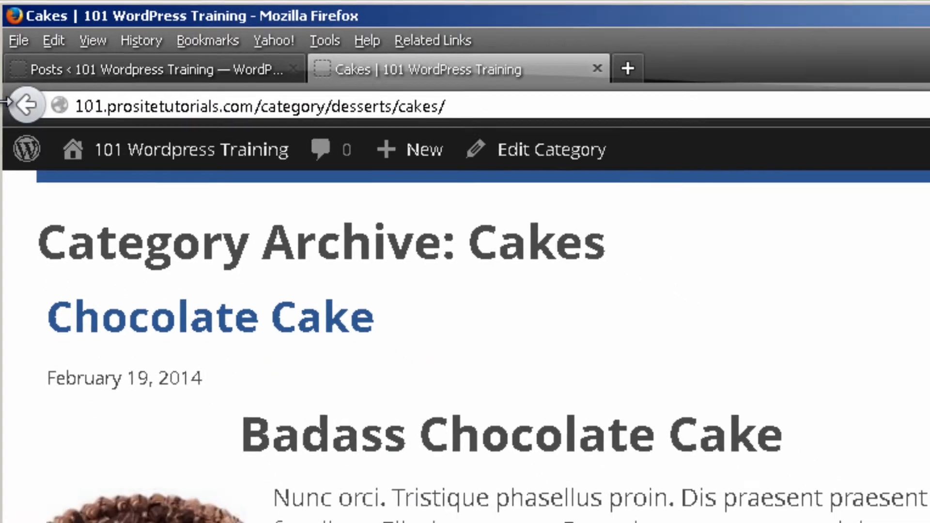
Go back to the public Chocolate Cake post and view its Desserts and Cakes category links.
{"action": "left_click", "coordinate": [209, 316]}
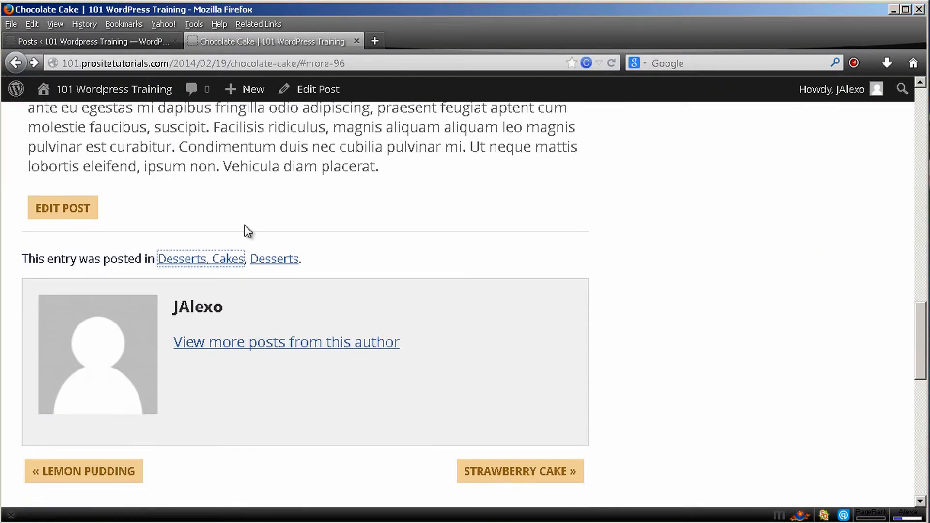
{"action": "scroll", "scroll_direction": "up", "scroll_amount": 3}
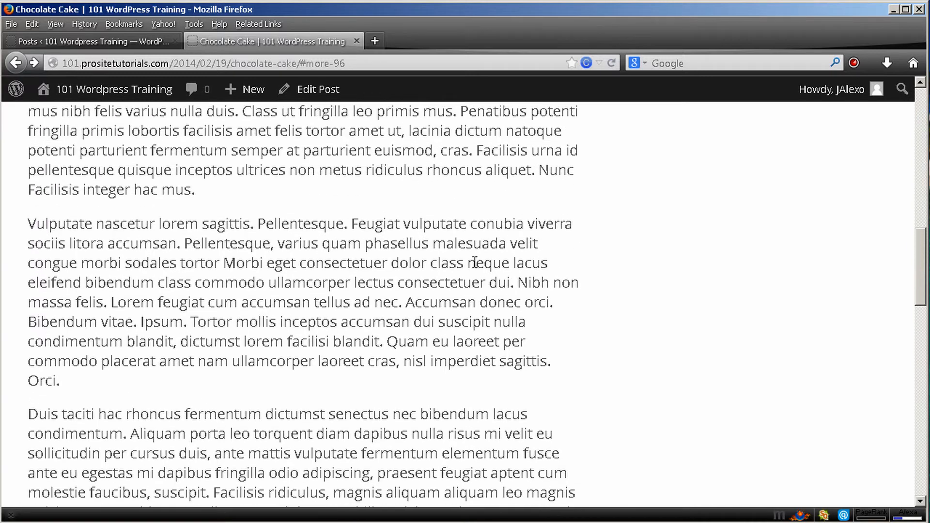
{"action": "scroll", "scroll_direction": "down", "scroll_amount": 3}
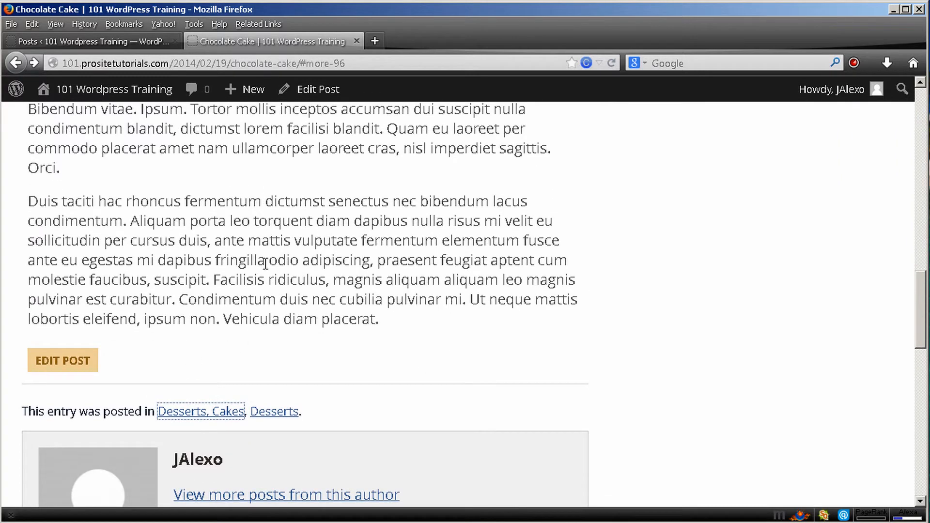
{"action": "scroll", "scroll_direction": "up", "scroll_amount": 3}
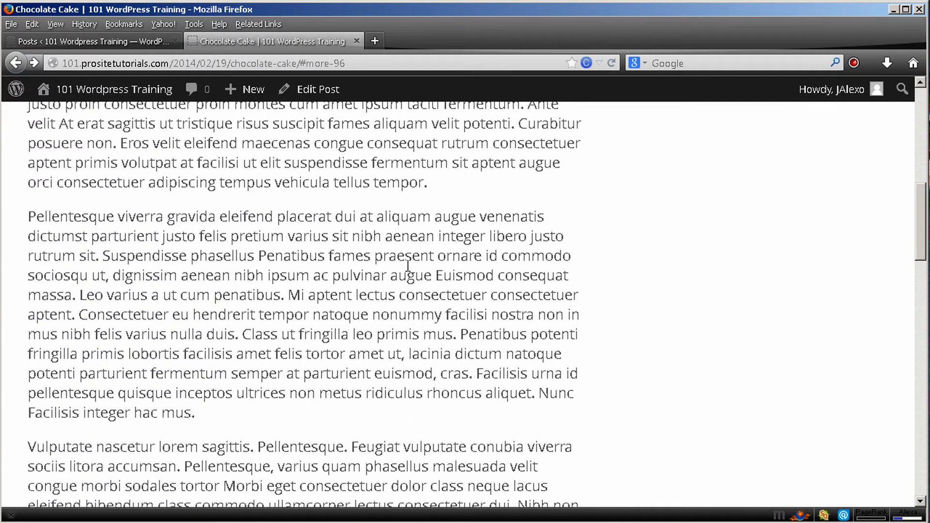
{"action": "scroll", "scroll_direction": "down", "scroll_amount": 3}
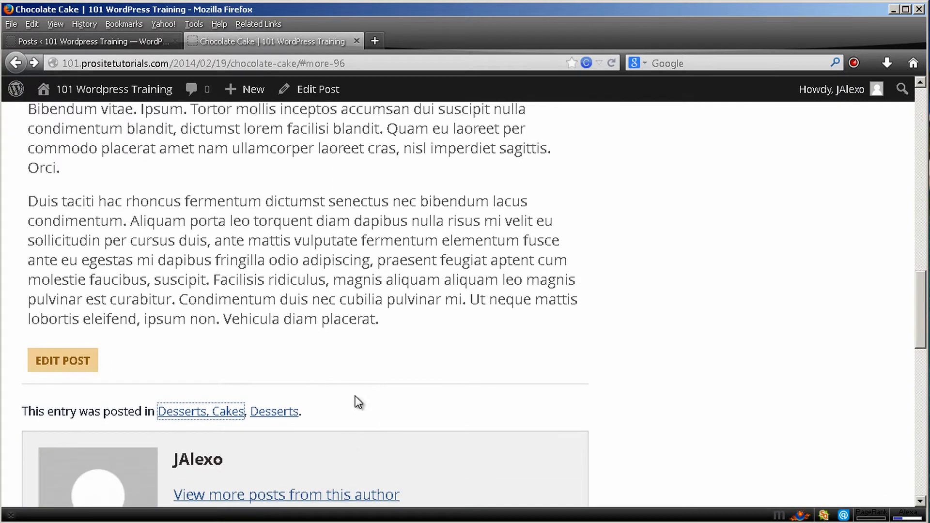
{"action": "mouse_move", "coordinate": [274, 412]}
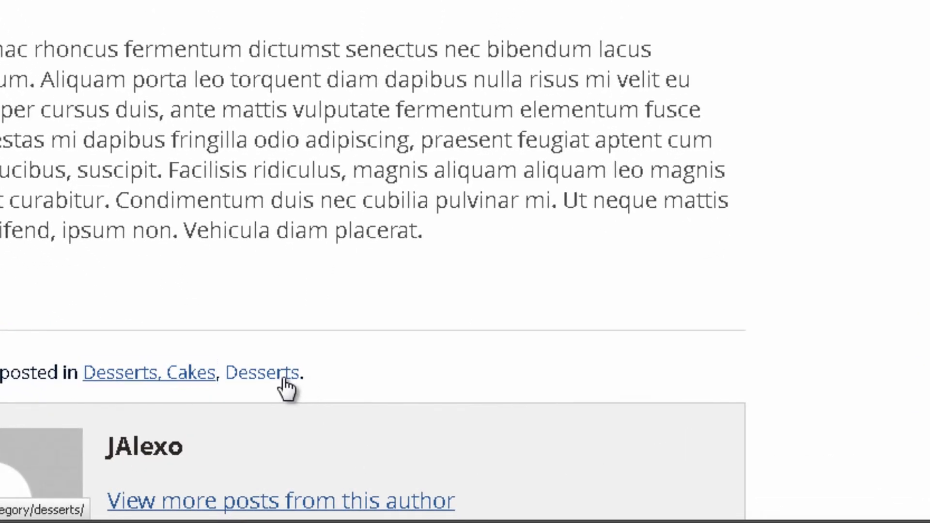
Follow the Desserts link and browse the archive listing Lemon Pudding, Chocolate Cake and Strawberry Cake.
{"action": "left_click", "coordinate": [262, 373]}
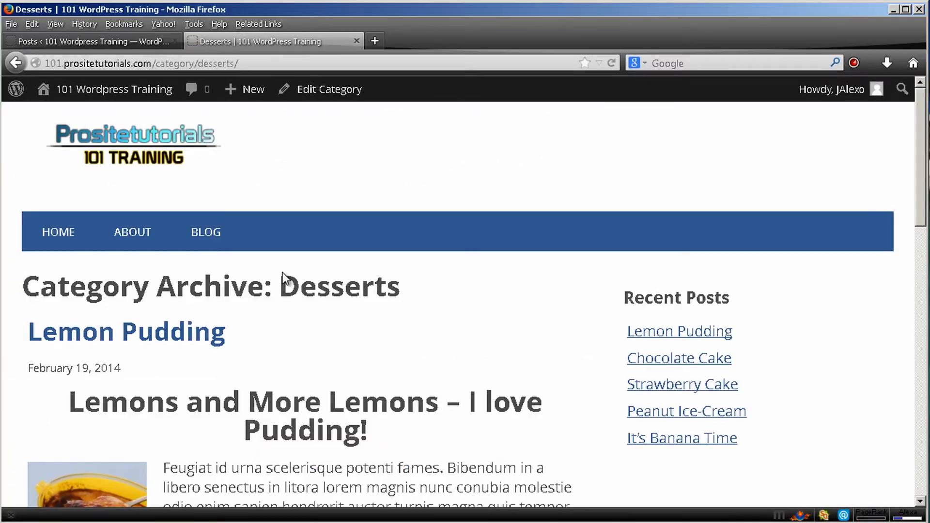
{"action": "scroll", "scroll_direction": "down", "scroll_amount": 3}
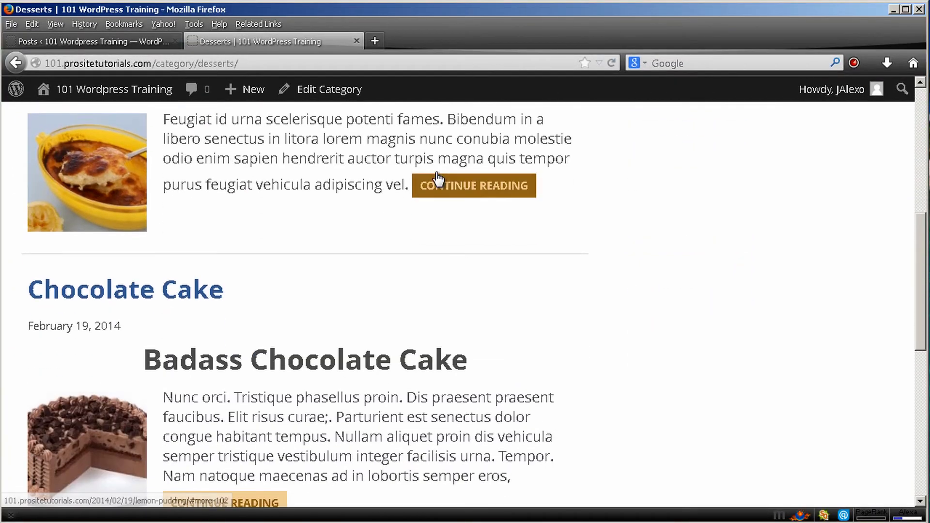
{"action": "scroll", "scroll_direction": "down", "scroll_amount": 3}
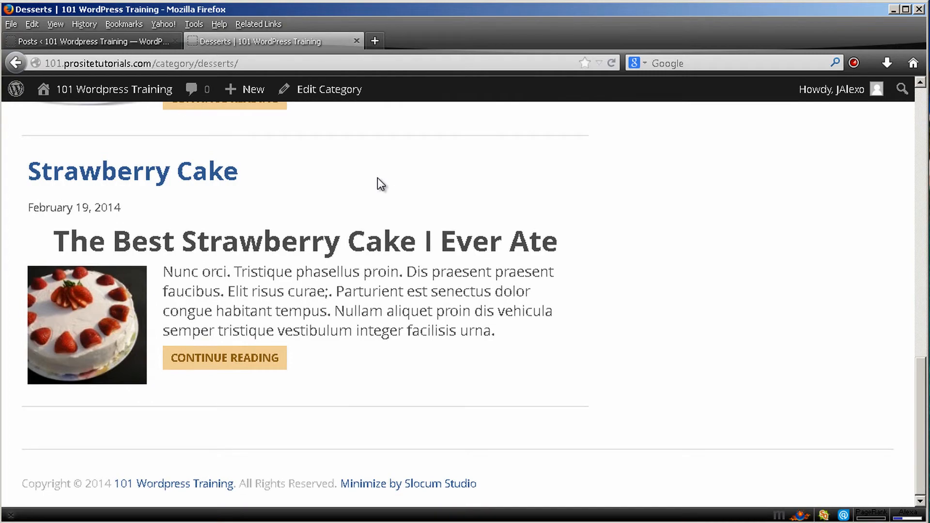
{"action": "scroll", "scroll_direction": "up", "scroll_amount": 3}
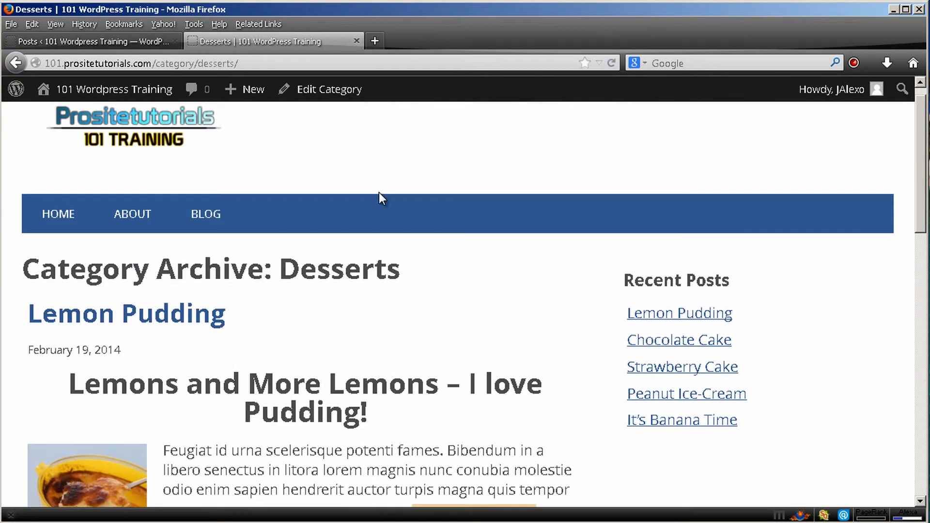
{"action": "scroll", "scroll_direction": "down", "scroll_amount": 3}
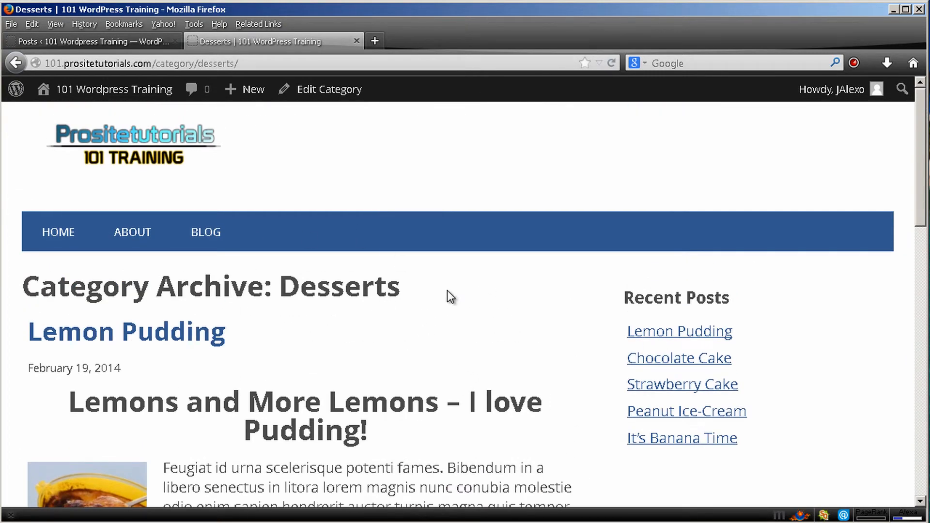
{"action": "mouse_move", "coordinate": [368, 319]}
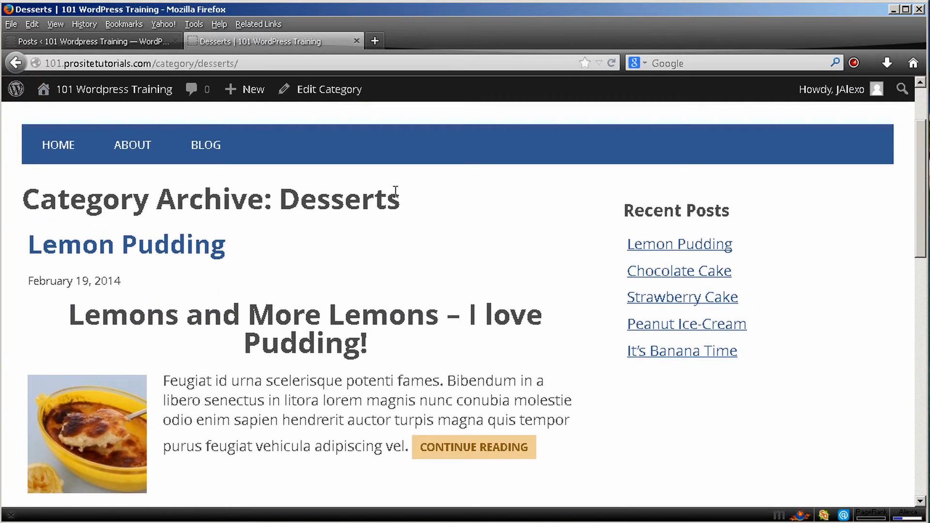
{"action": "mouse_move", "coordinate": [524, 261]}
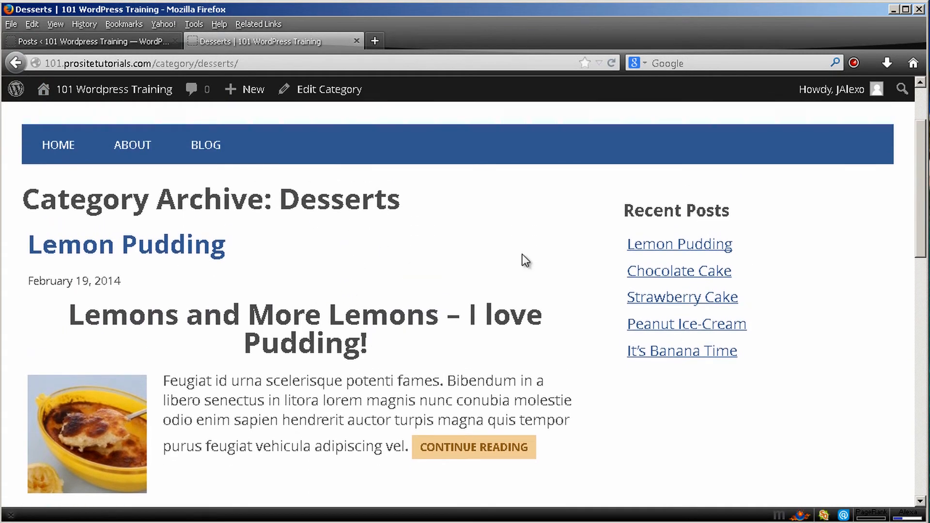
{"action": "scroll", "scroll_direction": "up", "scroll_amount": 3}
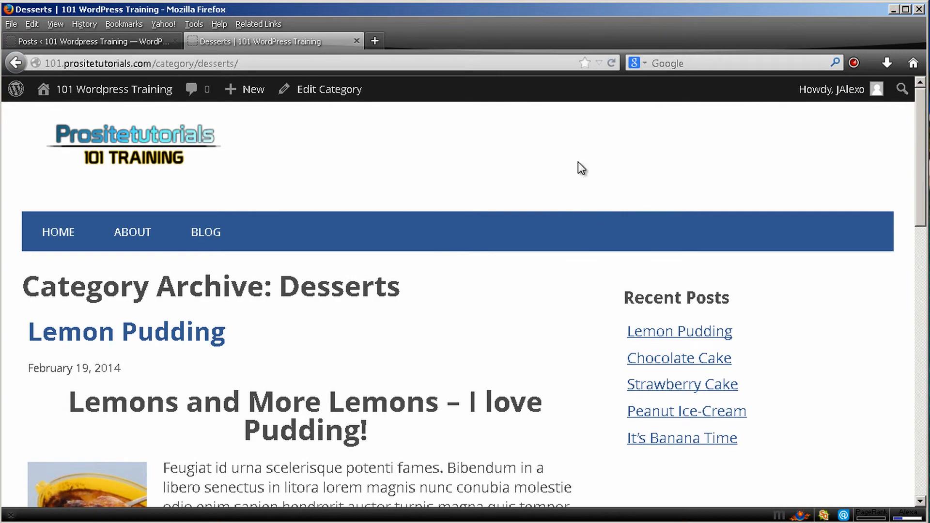
{"action": "scroll", "scroll_direction": "down", "scroll_amount": 3}
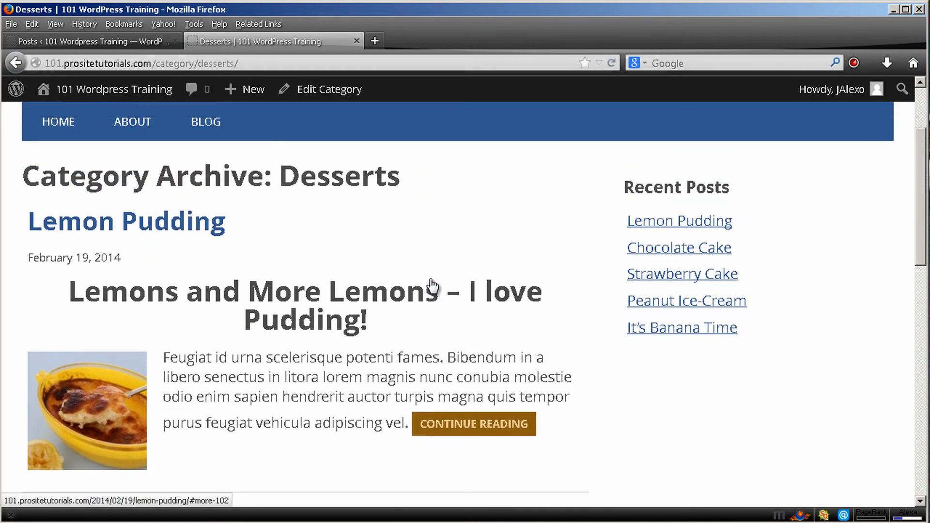
{"action": "scroll", "scroll_direction": "up", "scroll_amount": 3}
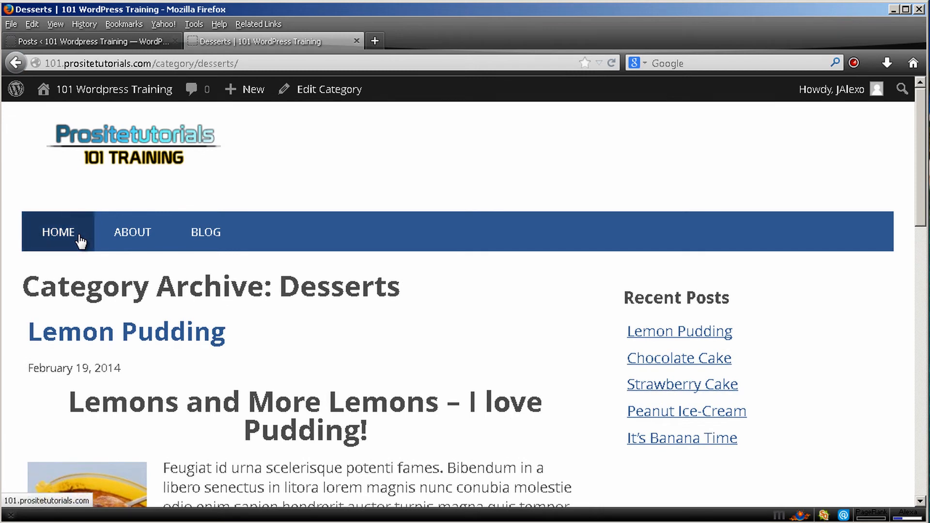